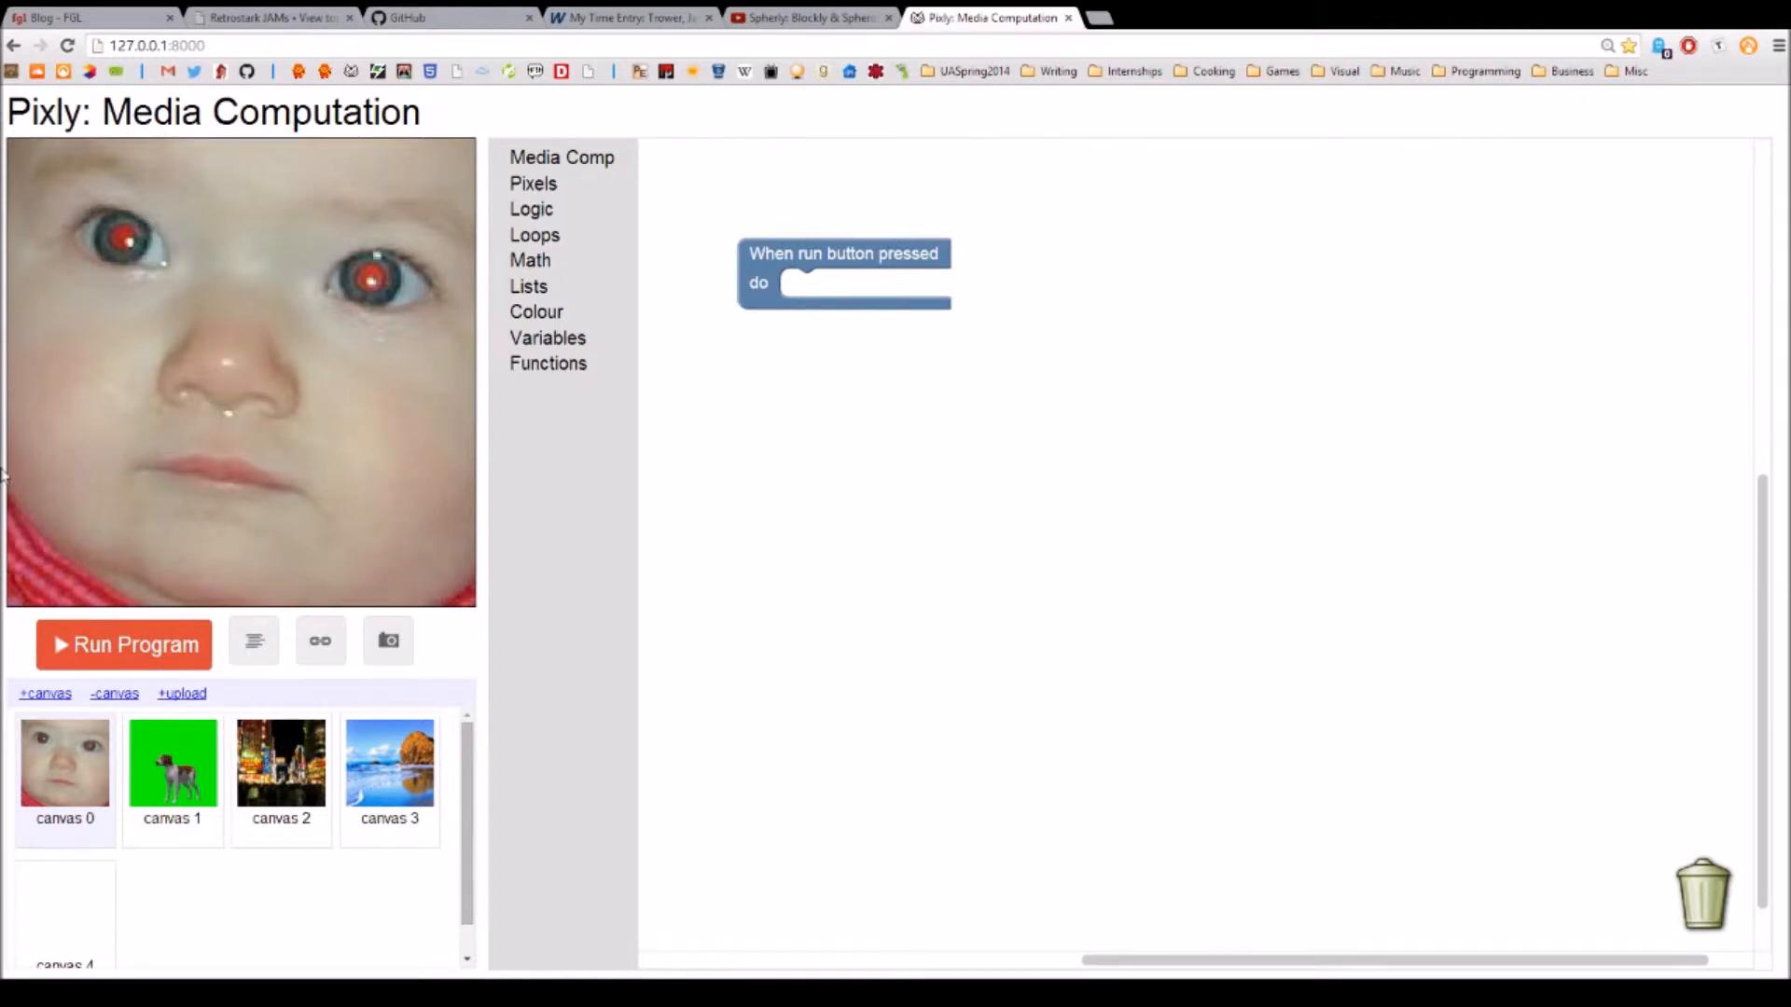
mouse_move(409, 297)
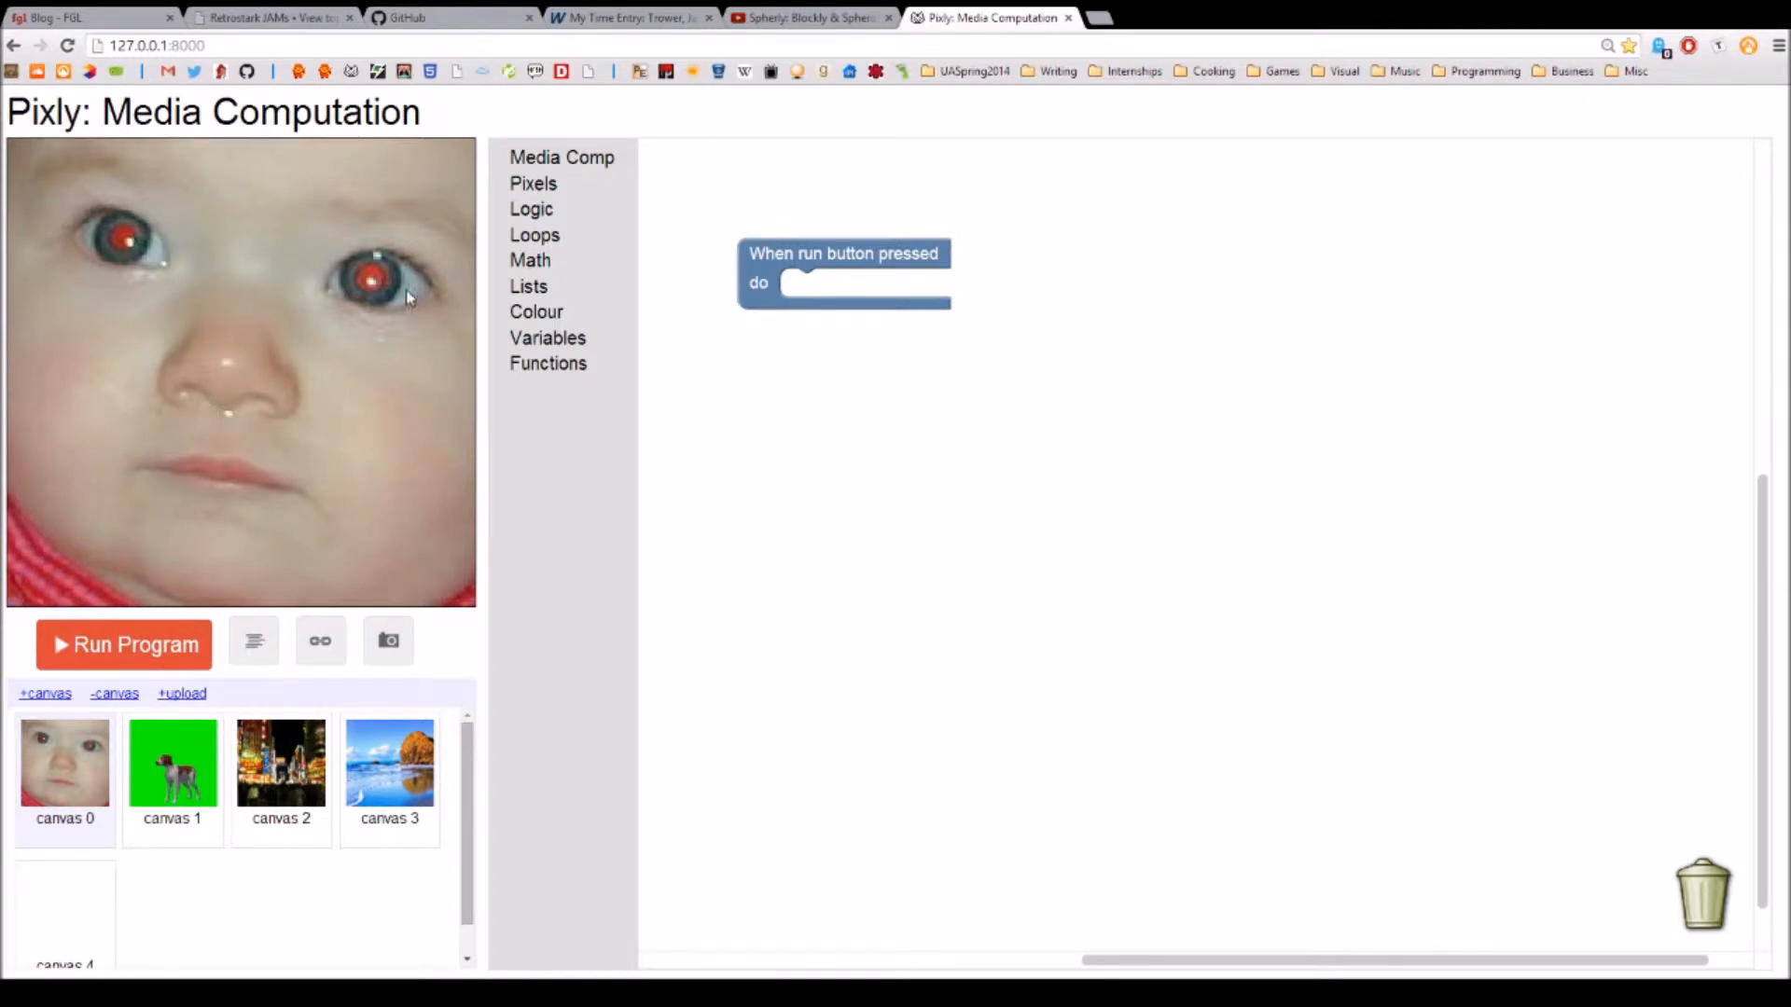
Step: Add the x/y pixel loop over canvas 0 and the block that zeroes pixel p's red value
left_click(561, 156)
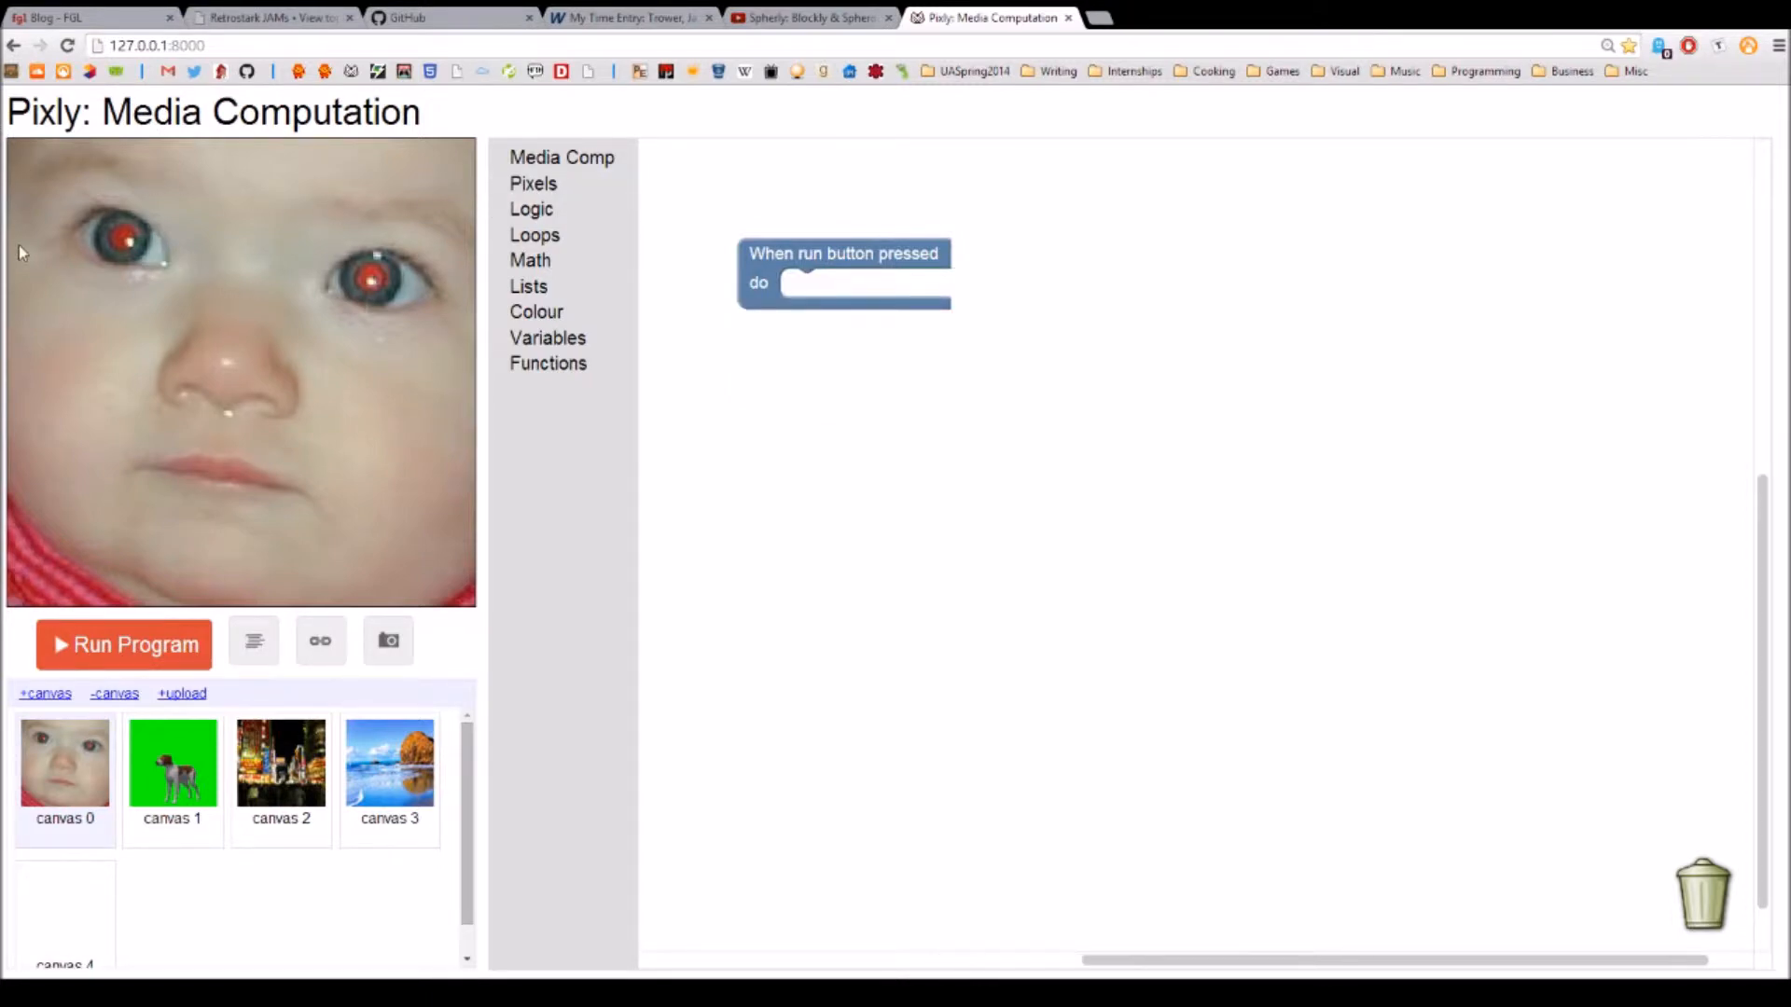
mouse_move(4, 473)
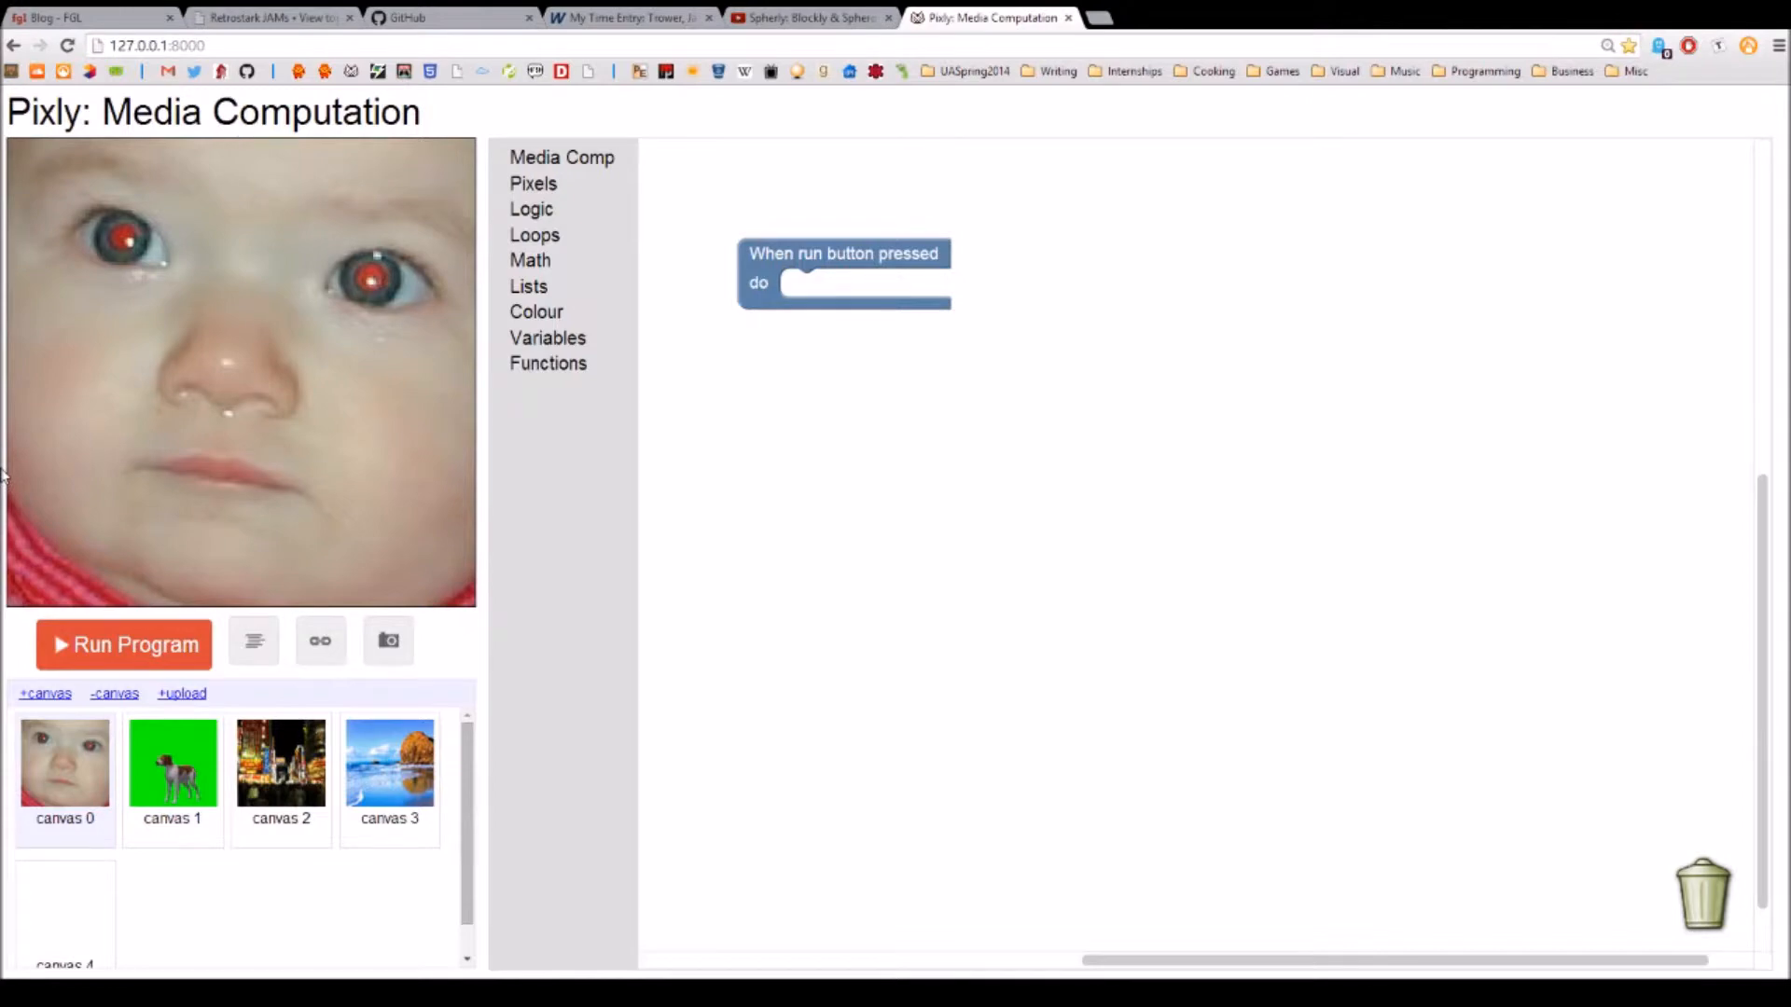
mouse_move(11, 559)
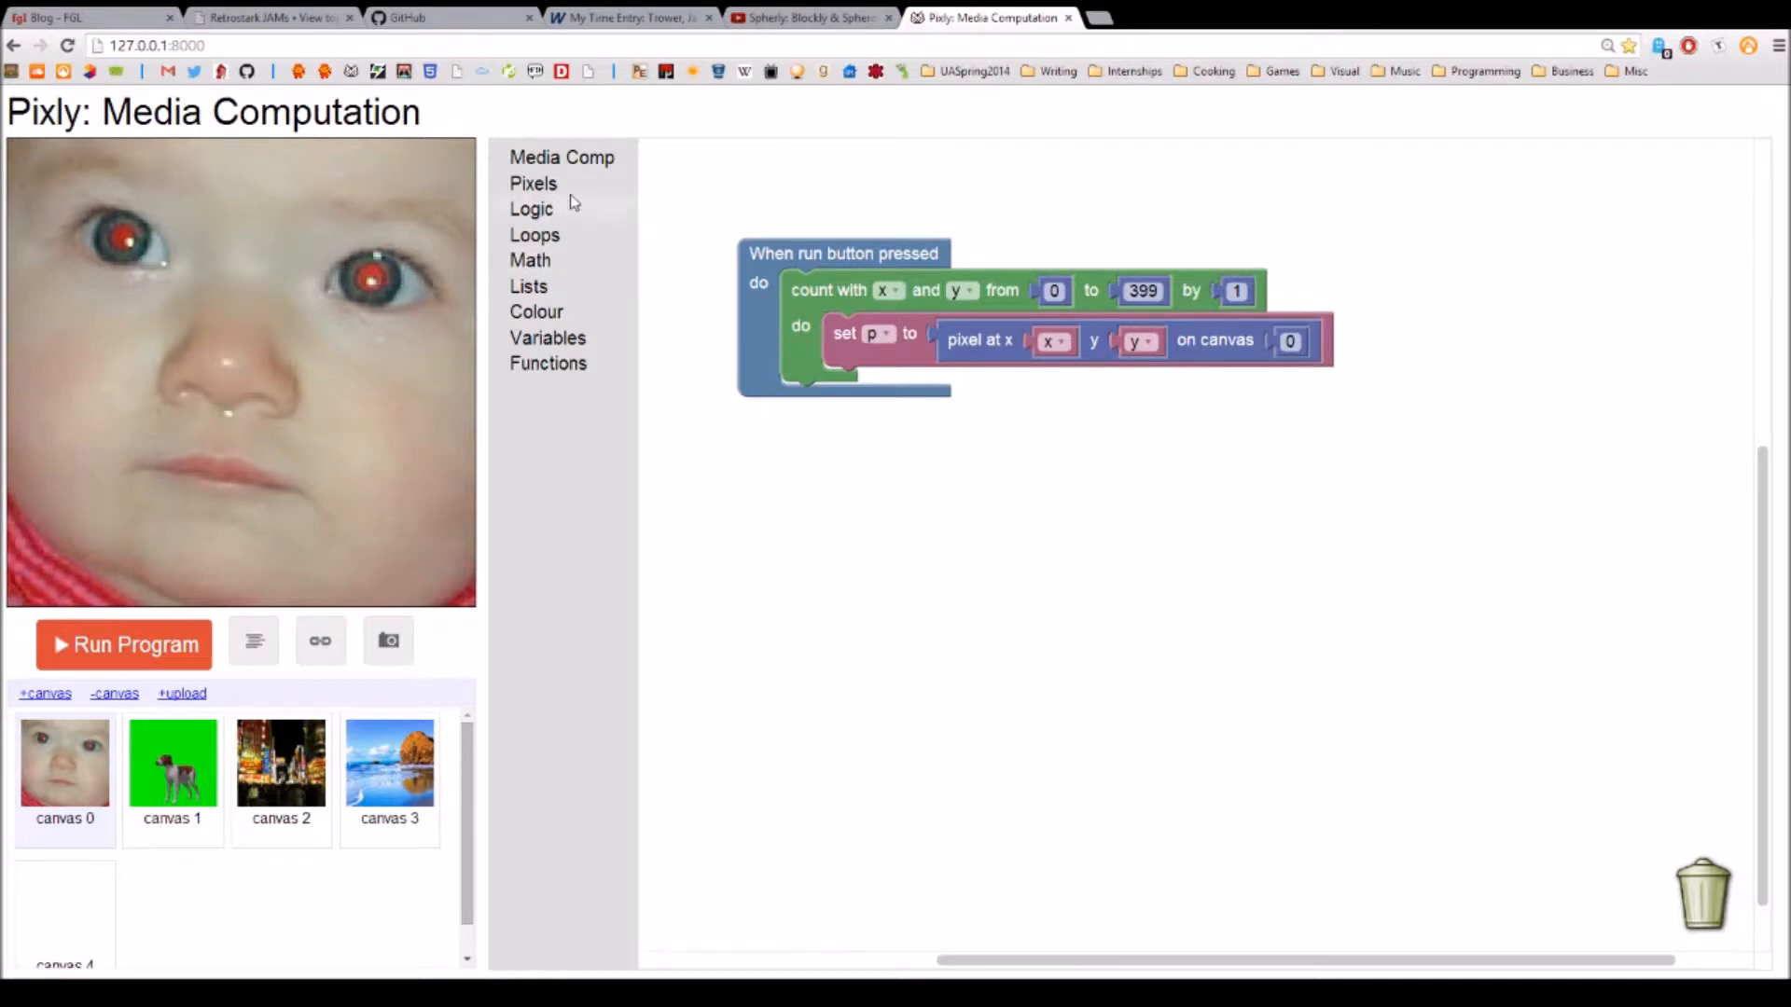
left_click(532, 183)
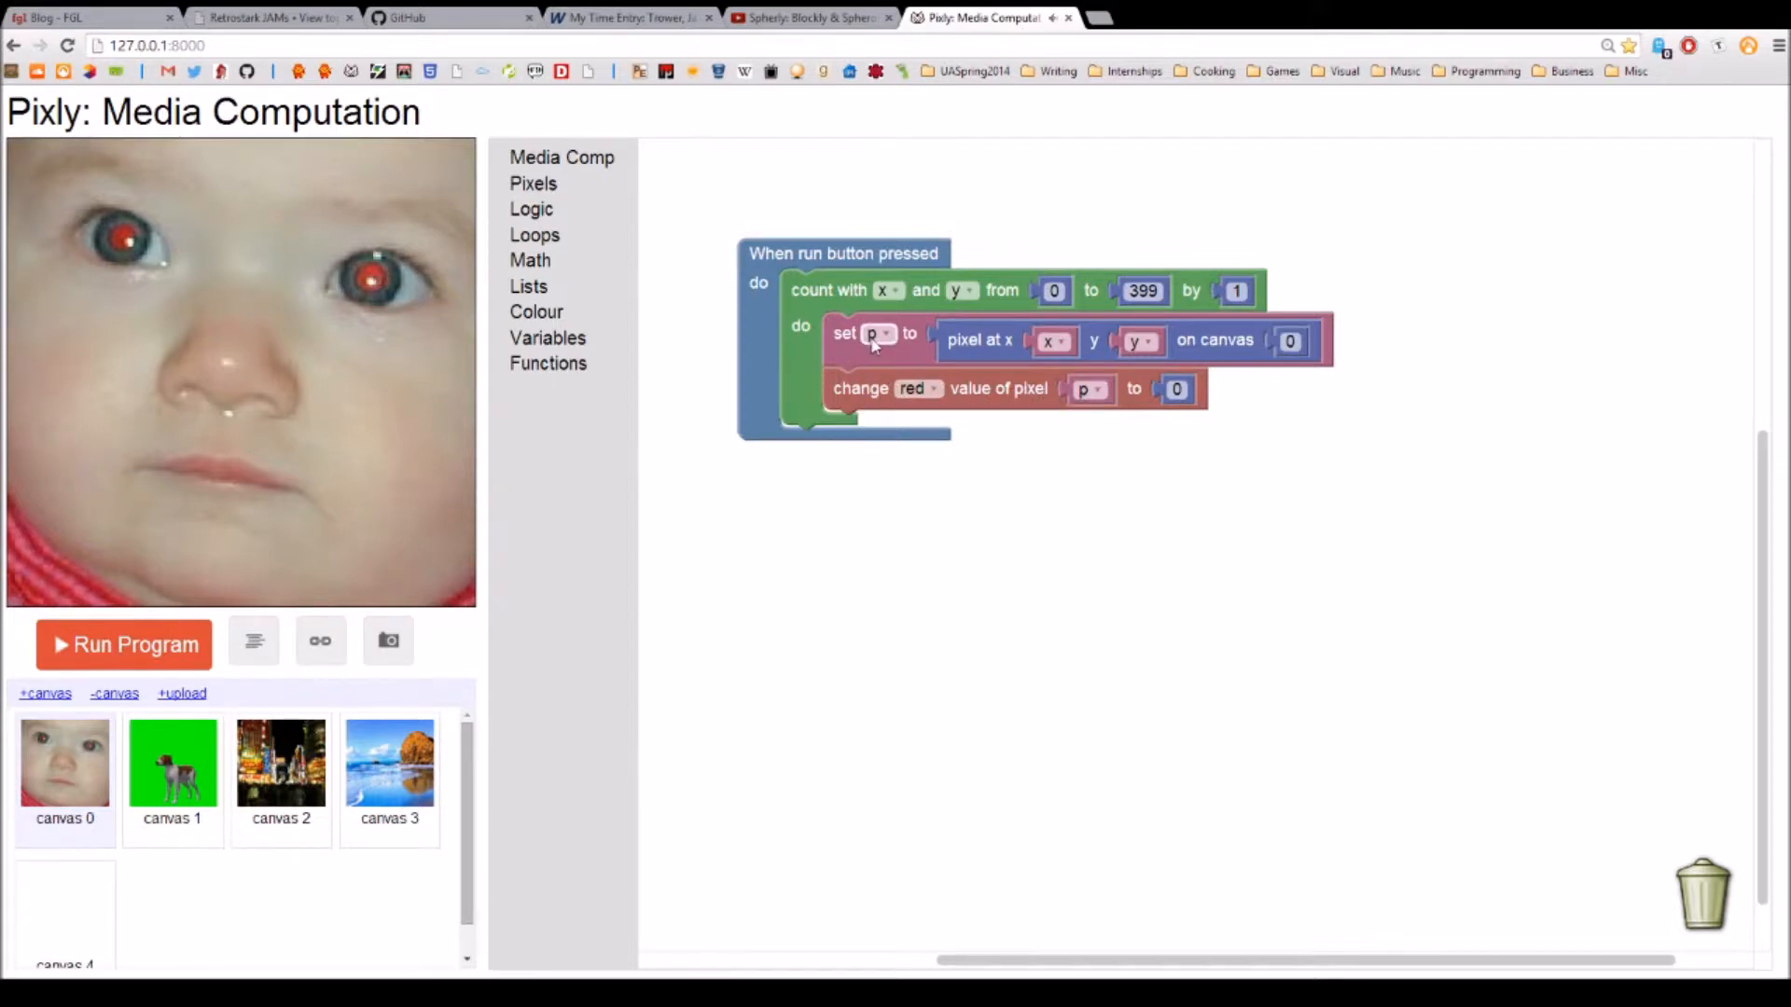
mouse_move(936, 346)
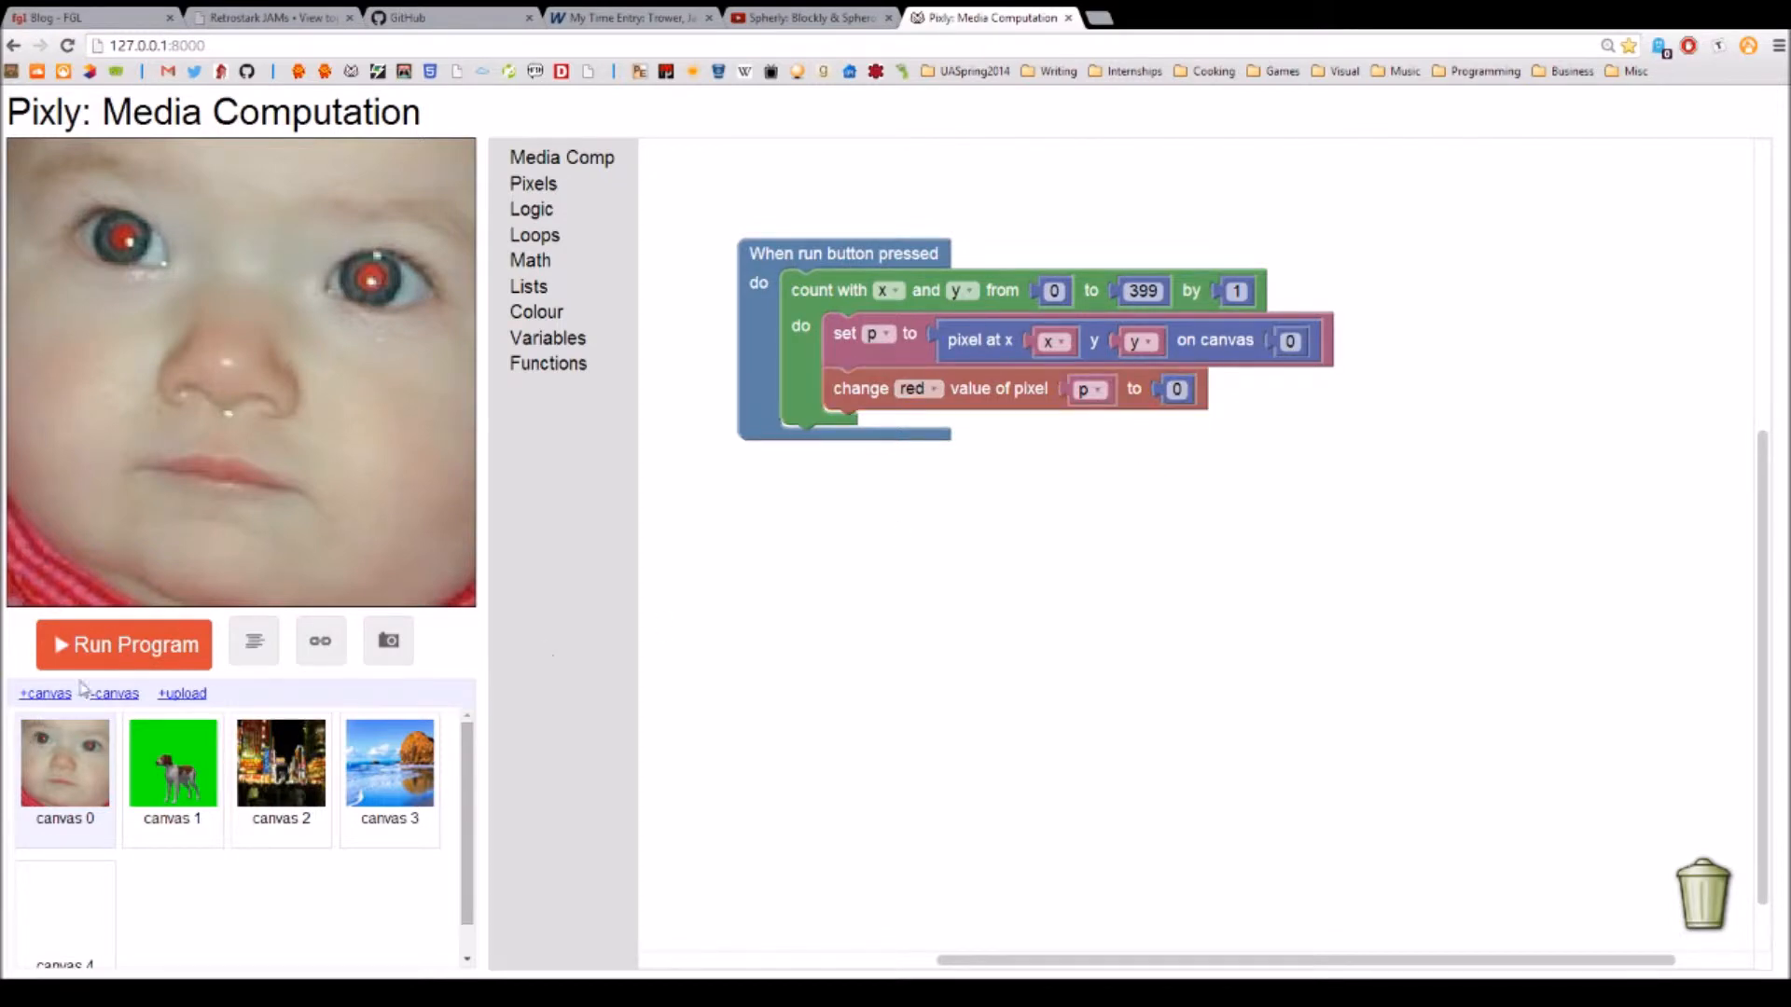
left_click(123, 645)
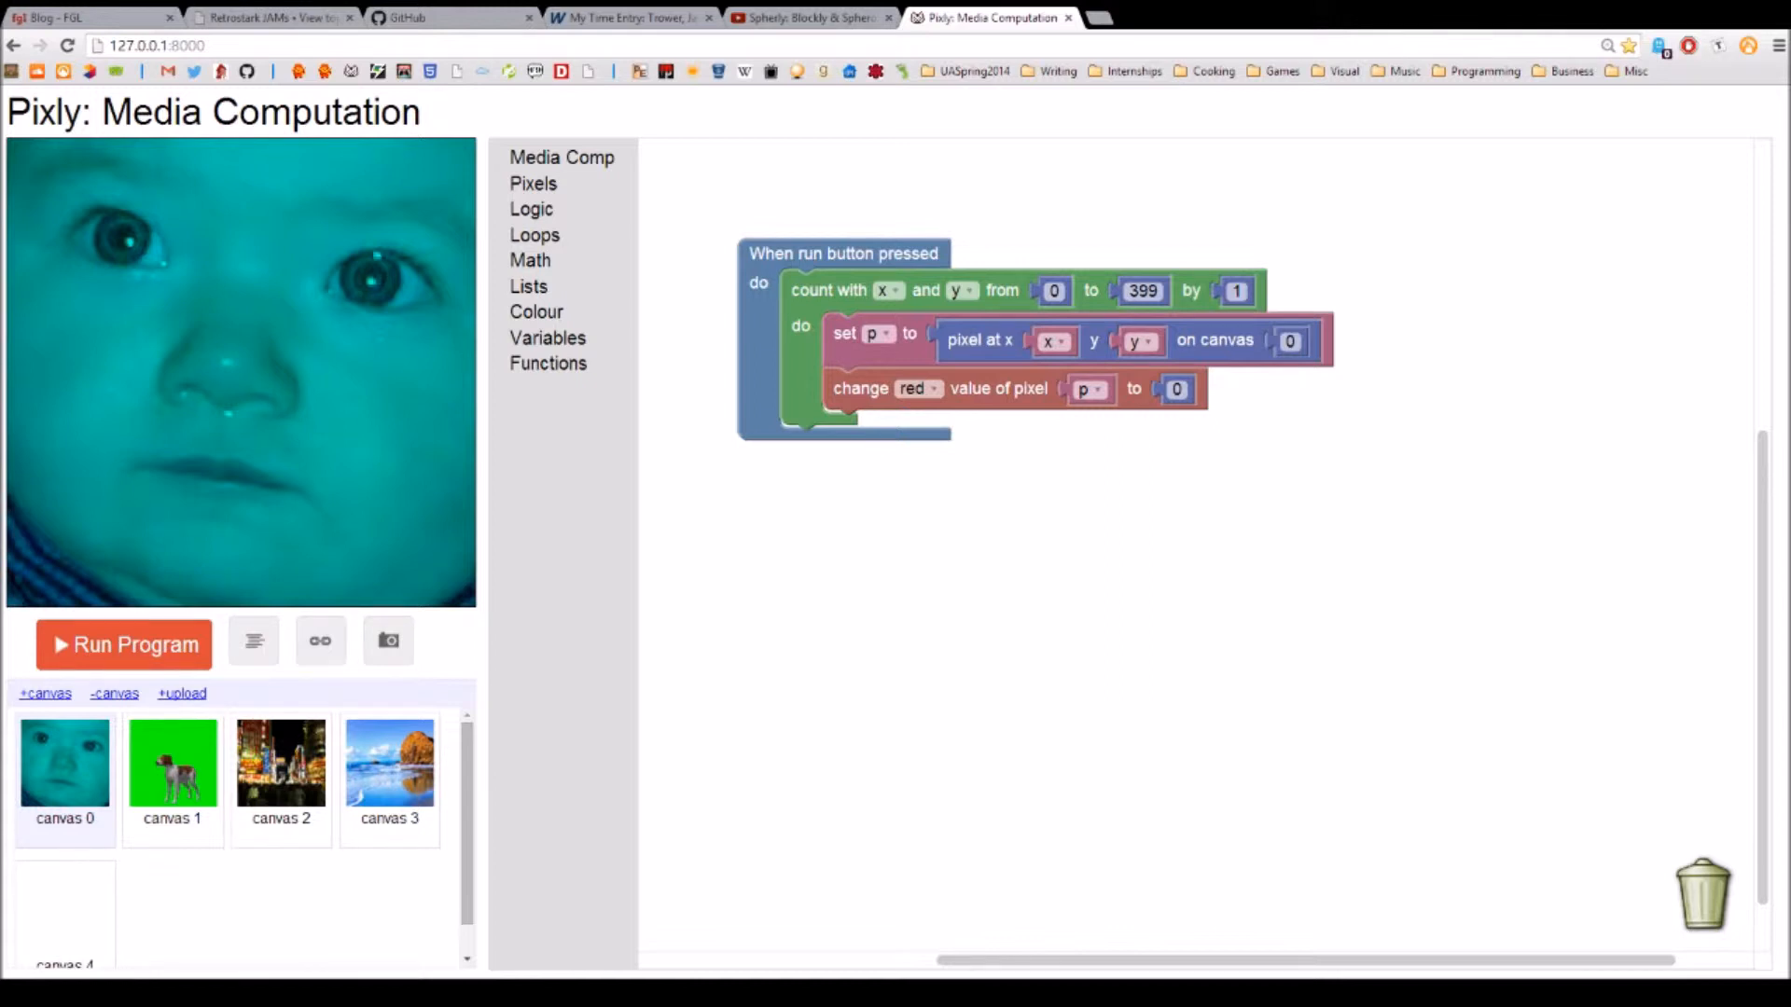
left_click(124, 643)
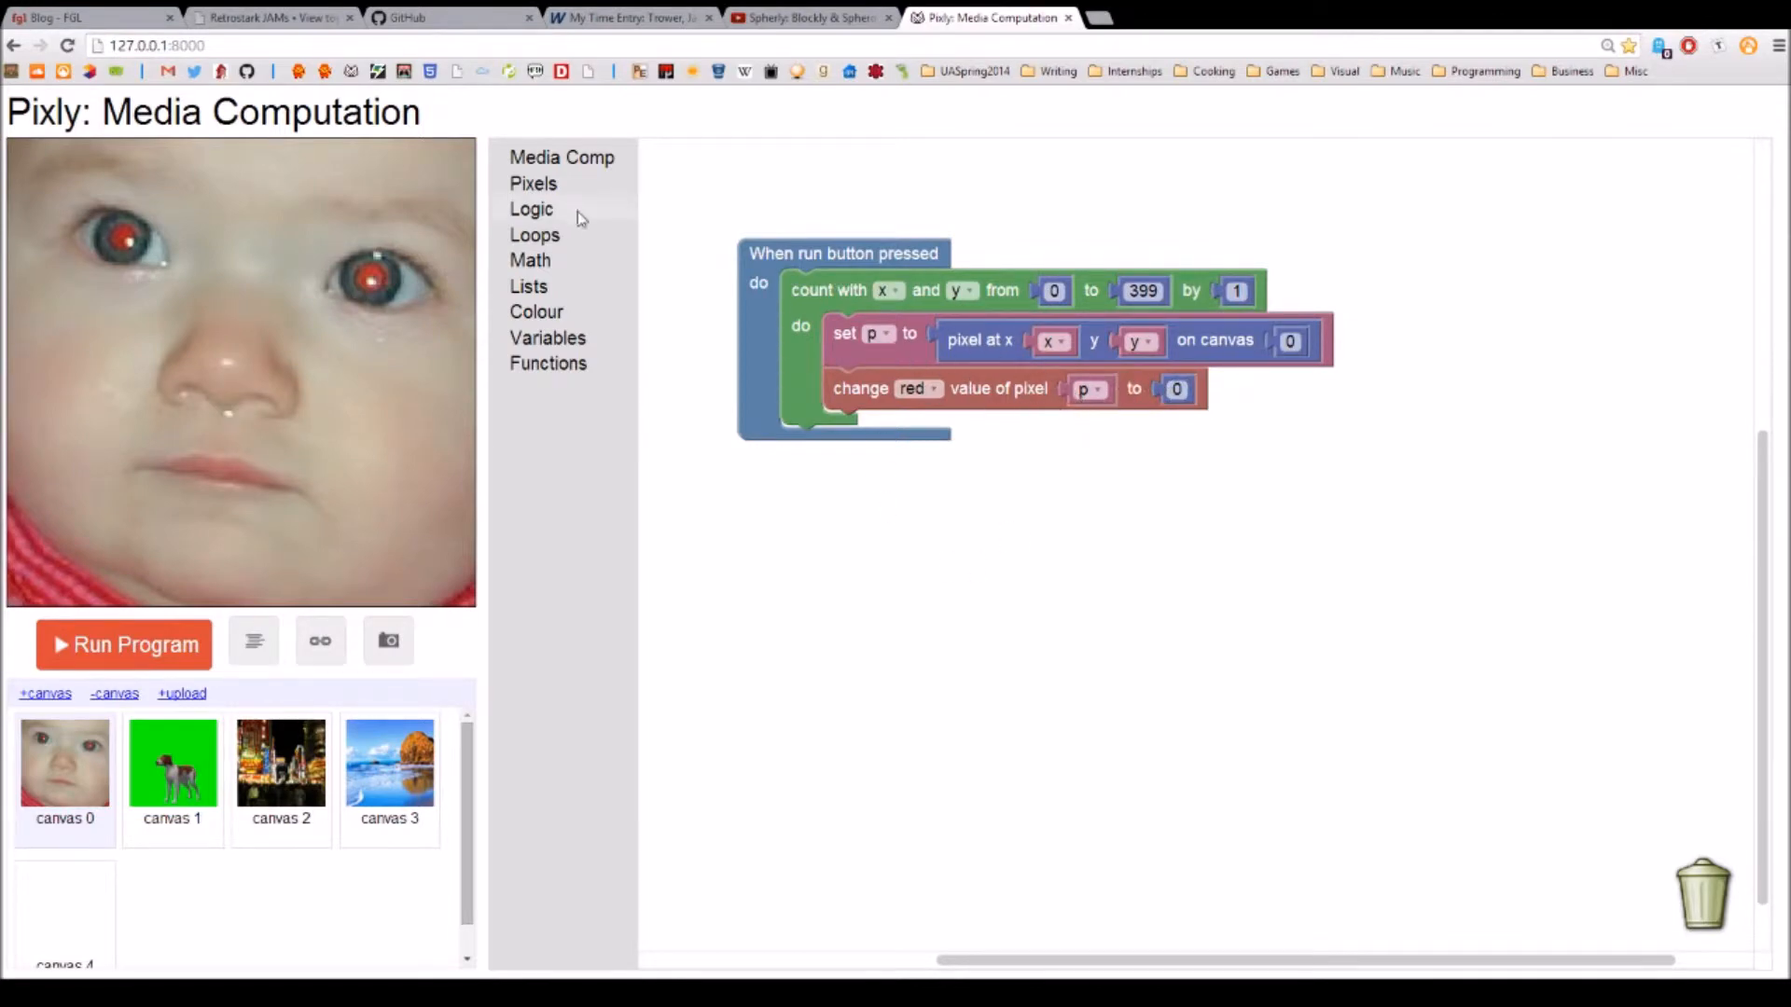
Step: Wrap the red-zeroing step in an if testing red intensity of pixel p > 2
left_click(531, 182)
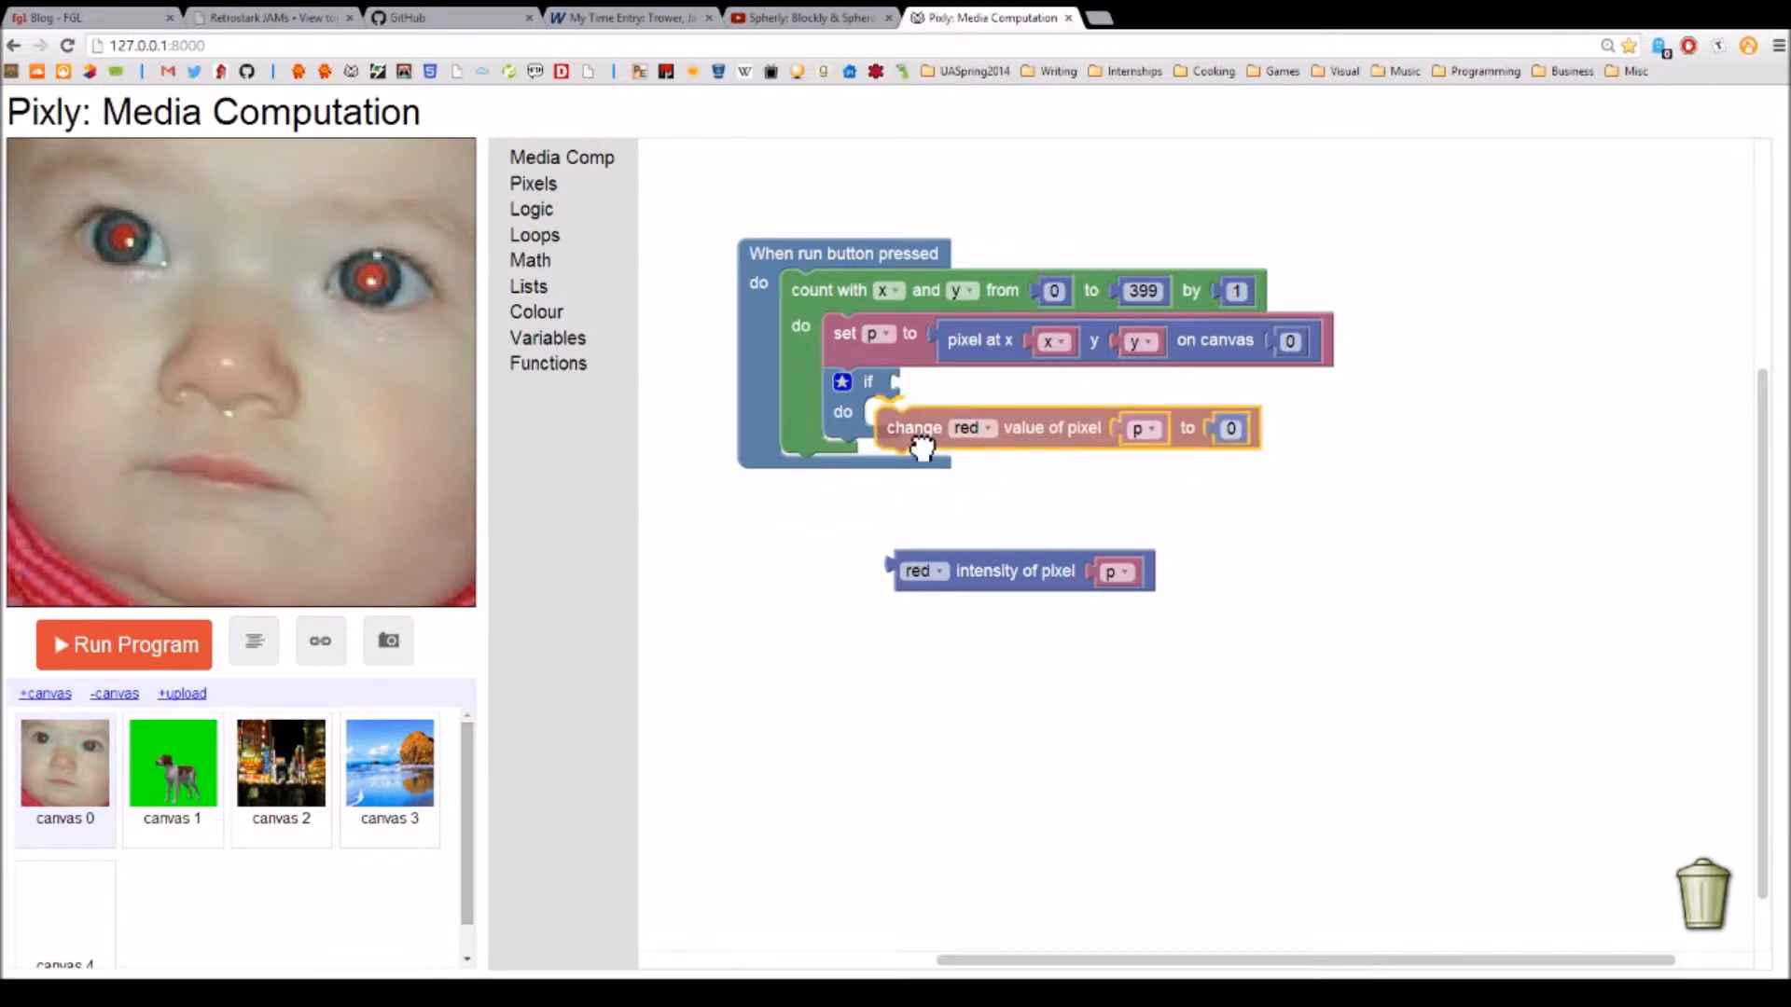
left_click_drag(914, 427, 871, 417)
type("2")
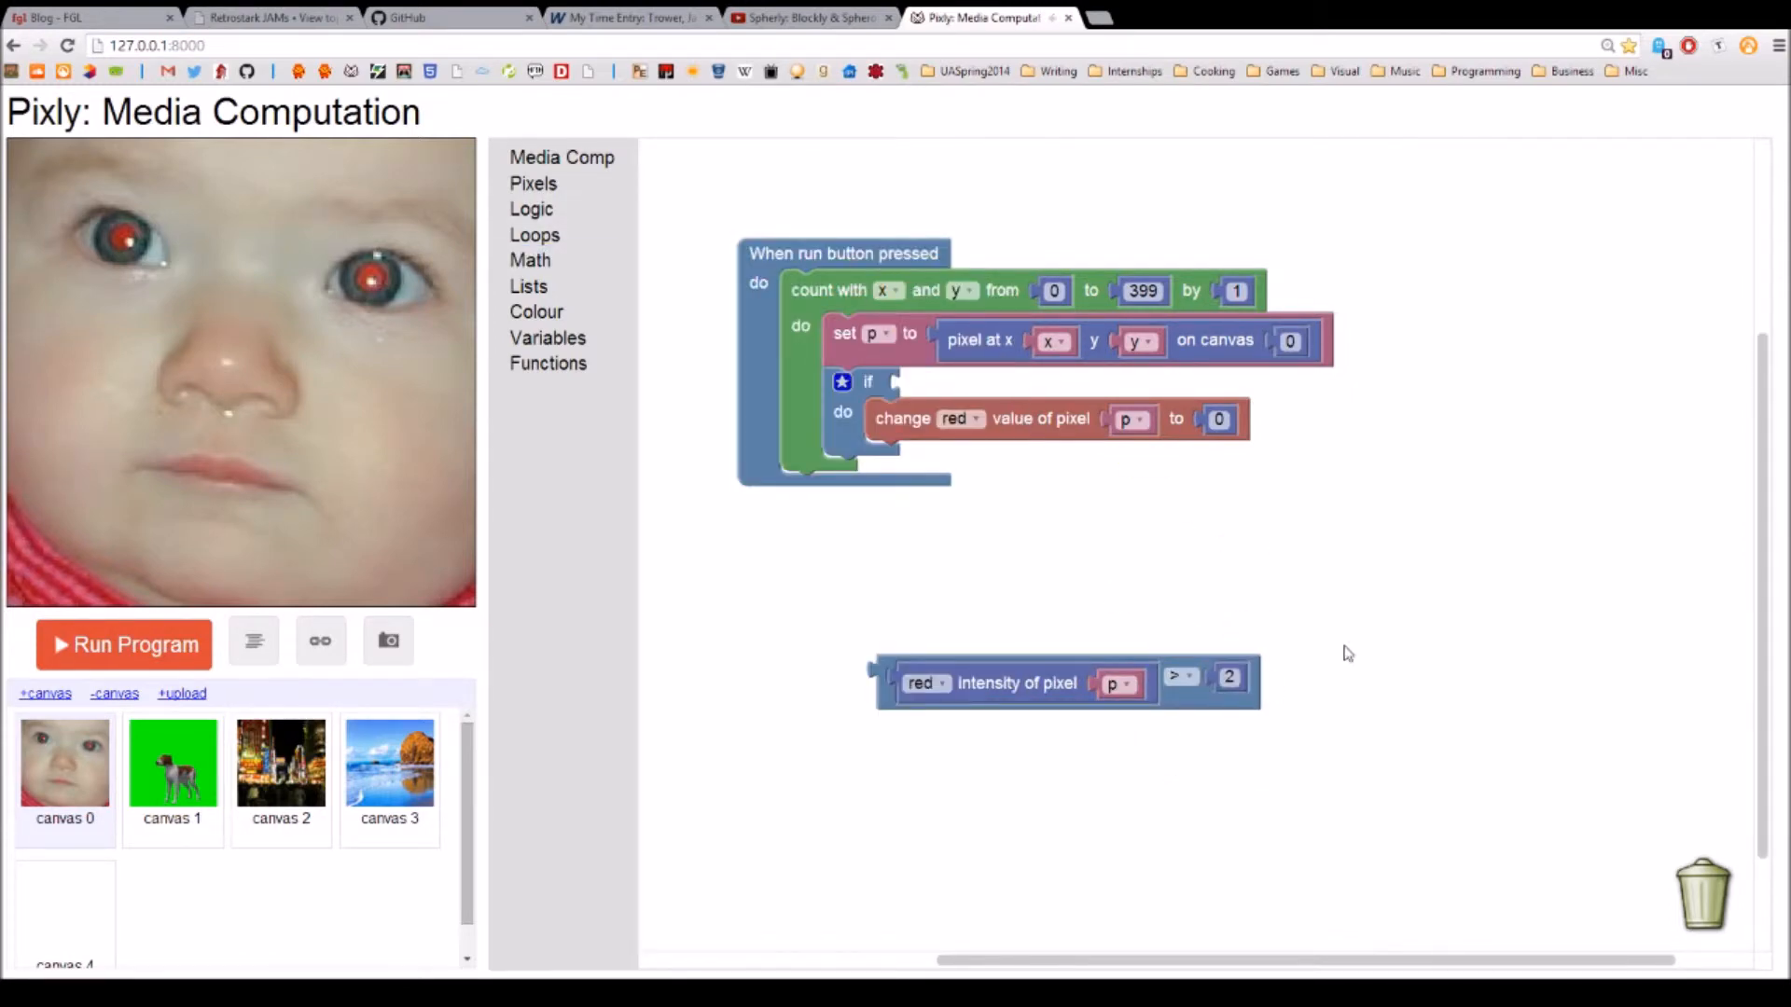
left_click_drag(1017, 682, 1016, 394)
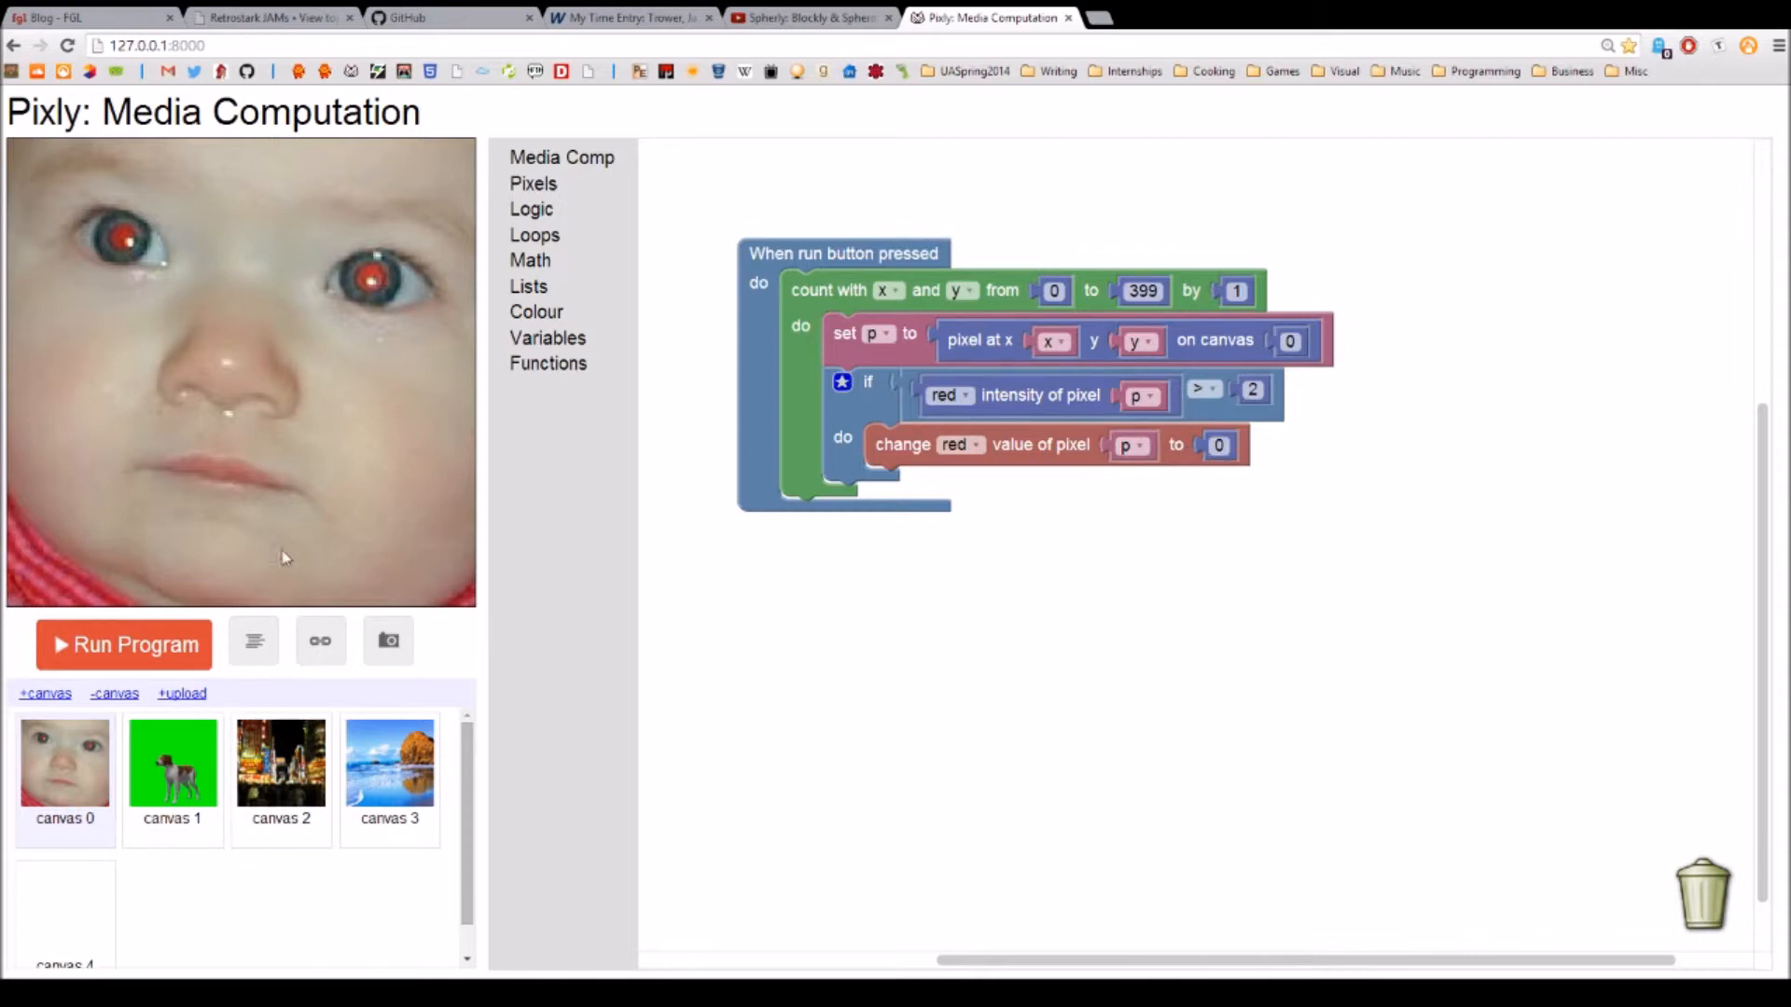
Step: Show the green-screen dog picture on canvas 1 with an empty run block
left_click(123, 643)
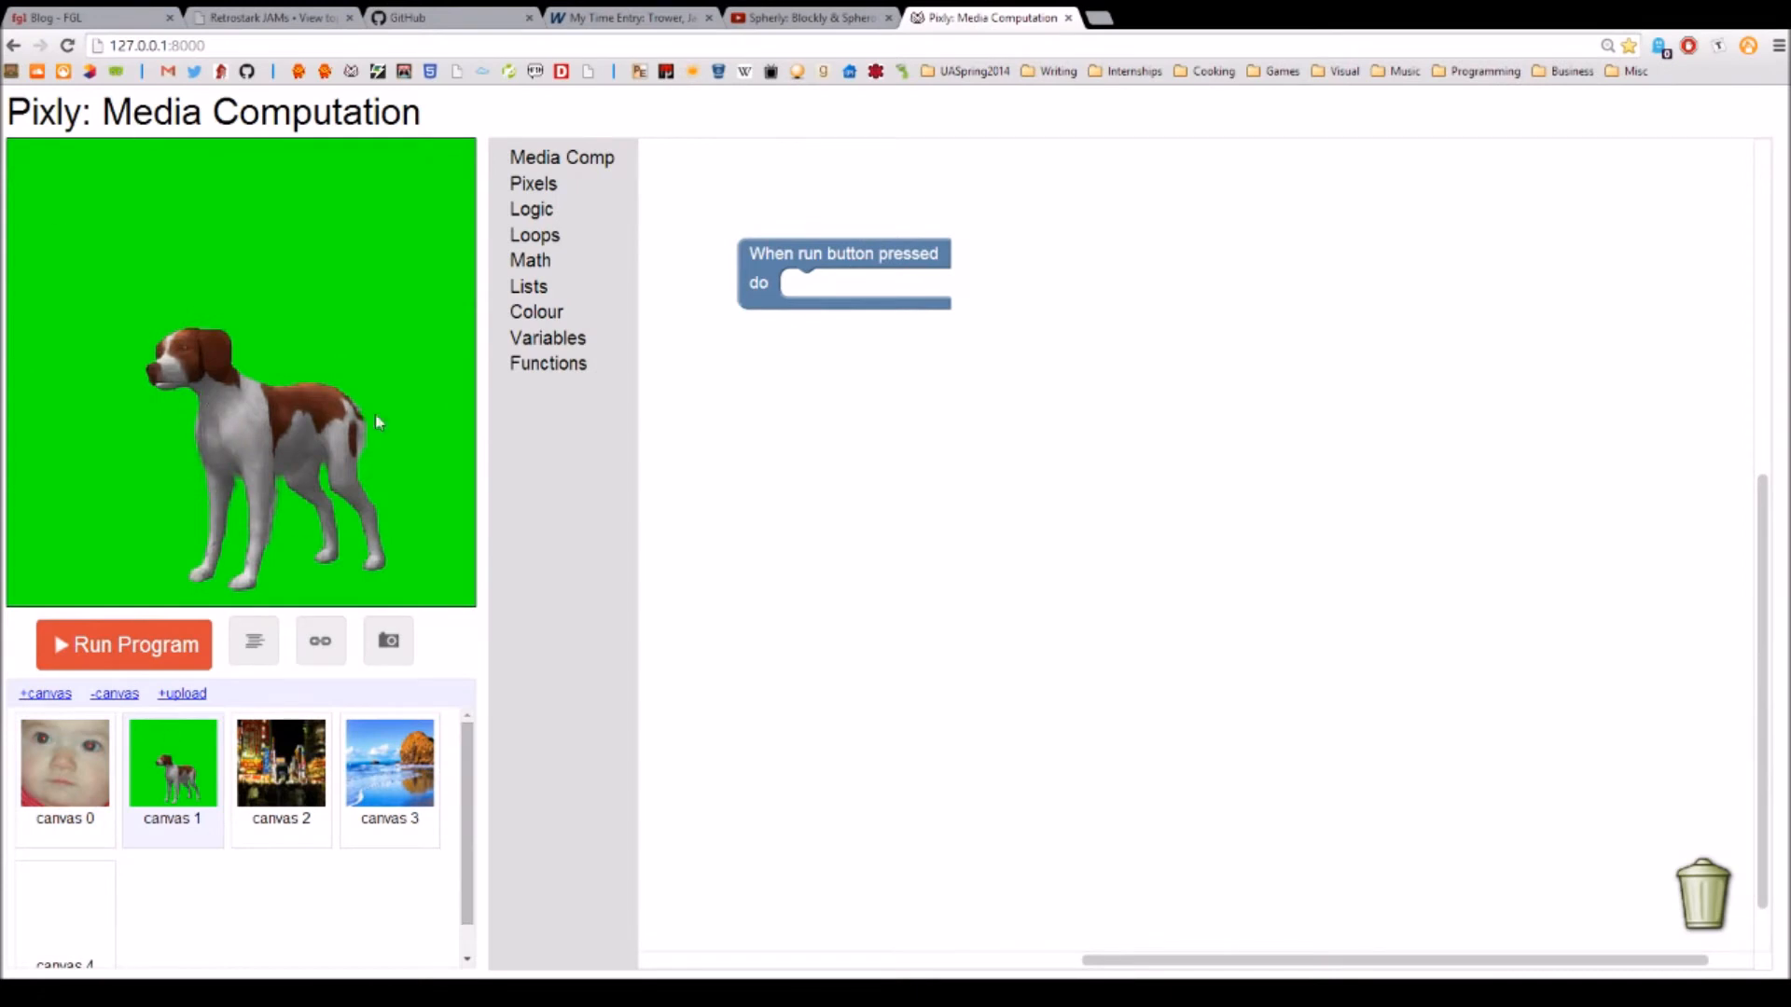
Step: Loop over canvas 1's pixels into p, add a 'change pixel at x y on canvas 0' step, and view the beach on canvas 3
left_click(561, 157)
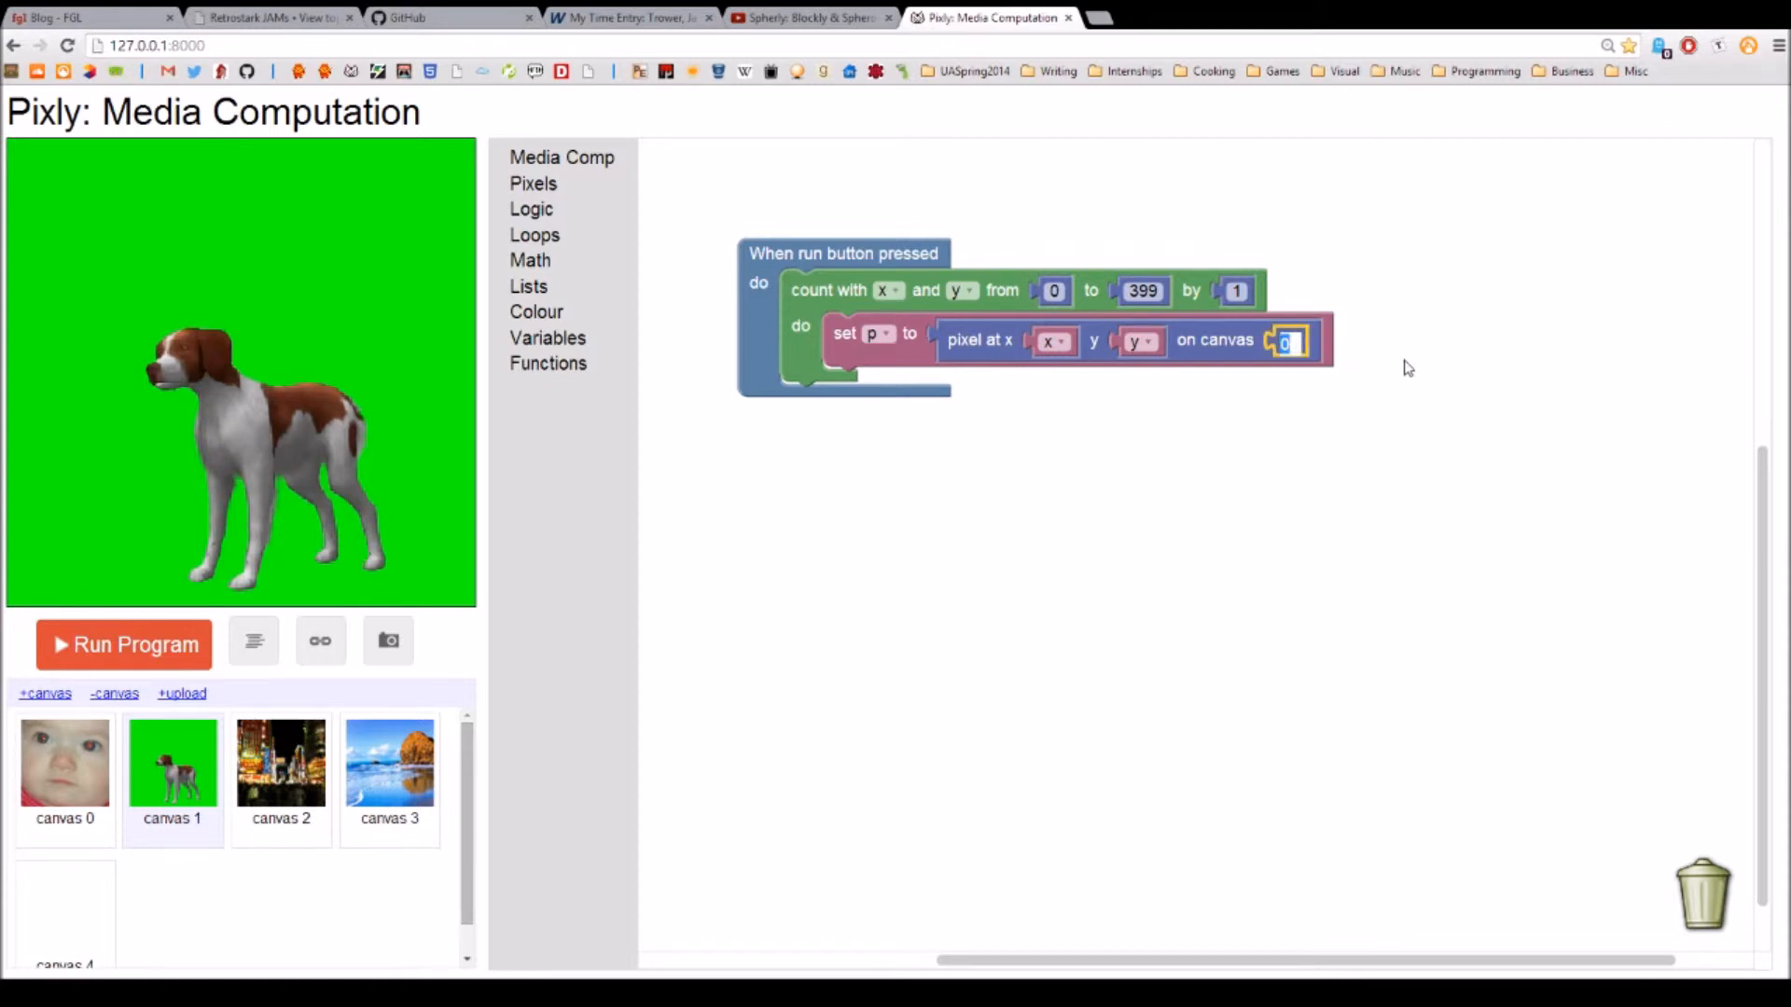
type("1")
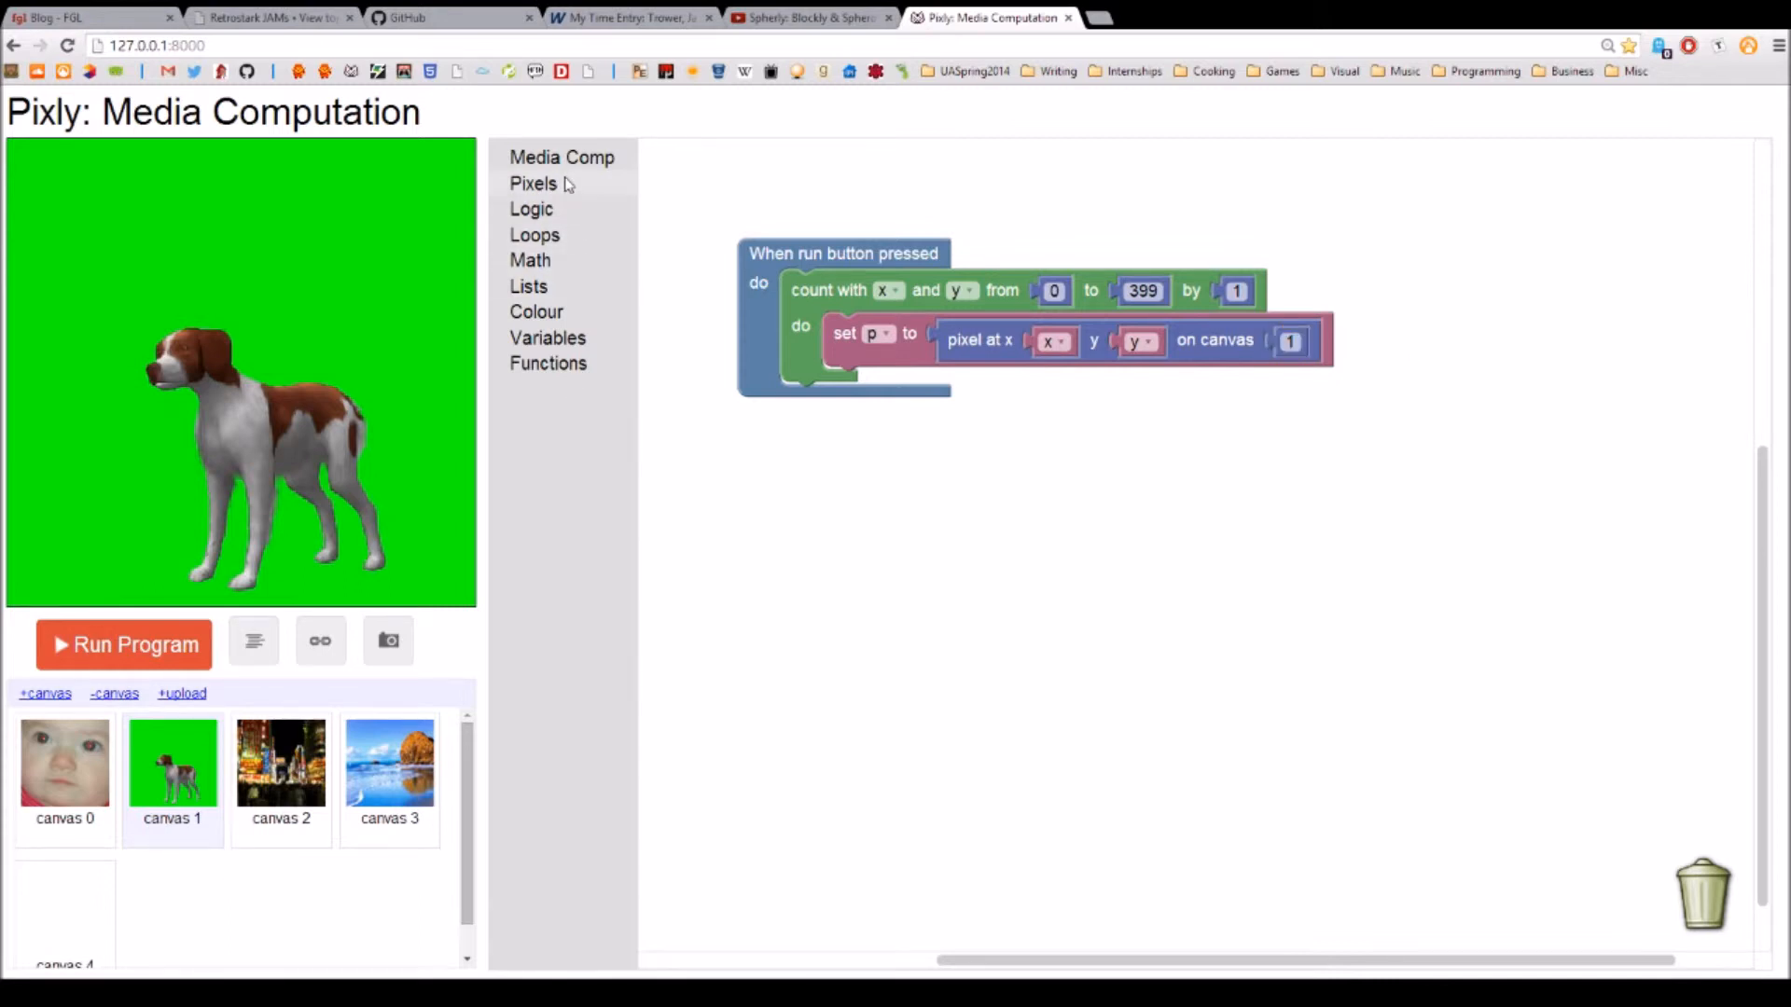
left_click(531, 182)
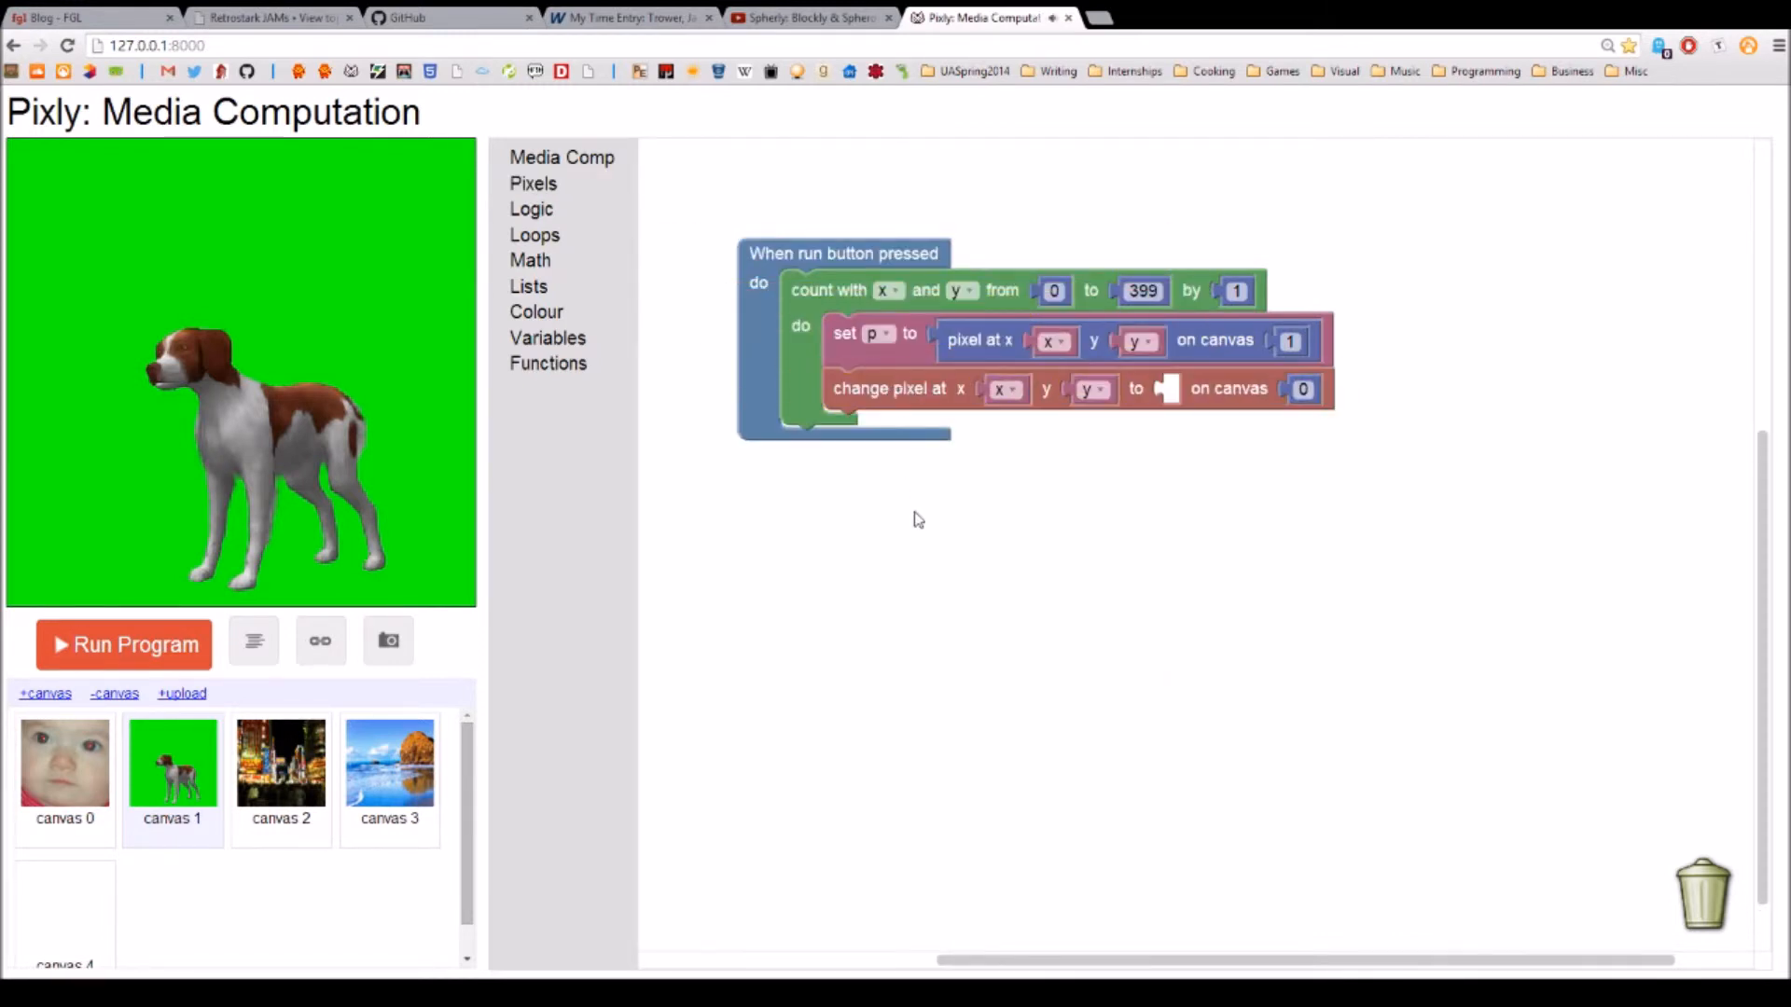
mouse_move(688, 718)
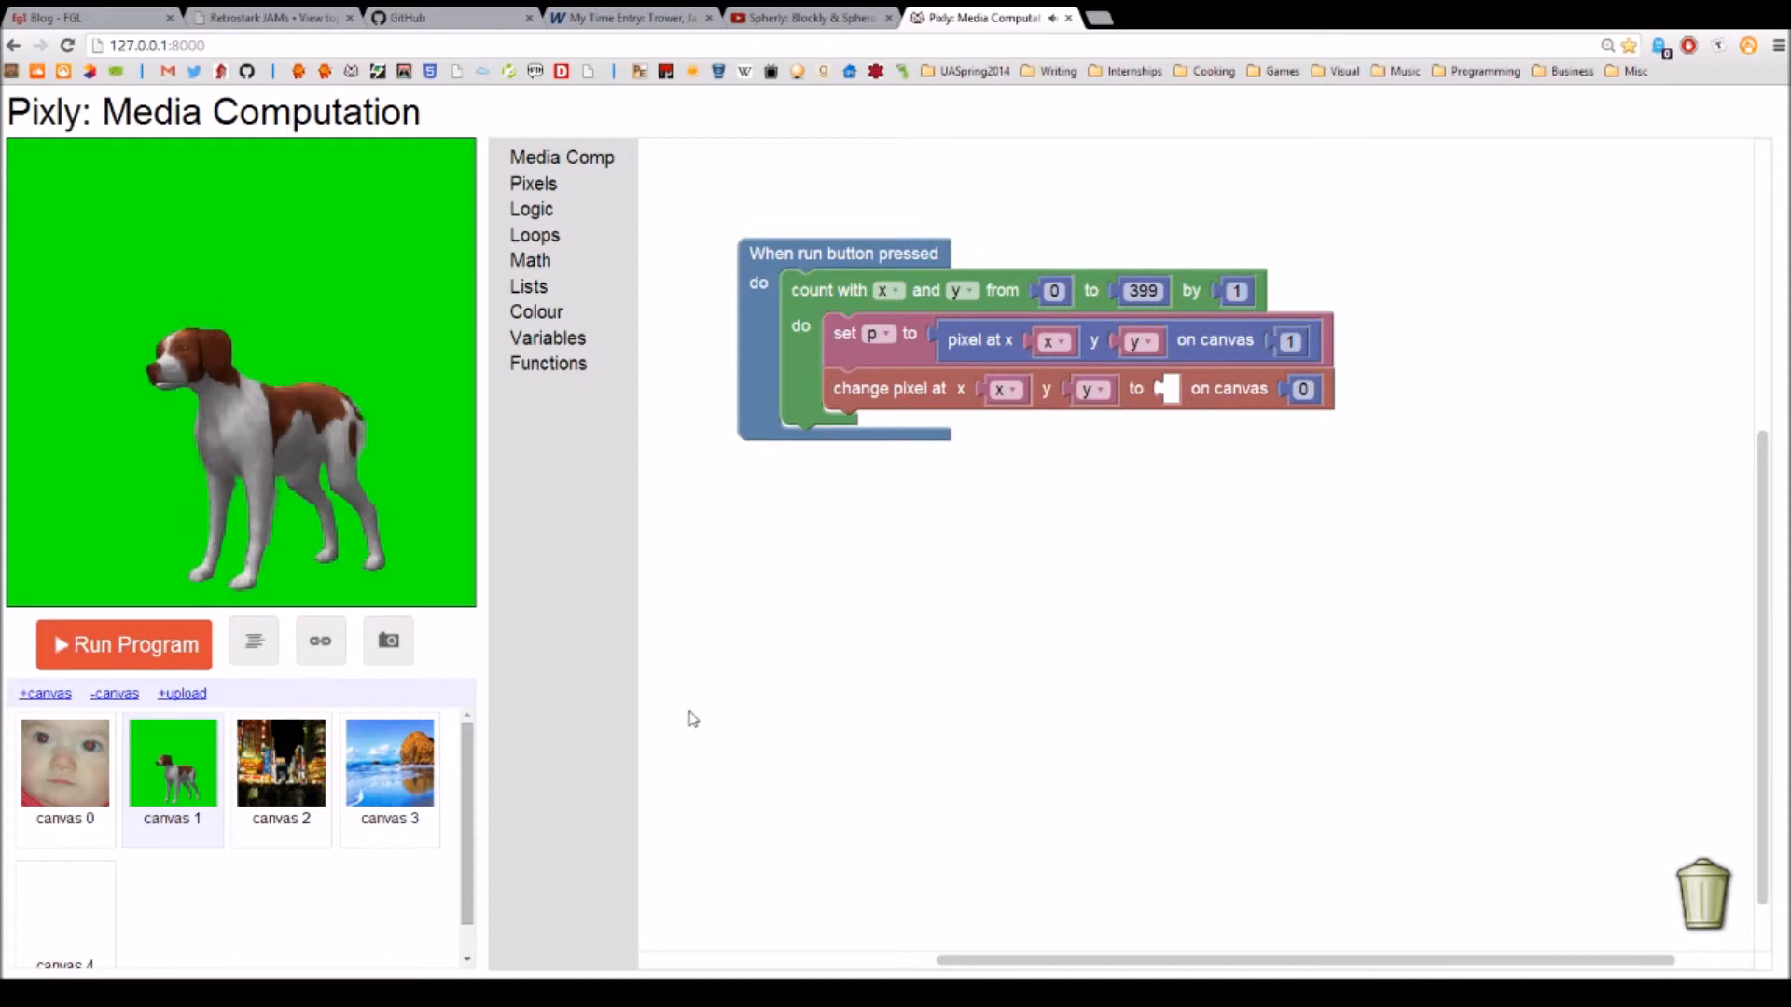
mouse_move(408, 837)
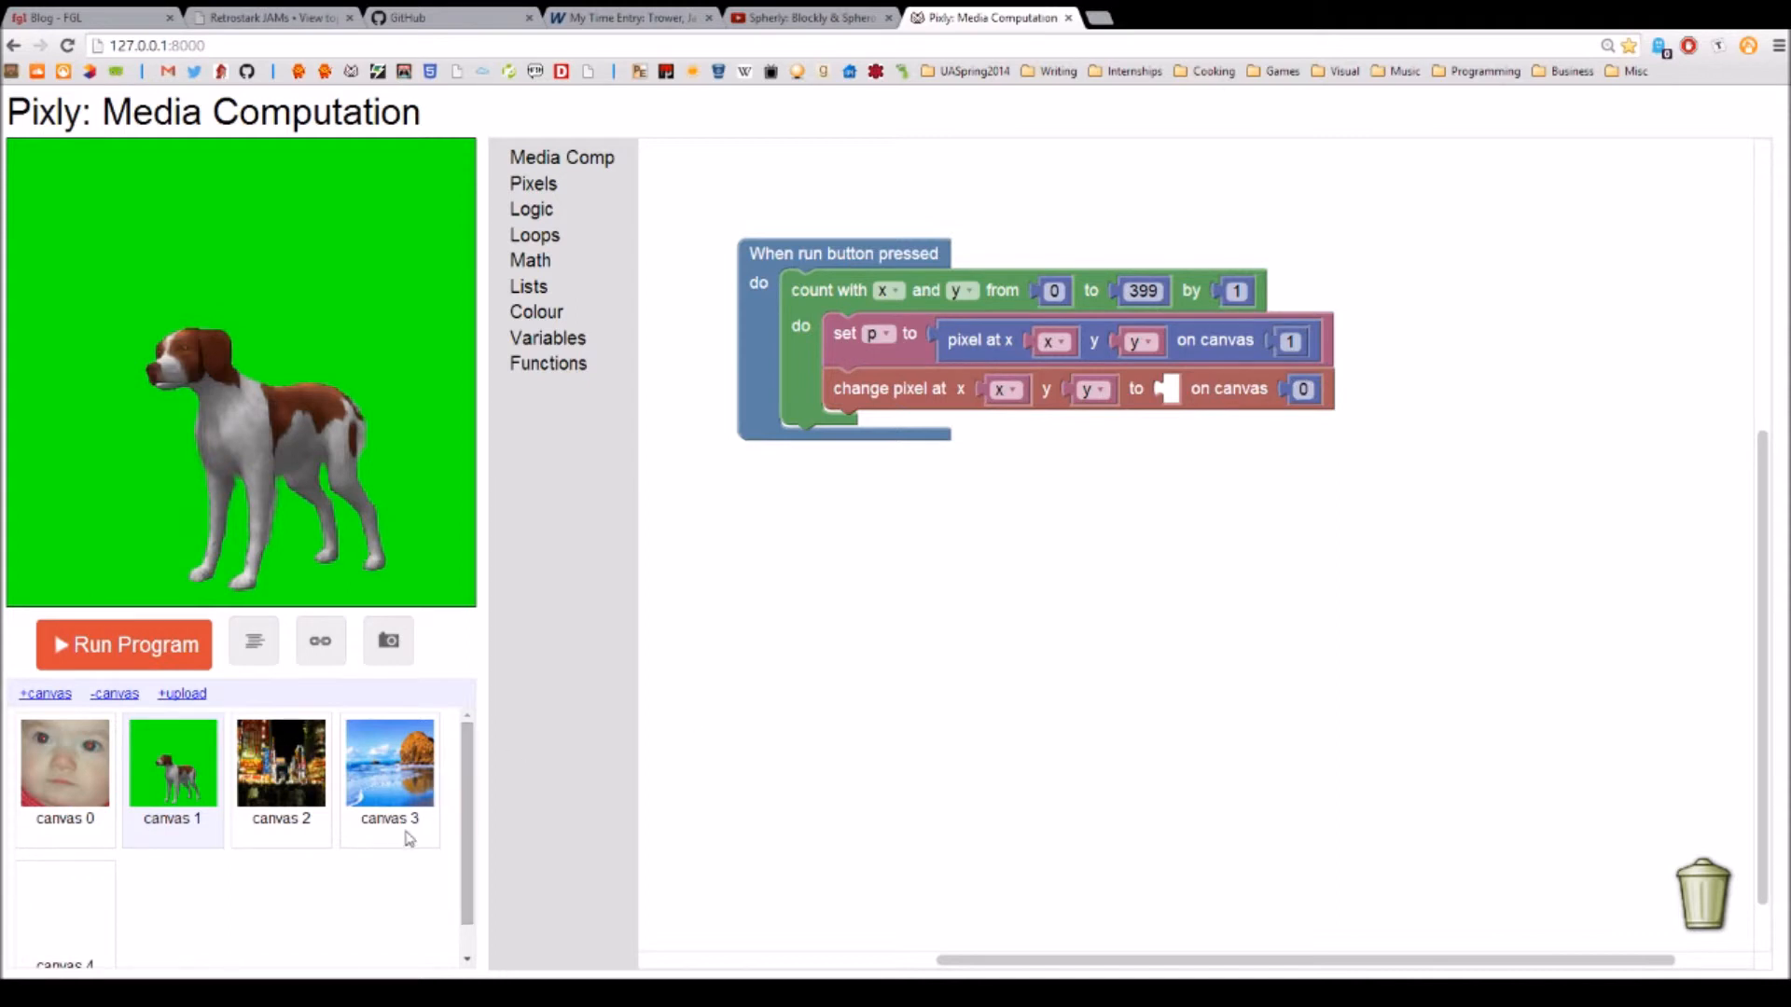
left_click(390, 761)
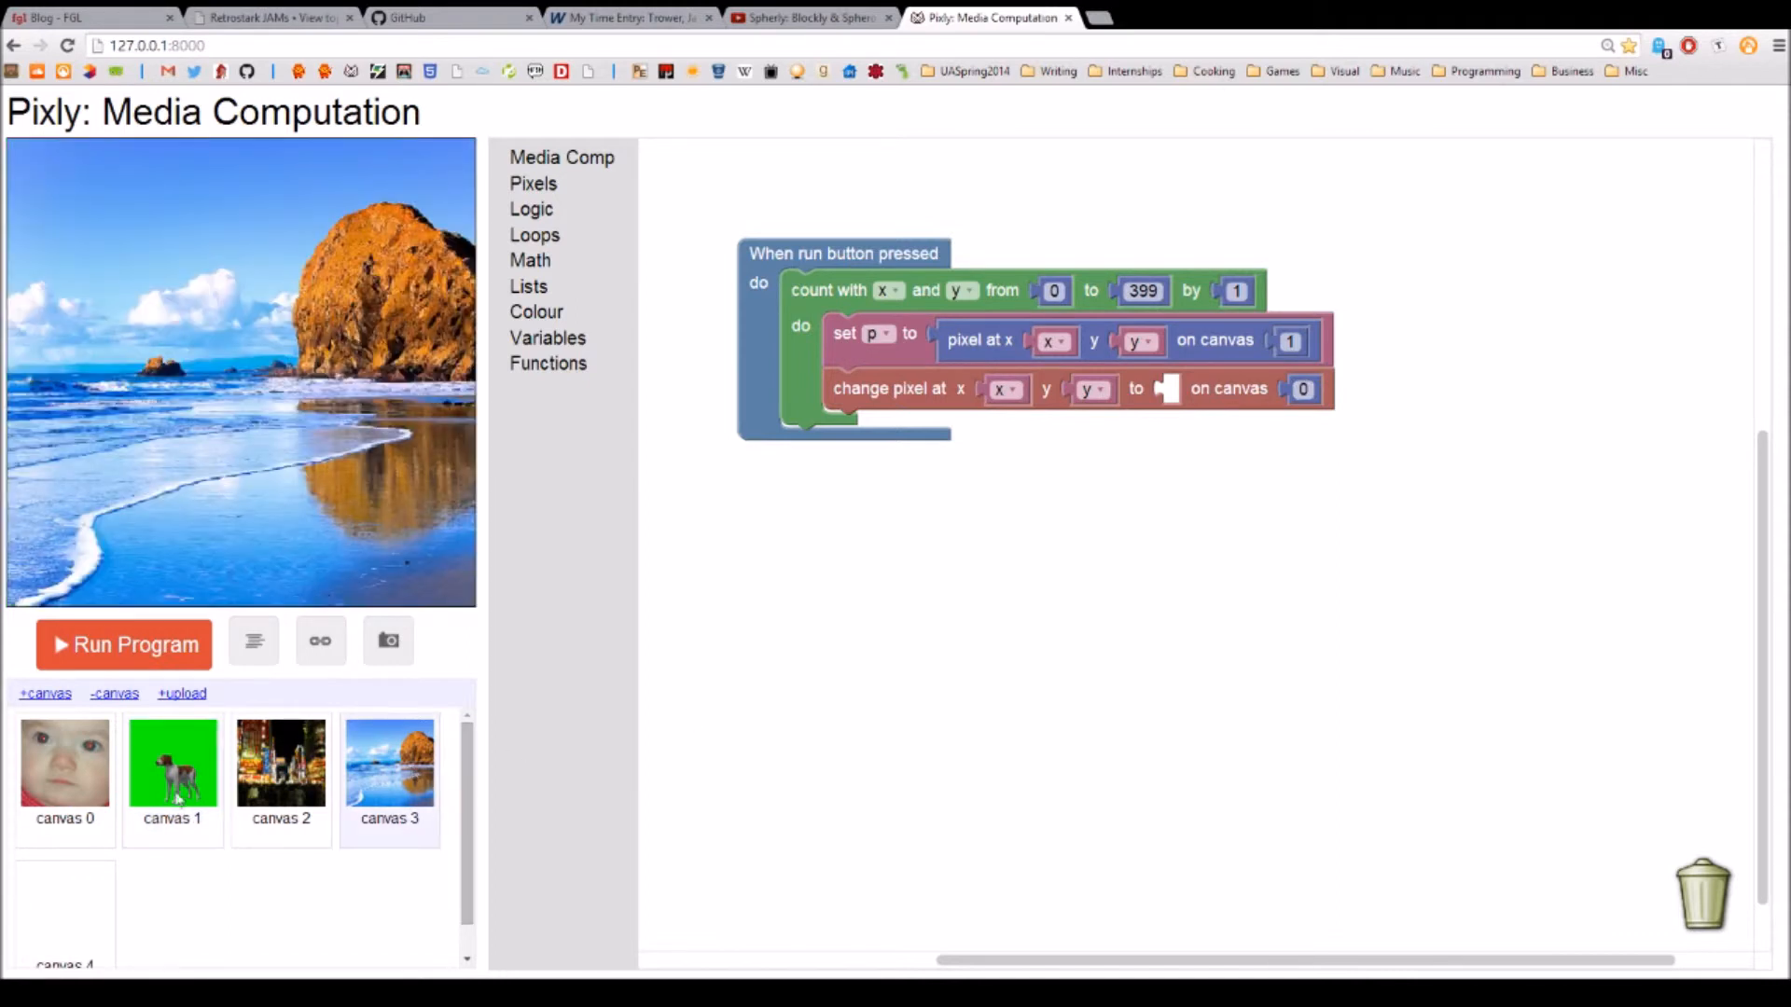
Step: Run the pixel-copy program so canvas 1's dog picture replaces the beach on canvas 3
left_click(172, 761)
type("3")
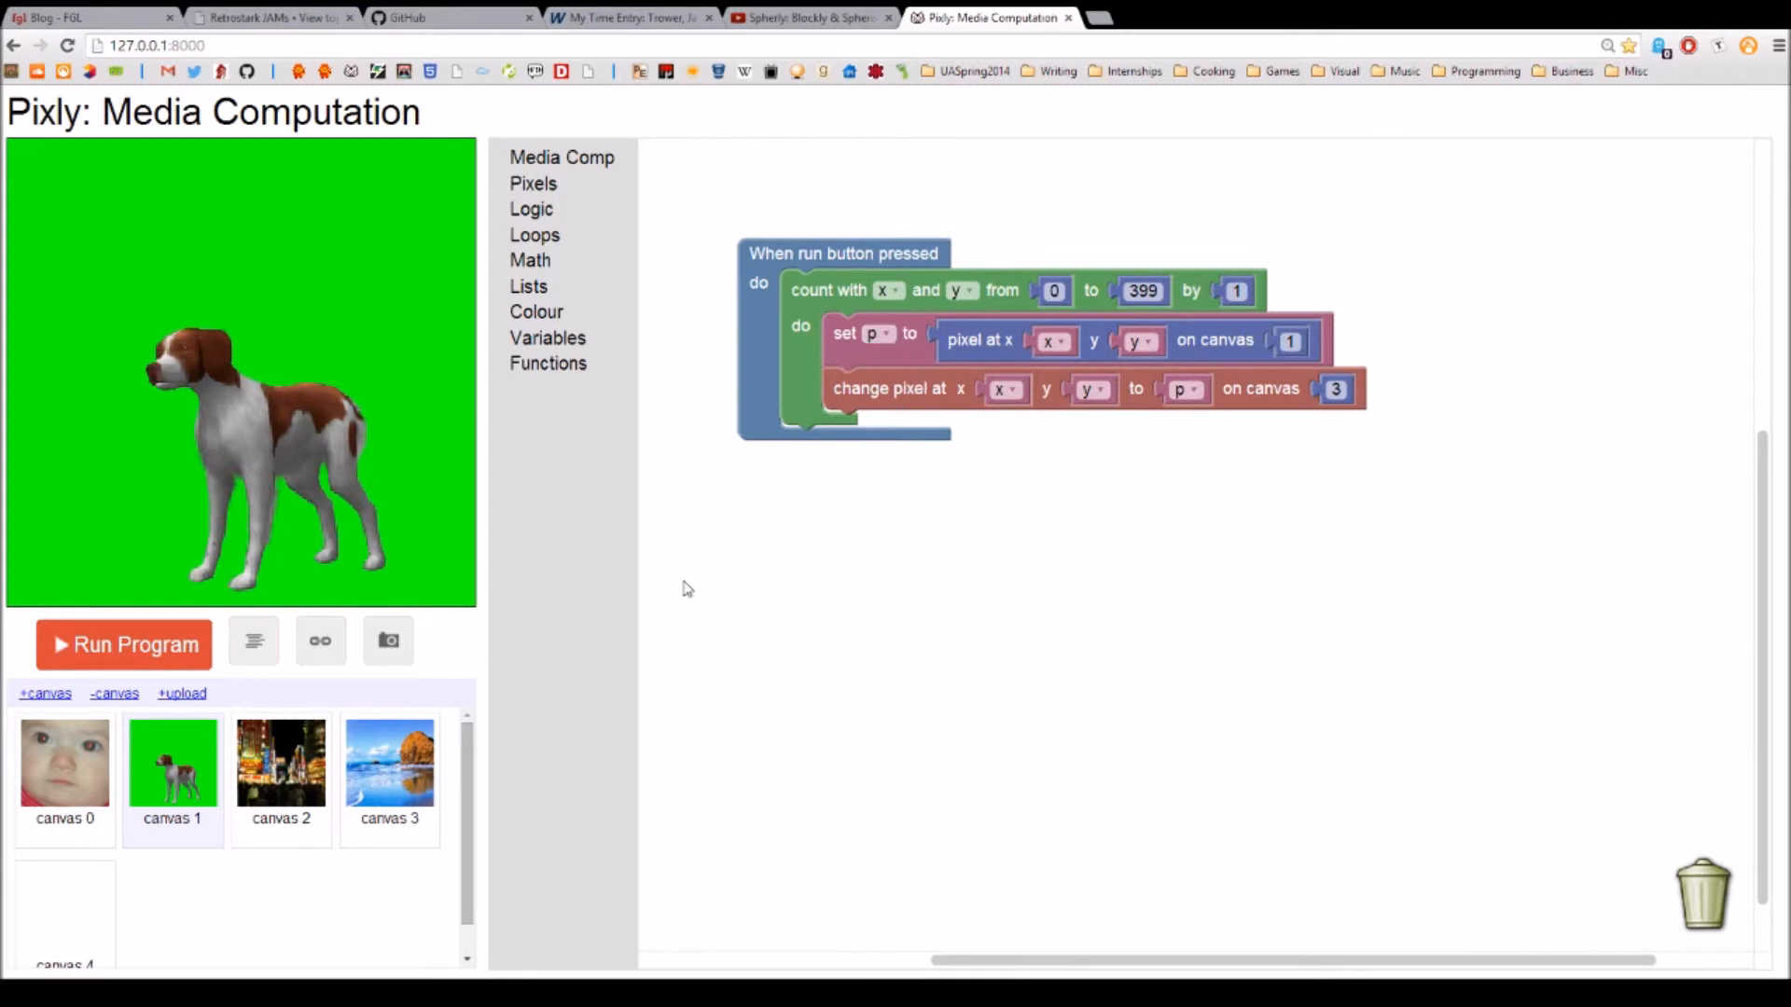
mouse_move(206, 780)
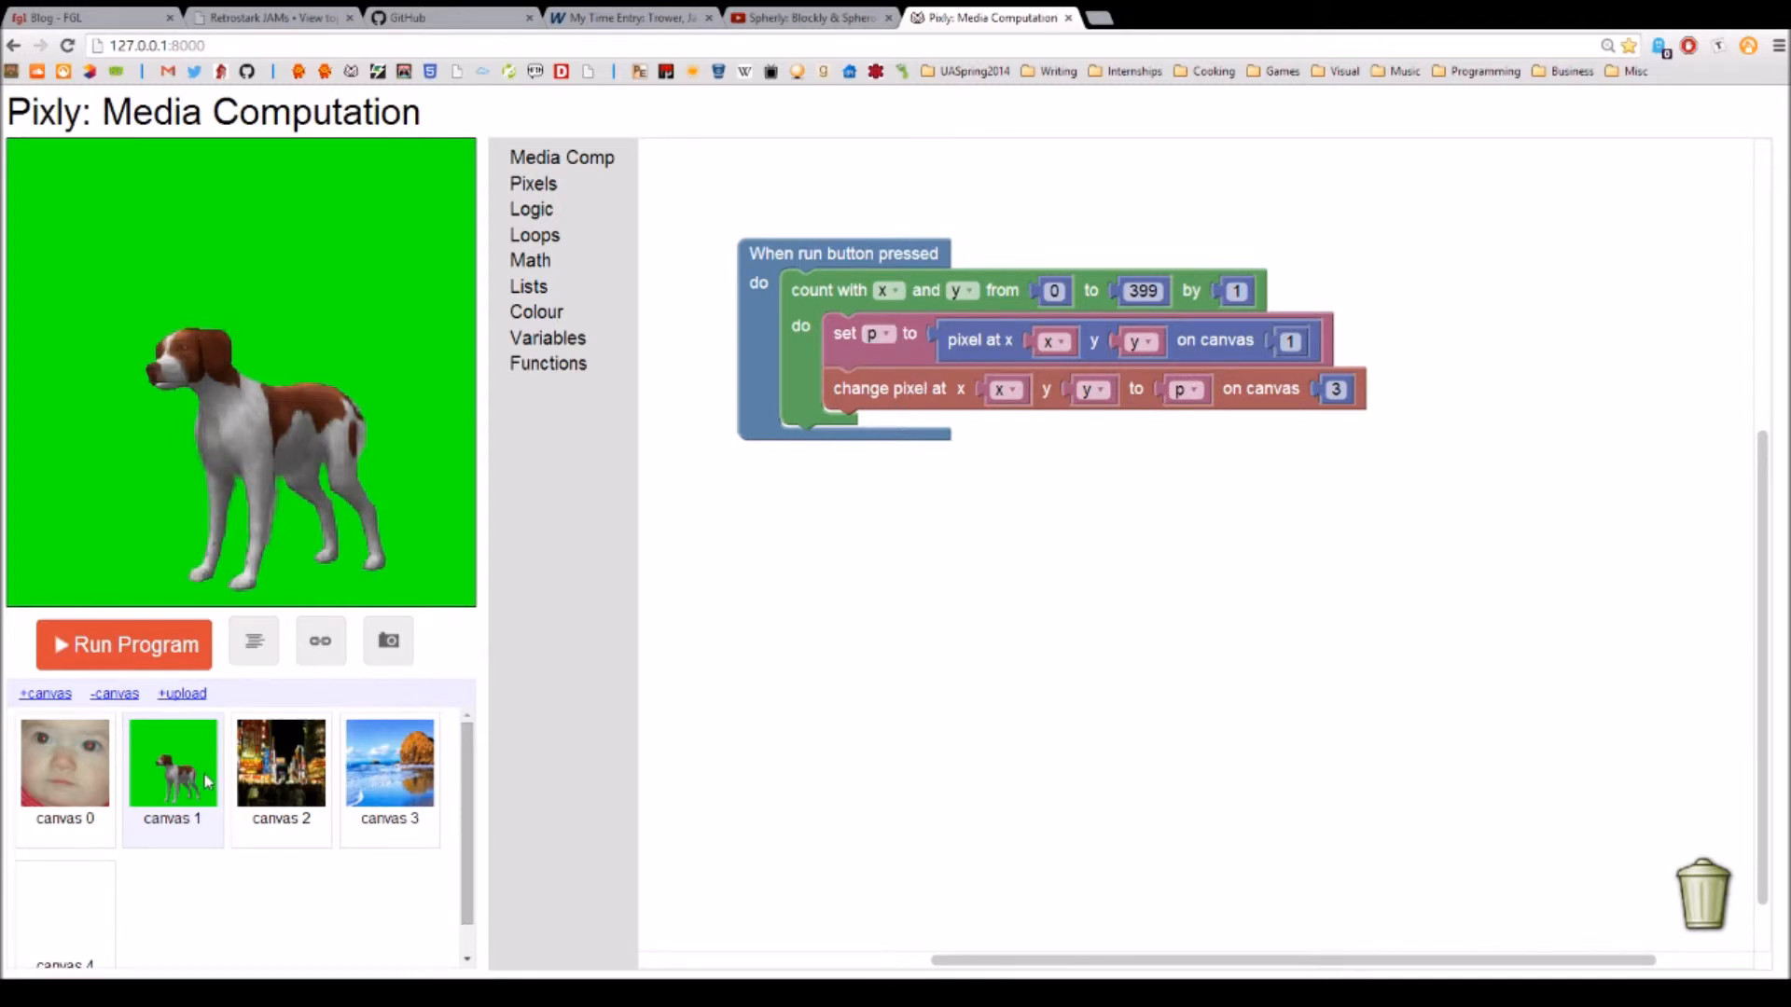
left_click(390, 763)
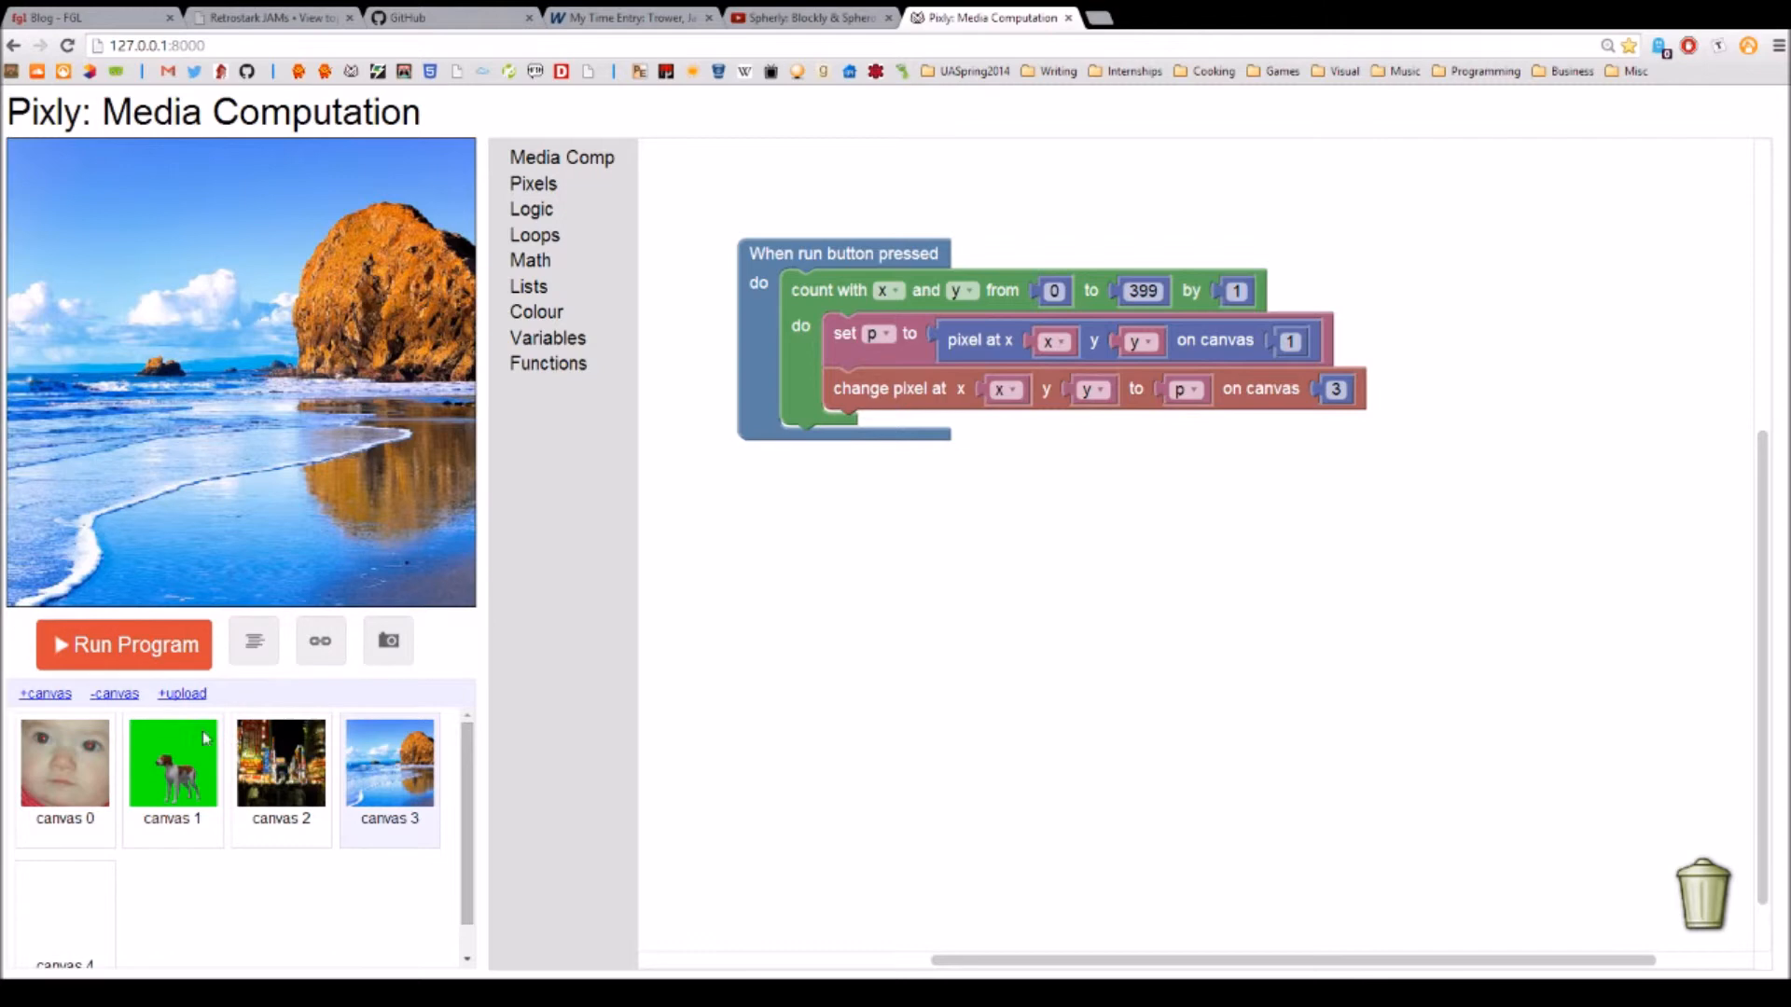
left_click(123, 643)
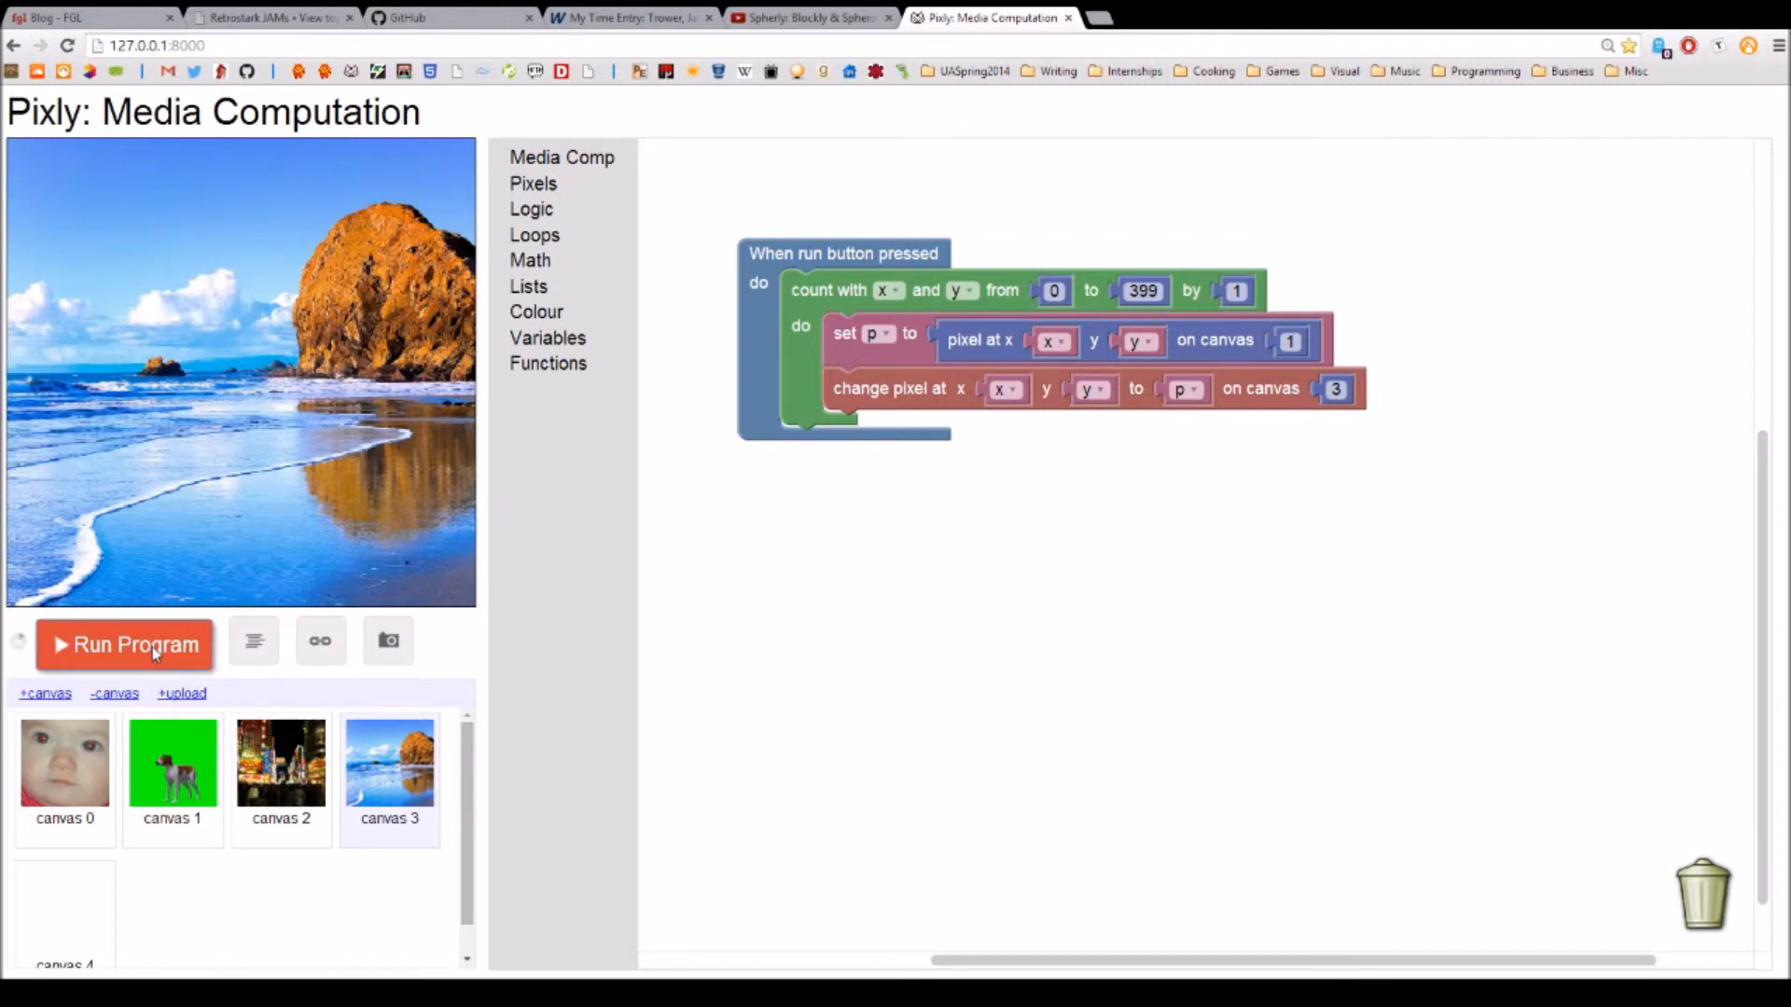
left_click(123, 644)
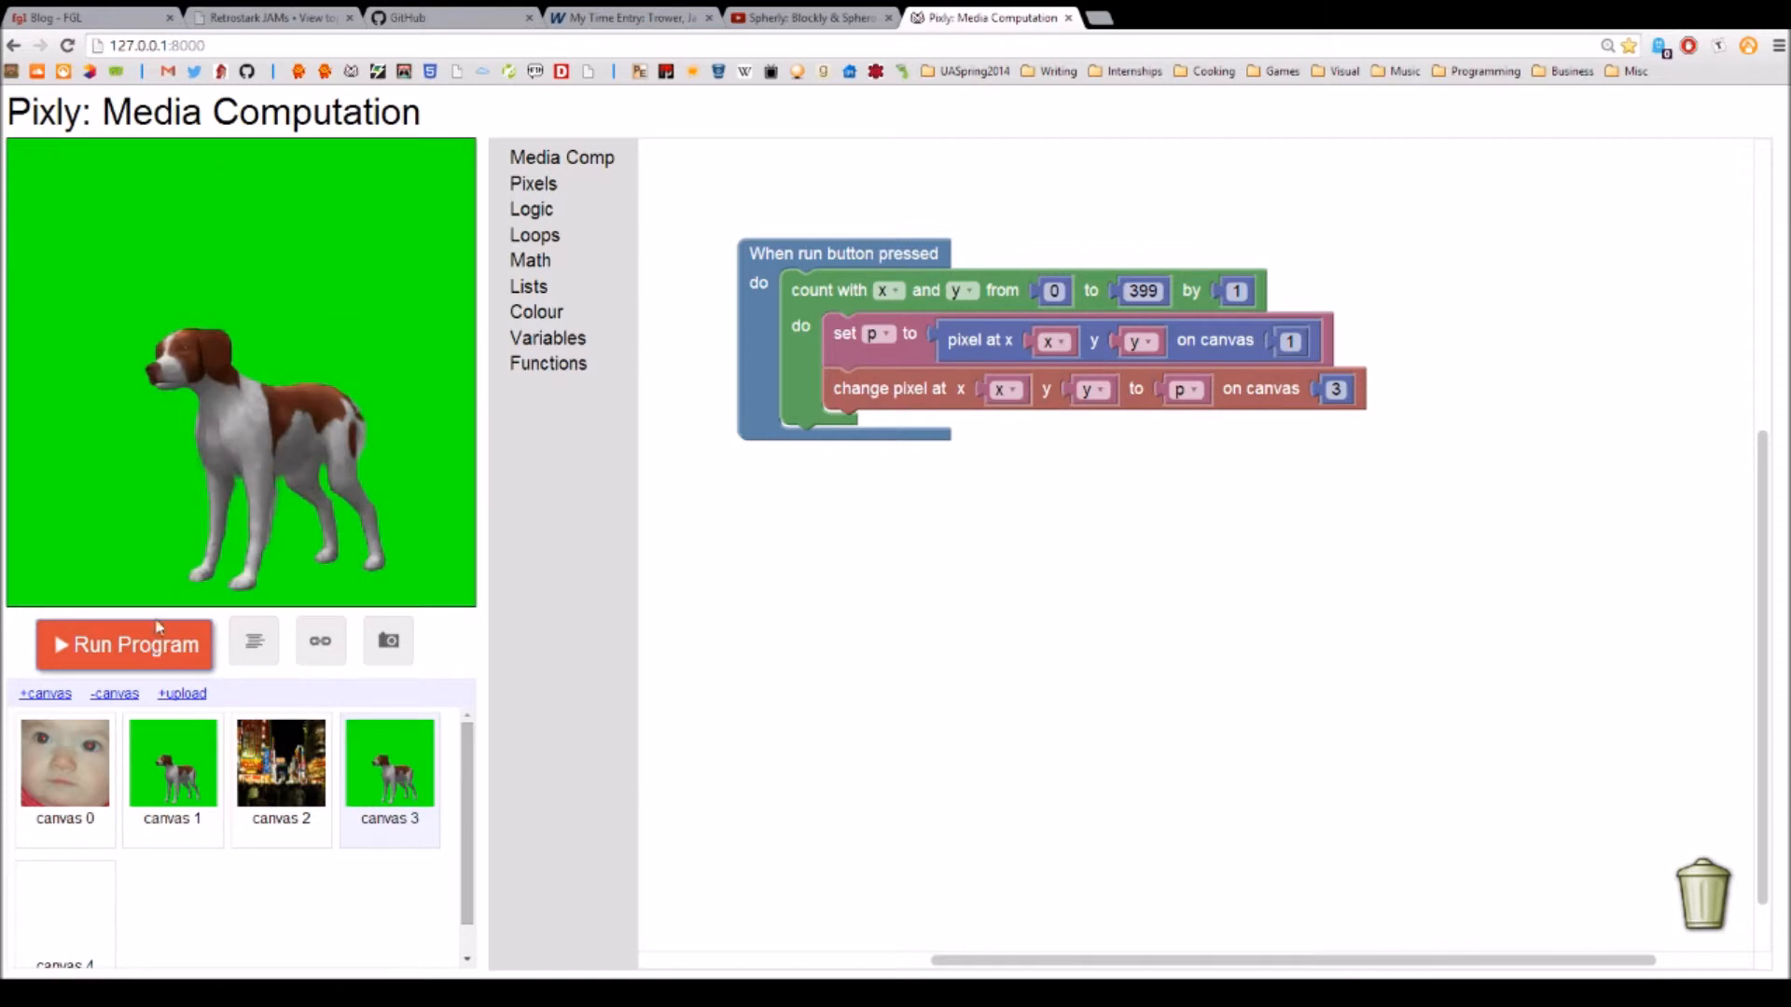
mouse_move(572, 906)
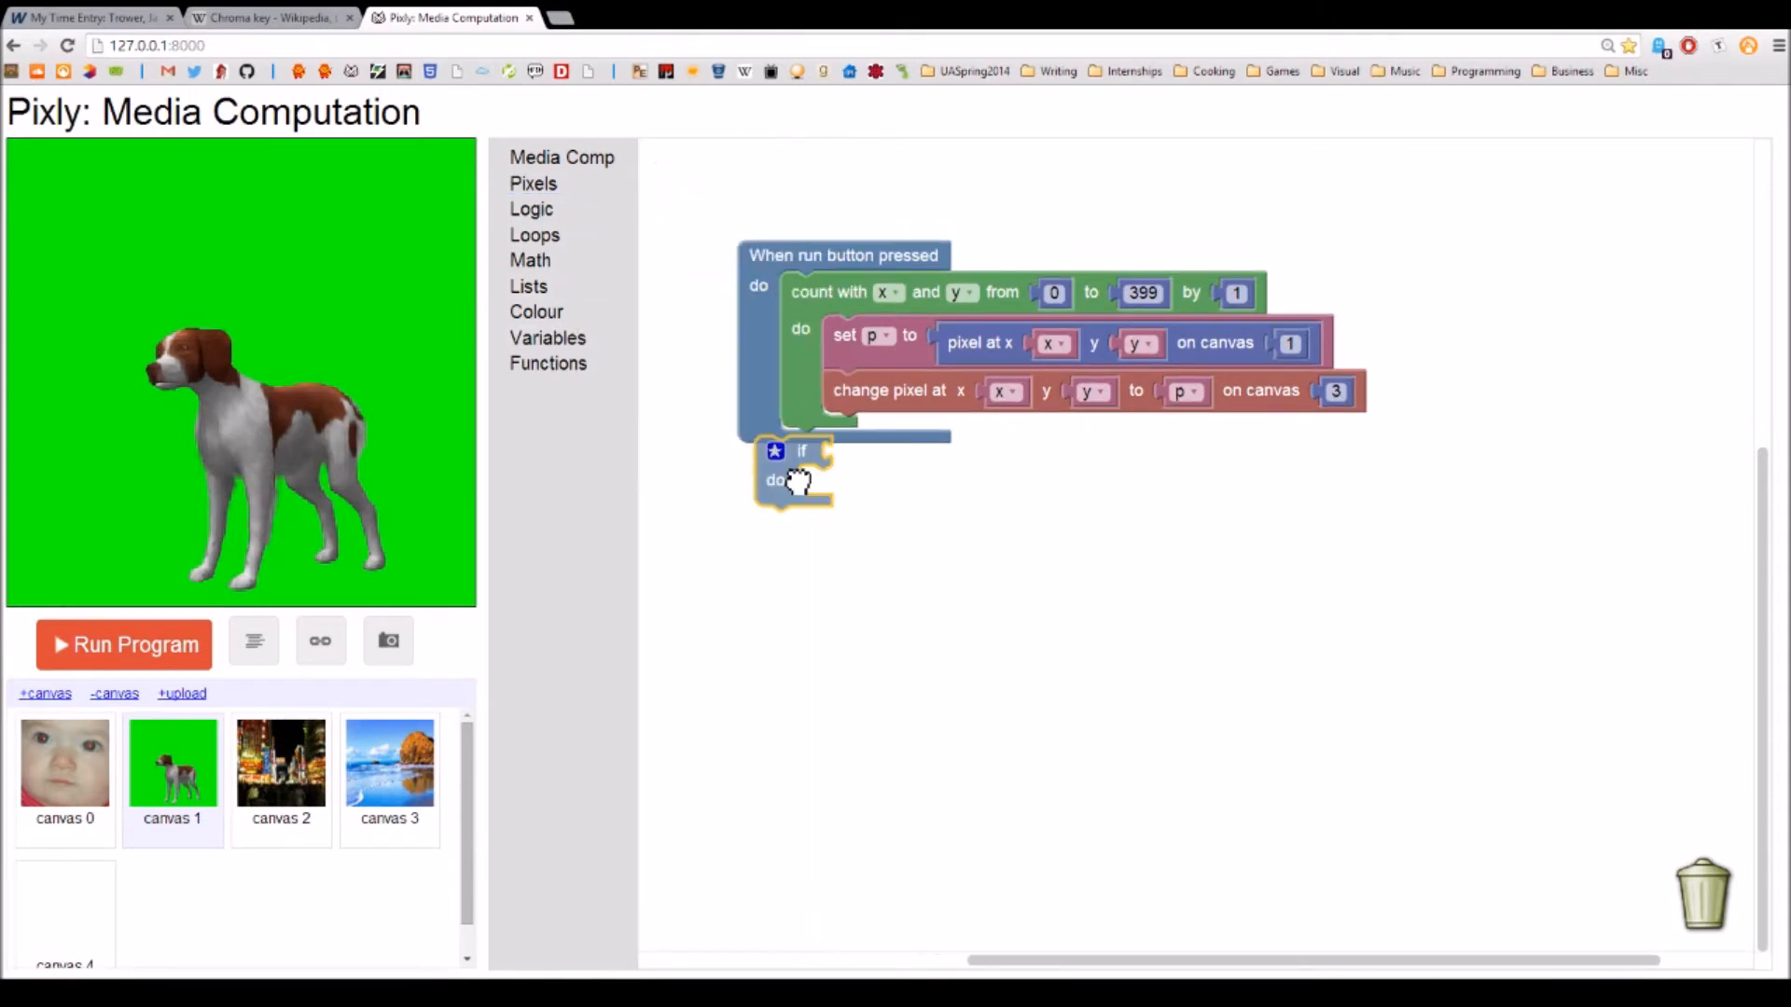
Step: Nest the change-pixel step in an if inside the loop and pick the green intensity of pixel p
left_click_drag(892, 390, 845, 544)
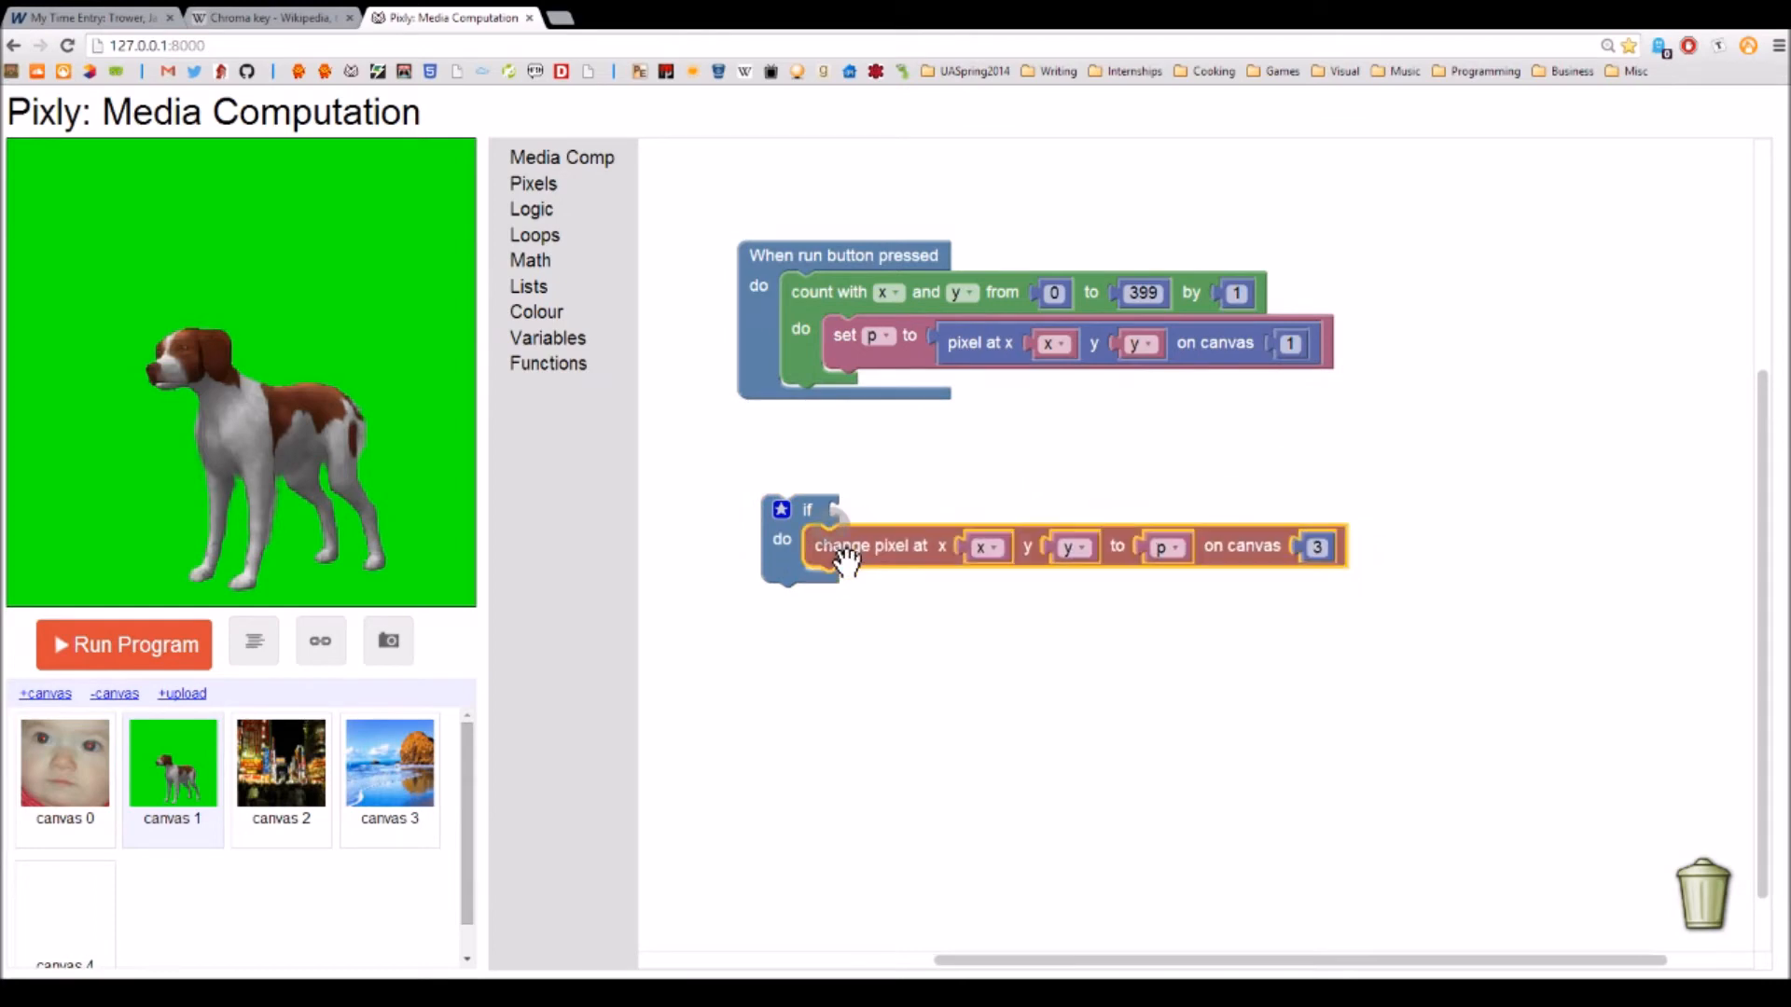
left_click_drag(805, 510, 867, 384)
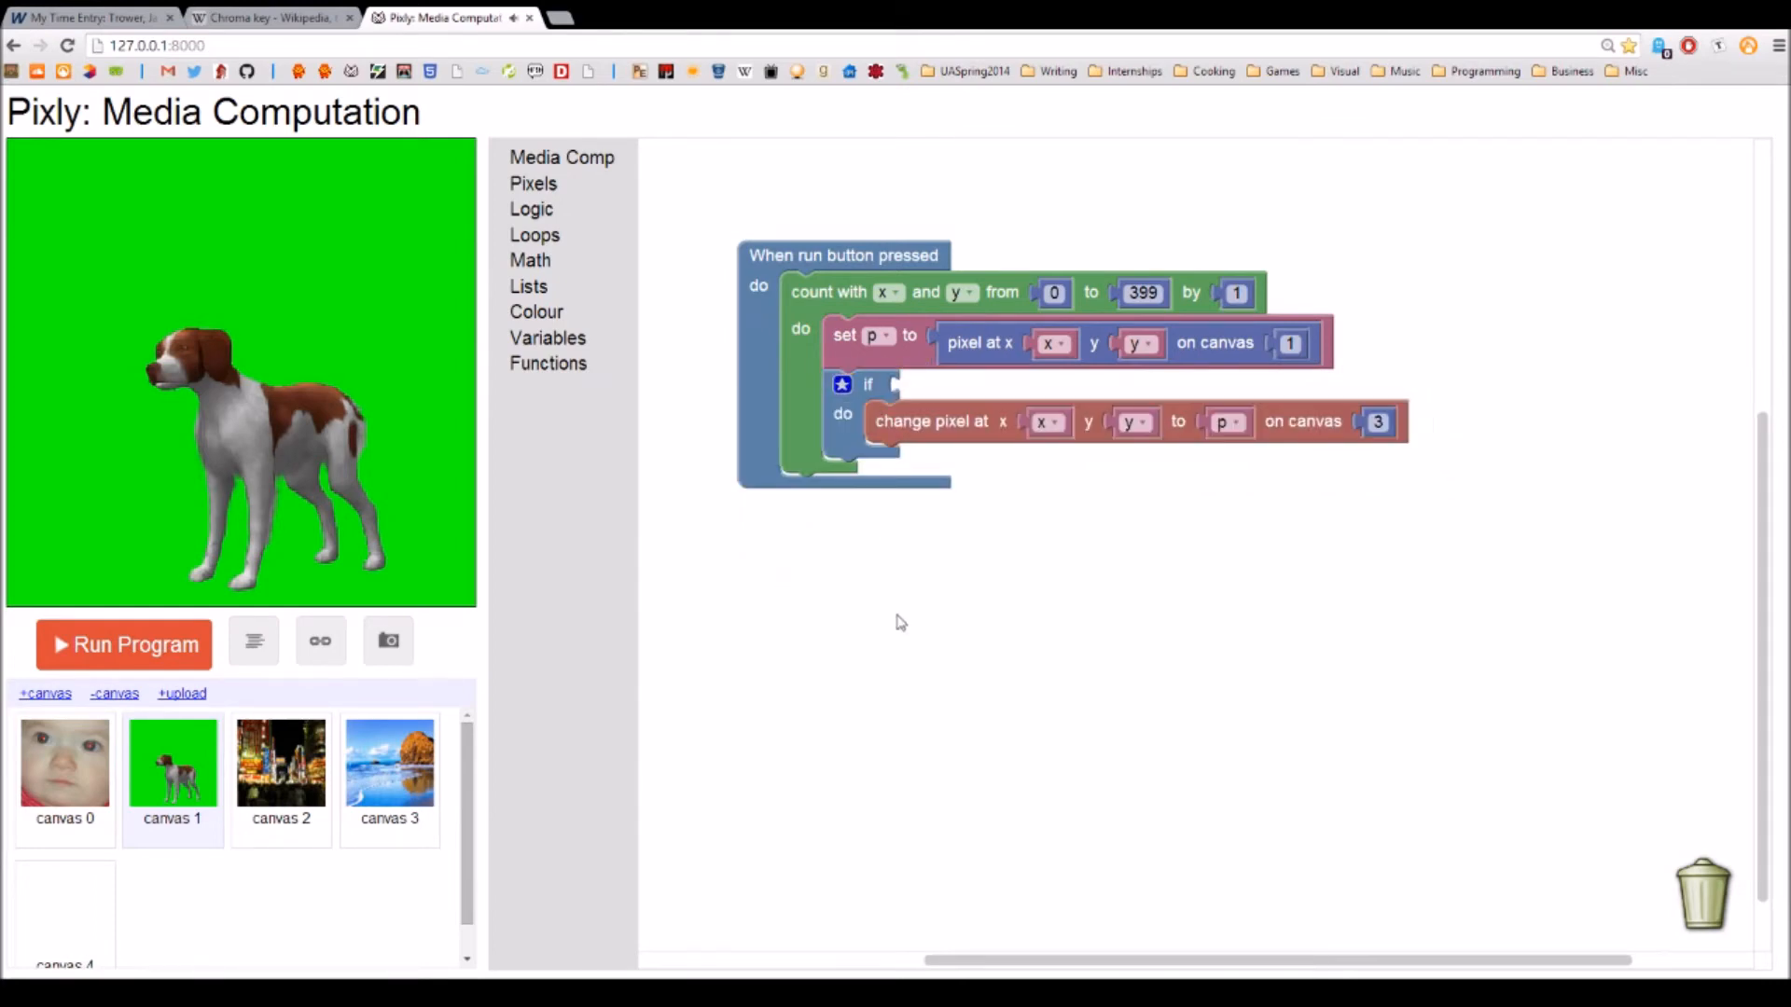
left_click(531, 183)
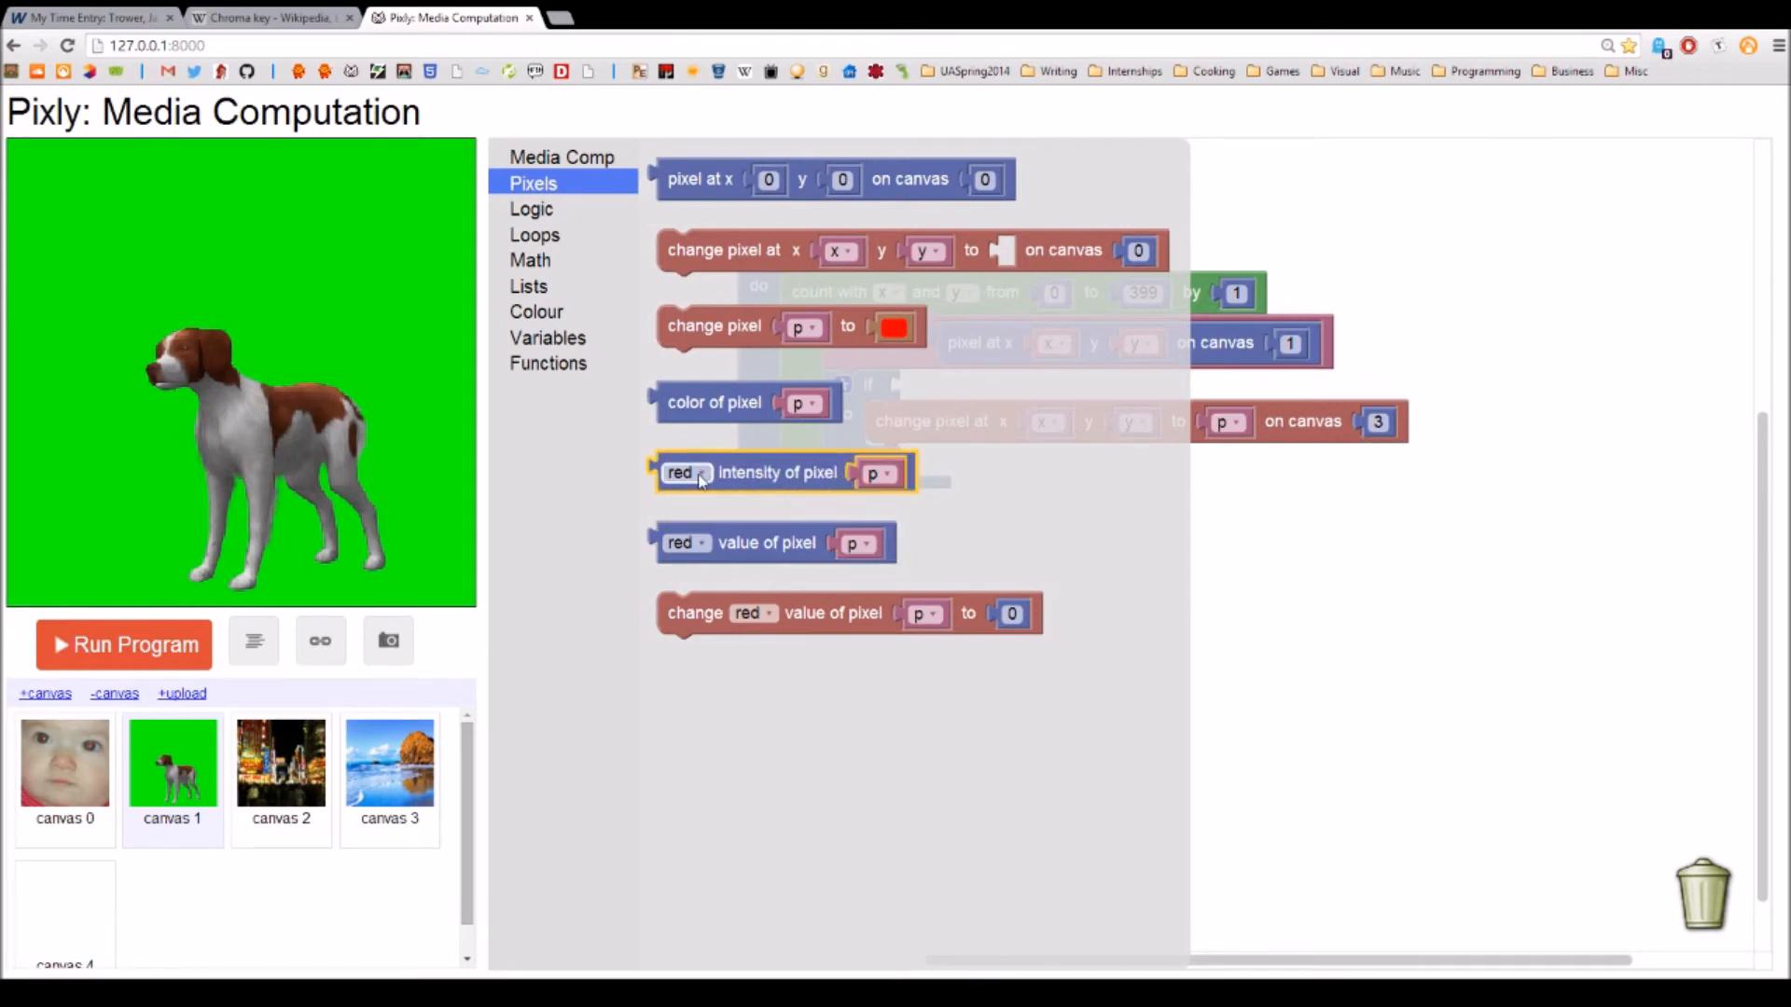
left_click(696, 472)
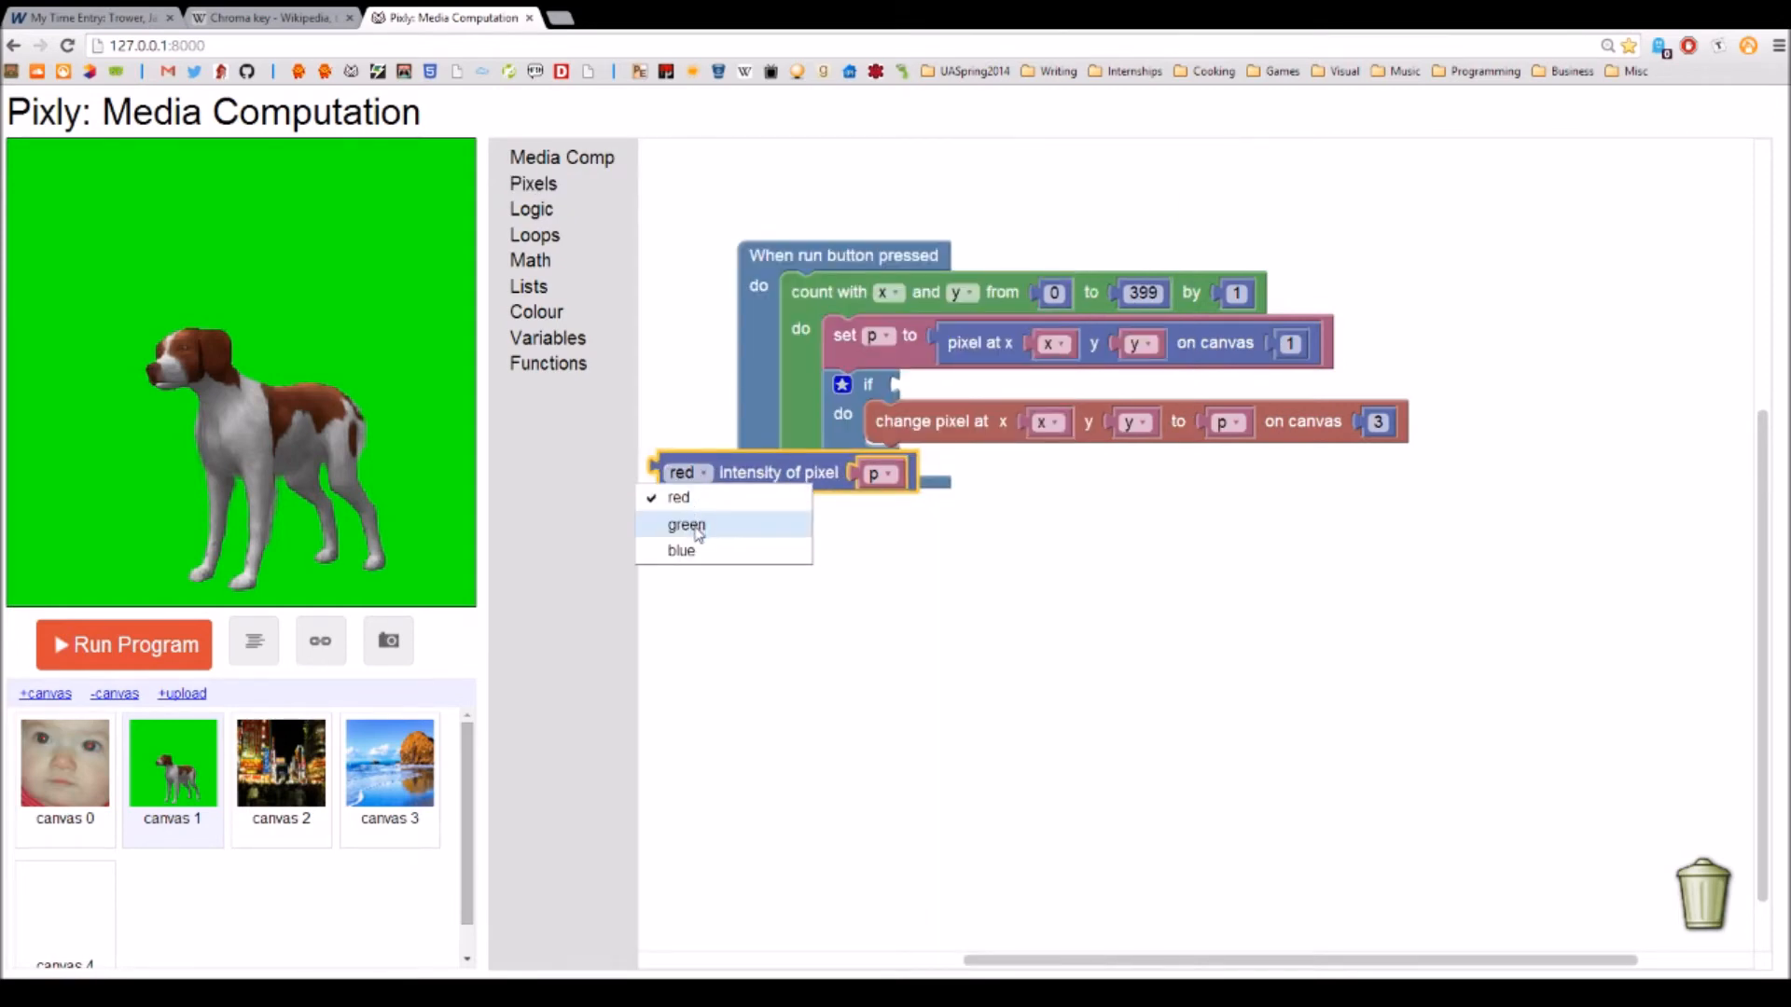
left_click(686, 524)
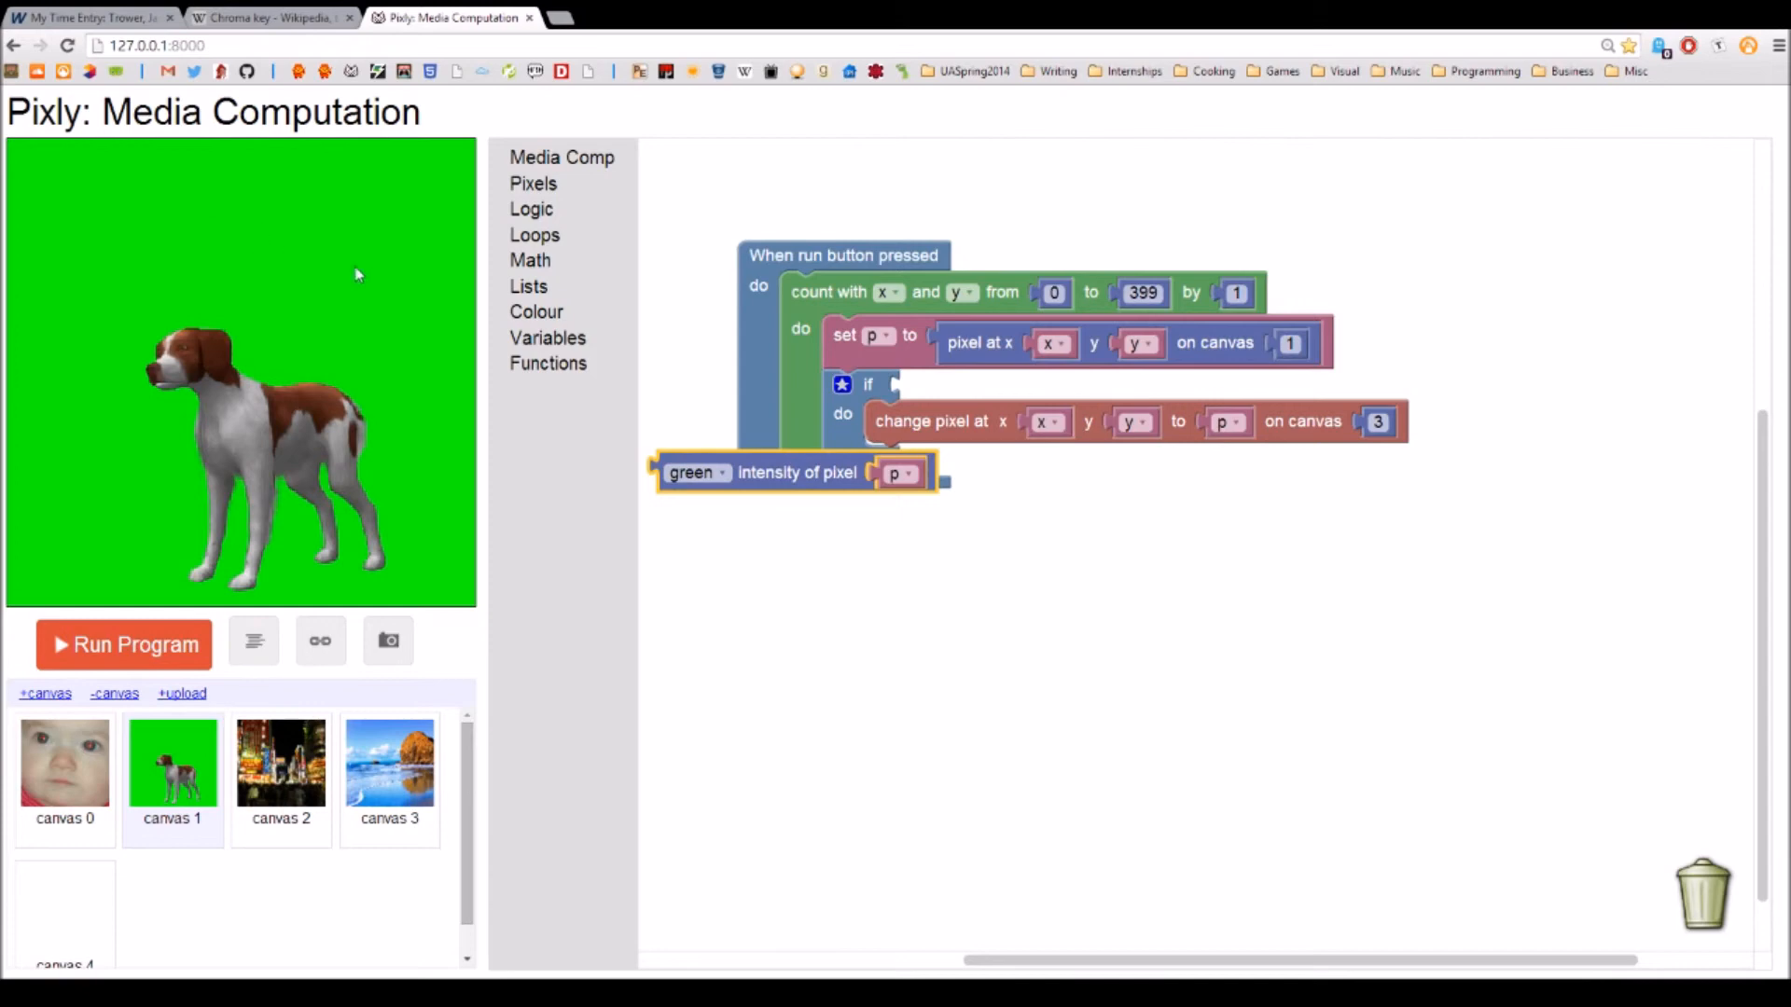
mouse_move(817, 502)
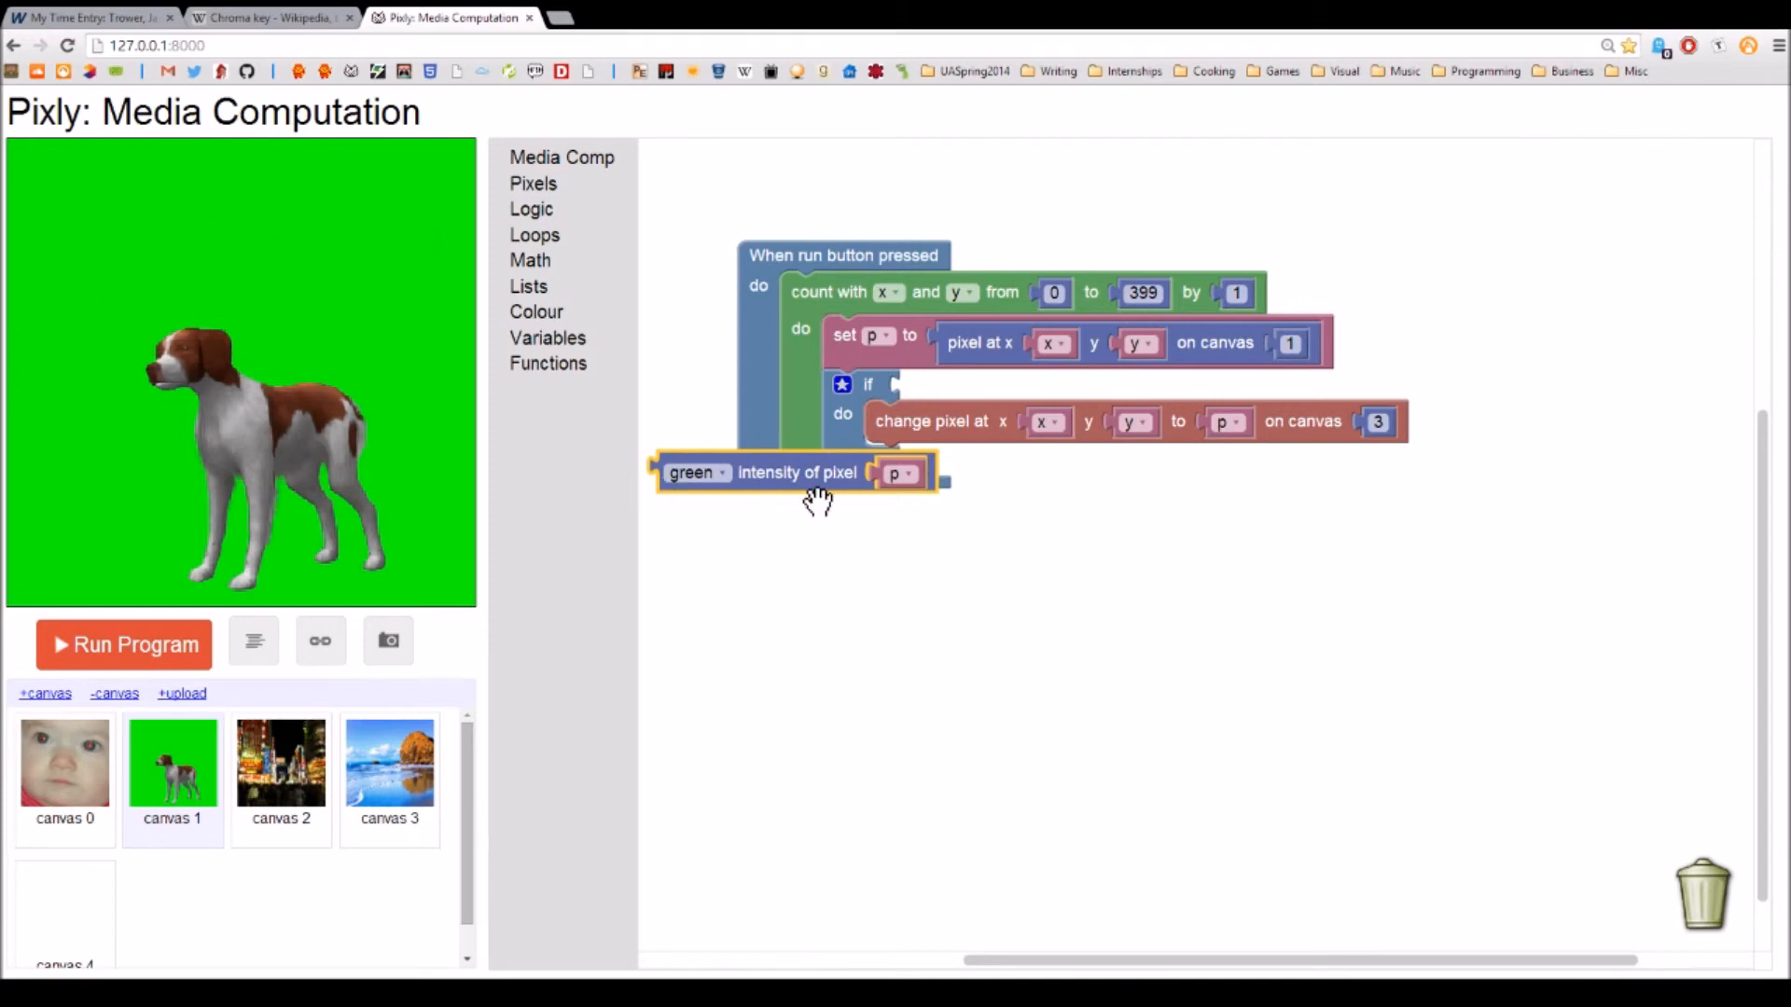
Step: Build the condition as a less-than comparison on the green intensity (green < 2)
left_click_drag(796, 472, 1011, 552)
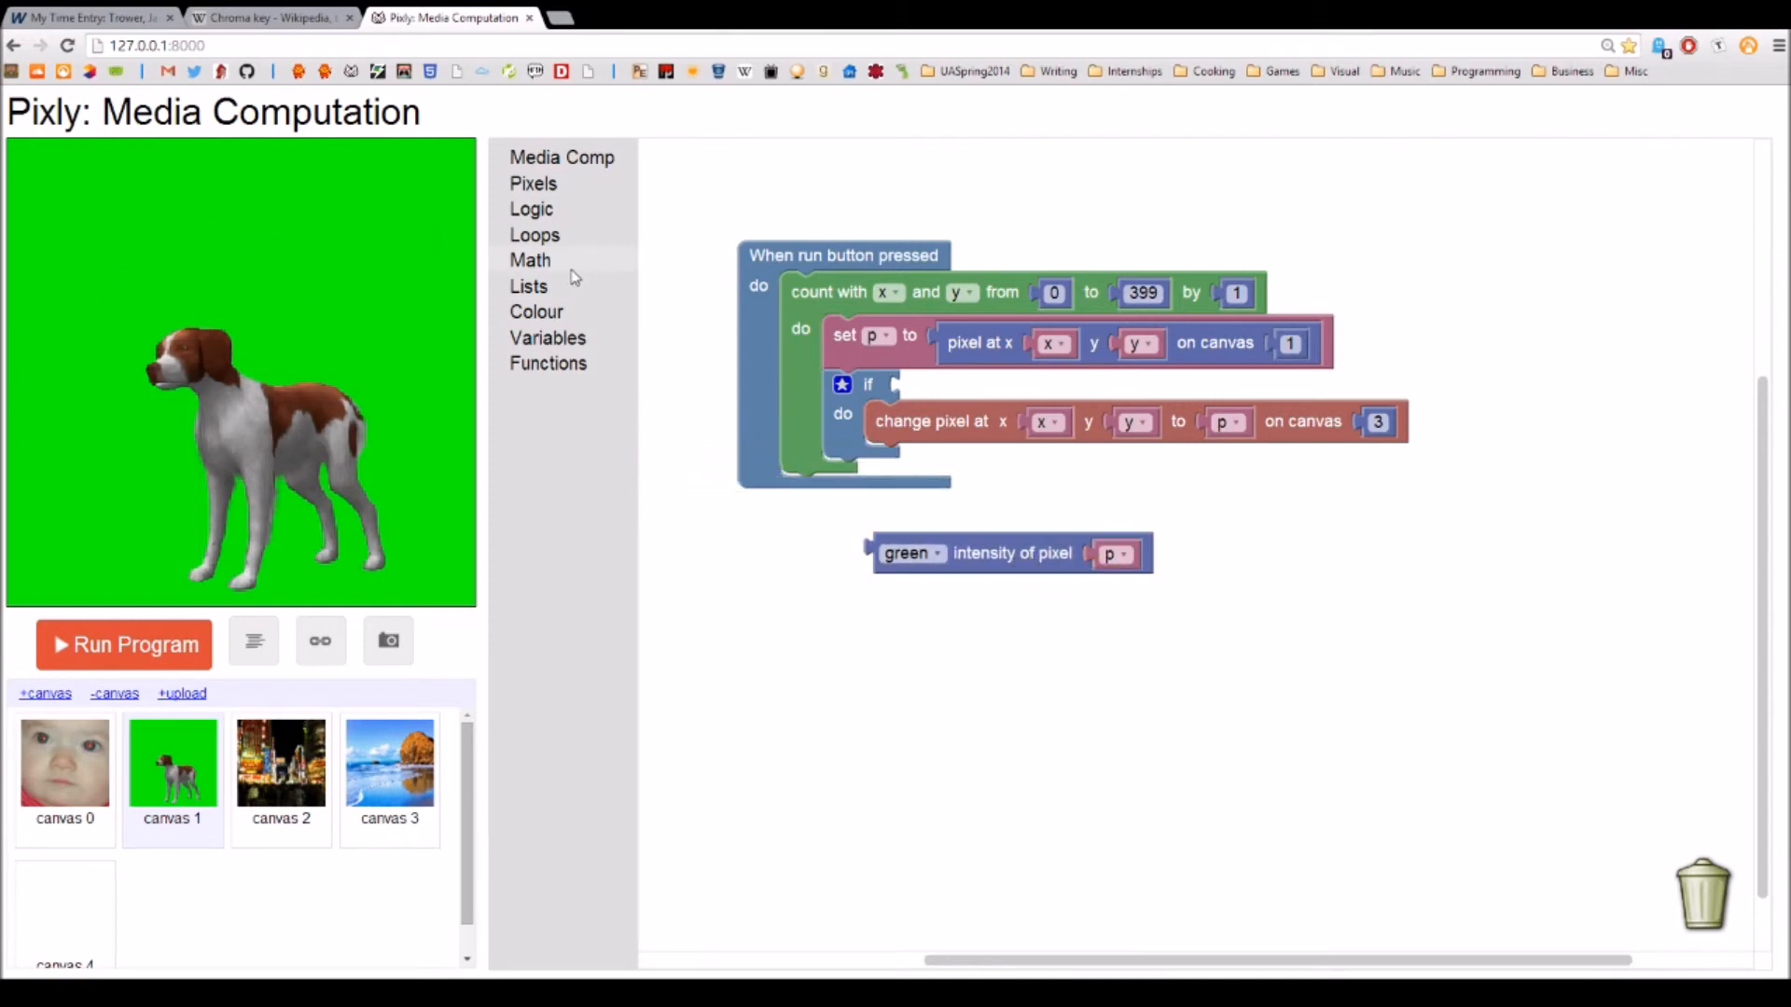
left_click(529, 208)
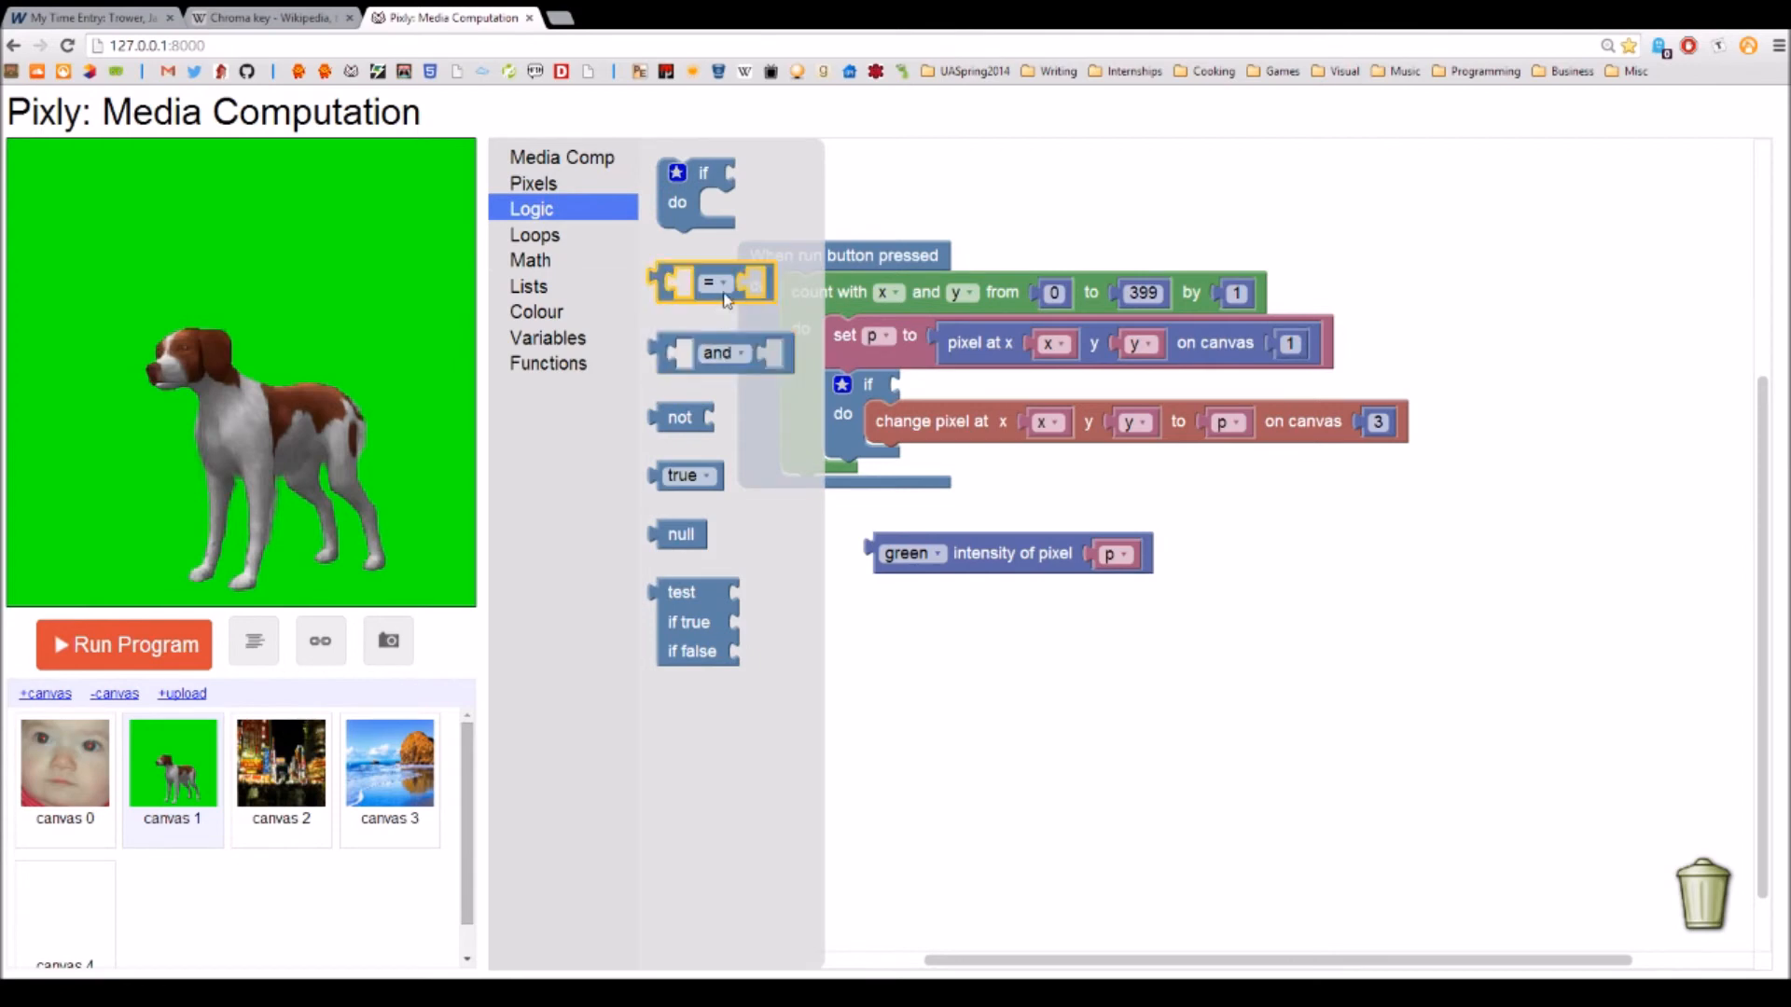
left_click(1255, 635)
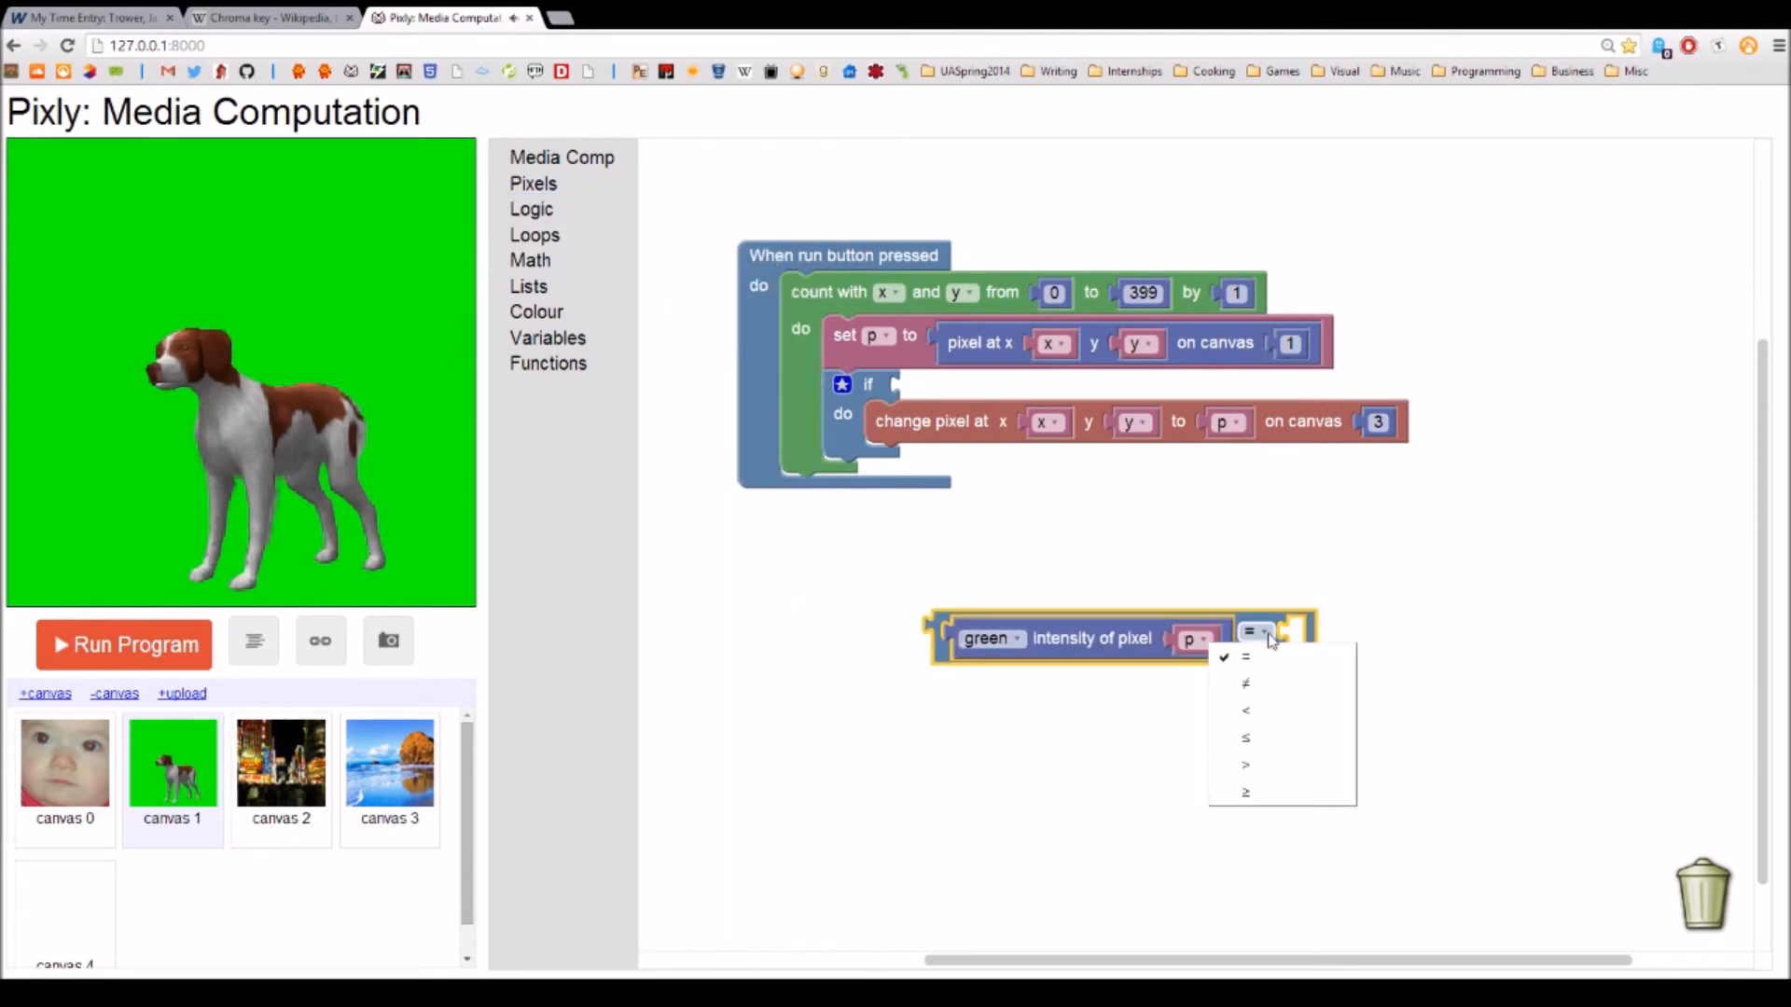
left_click(1246, 710)
type("2")
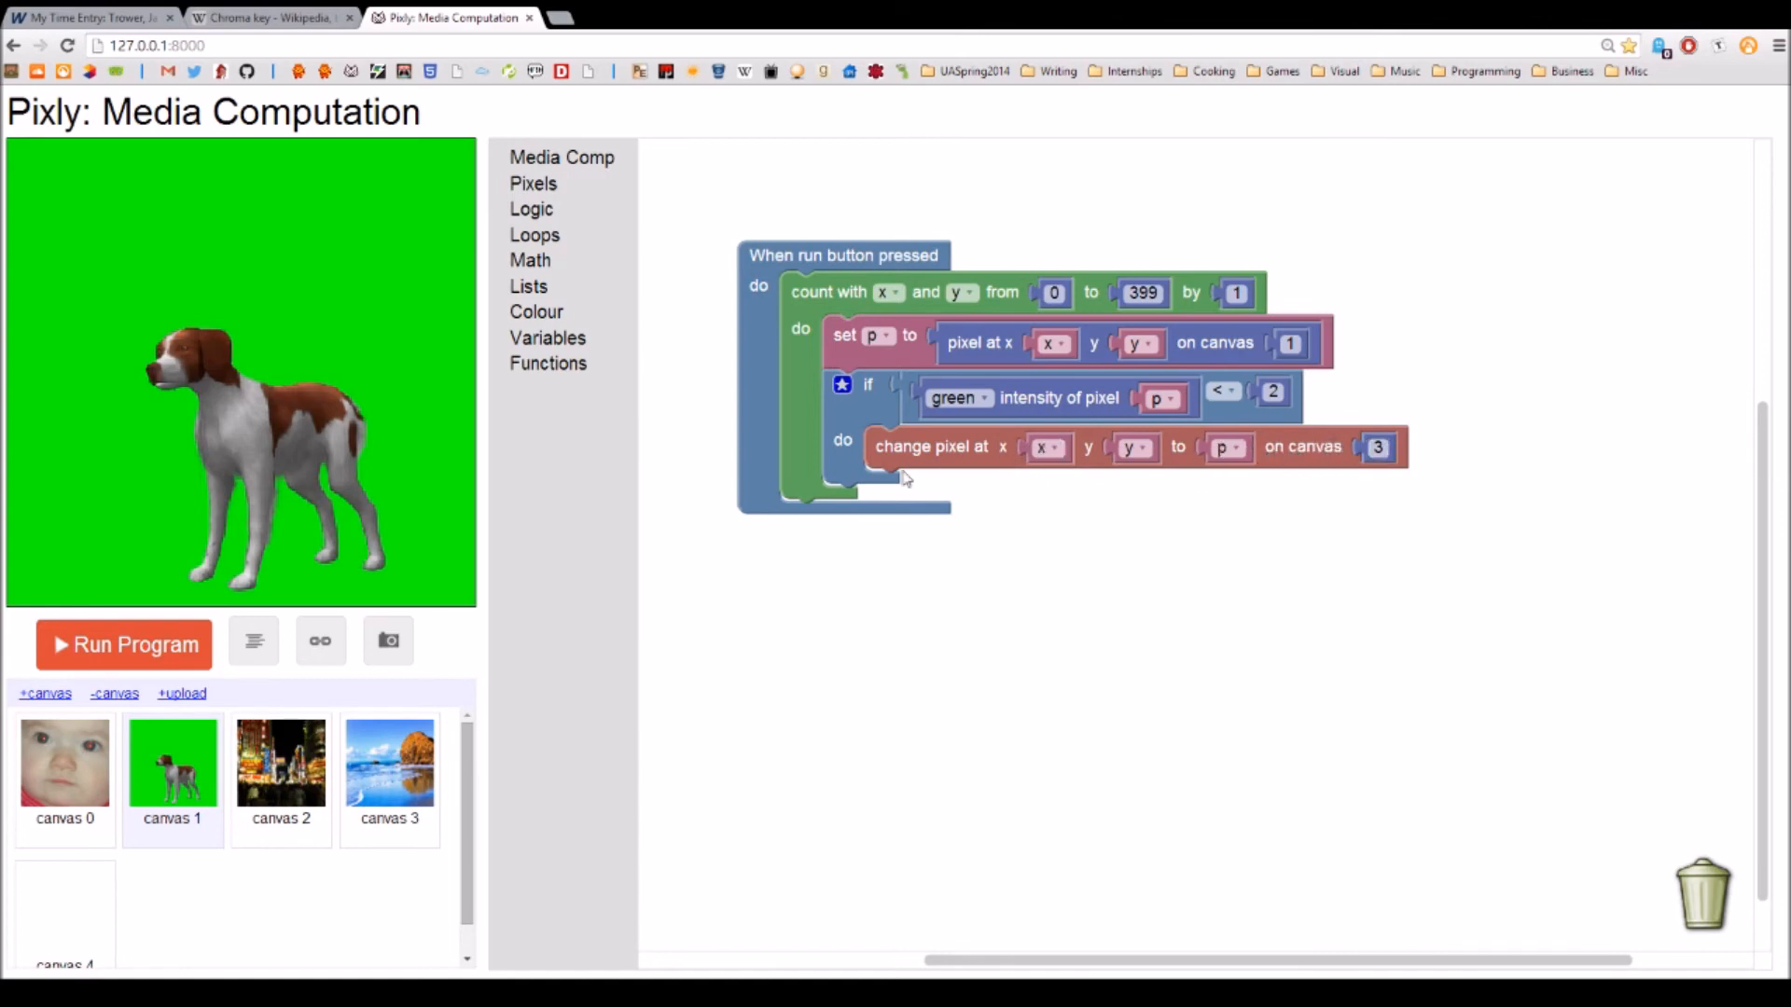
Step: Run the green-screen program so the dog appears standing on the beach in canvas 3
left_click(390, 763)
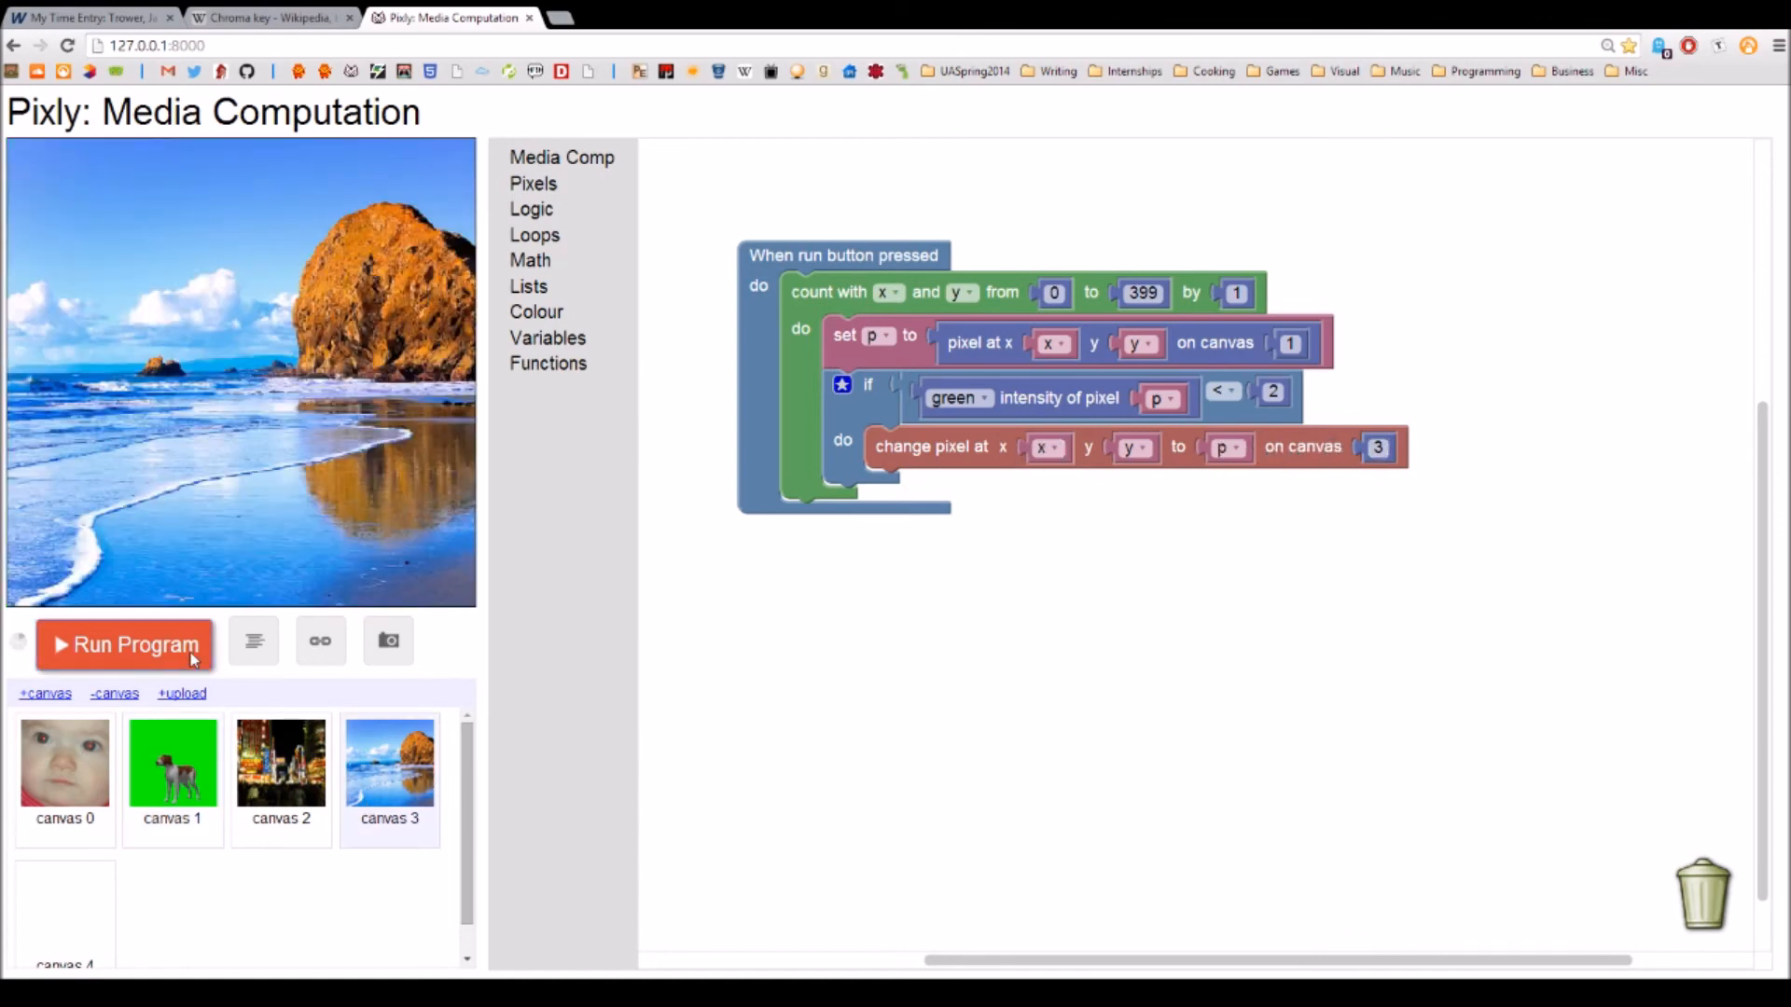
left_click(123, 644)
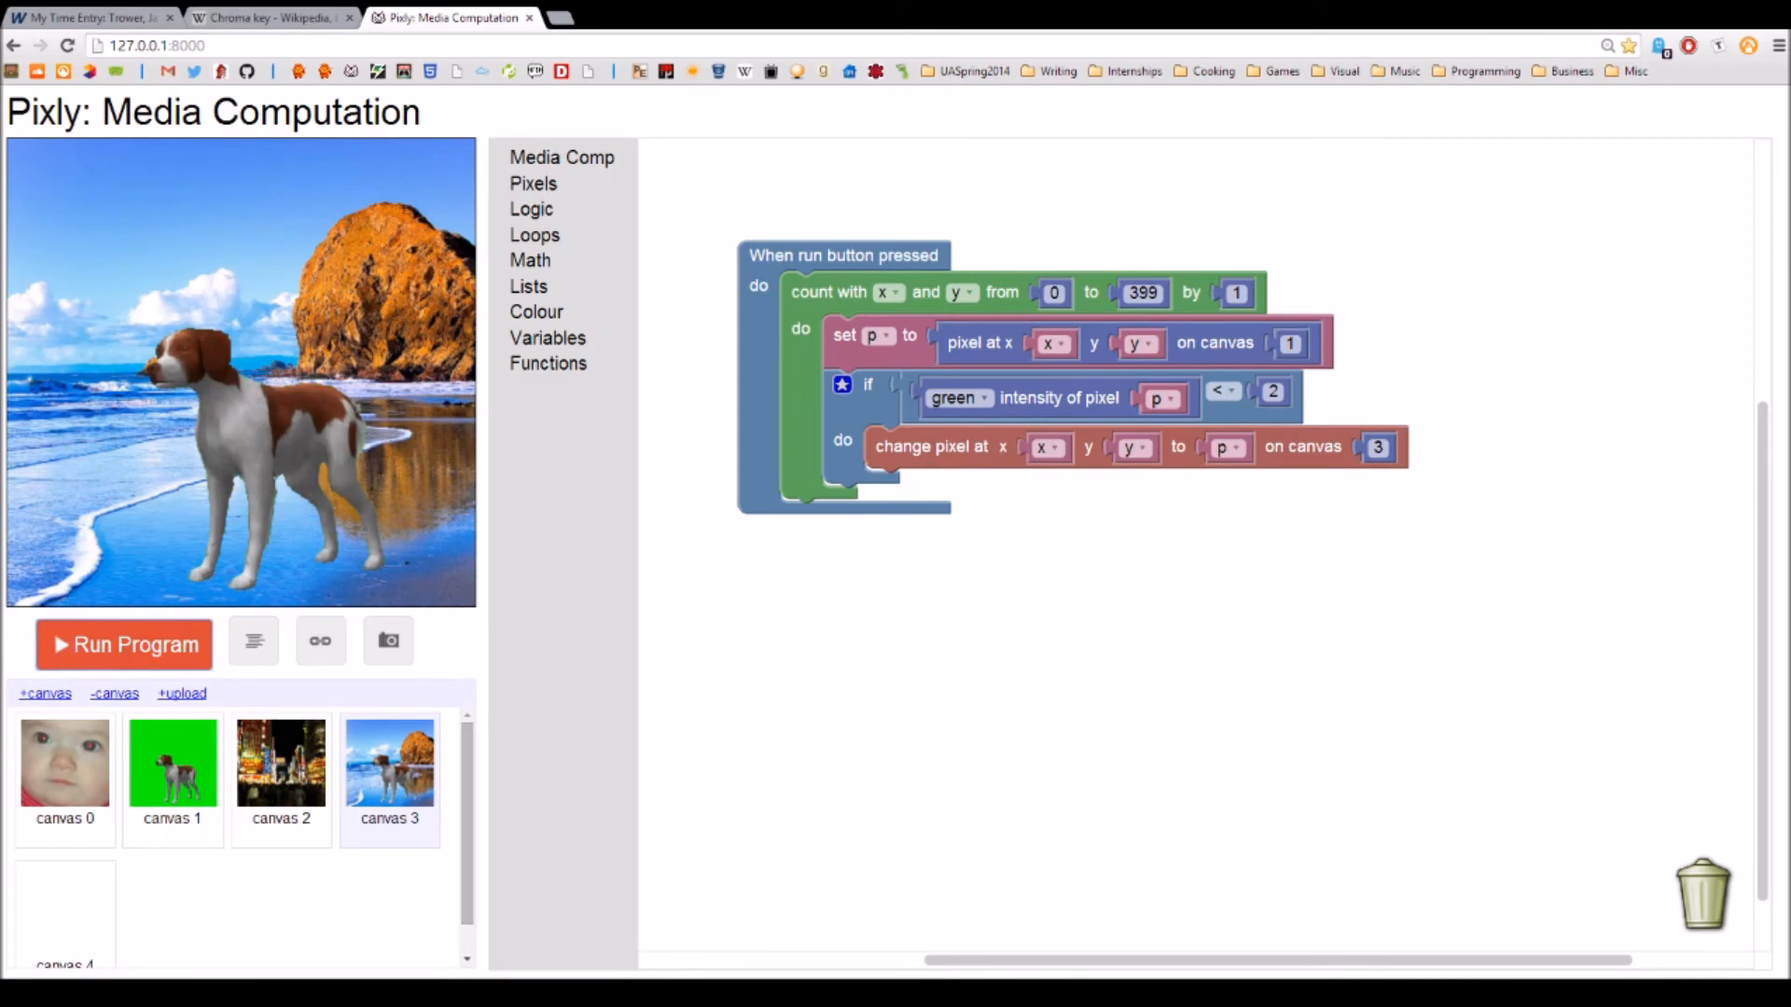
left_click(123, 644)
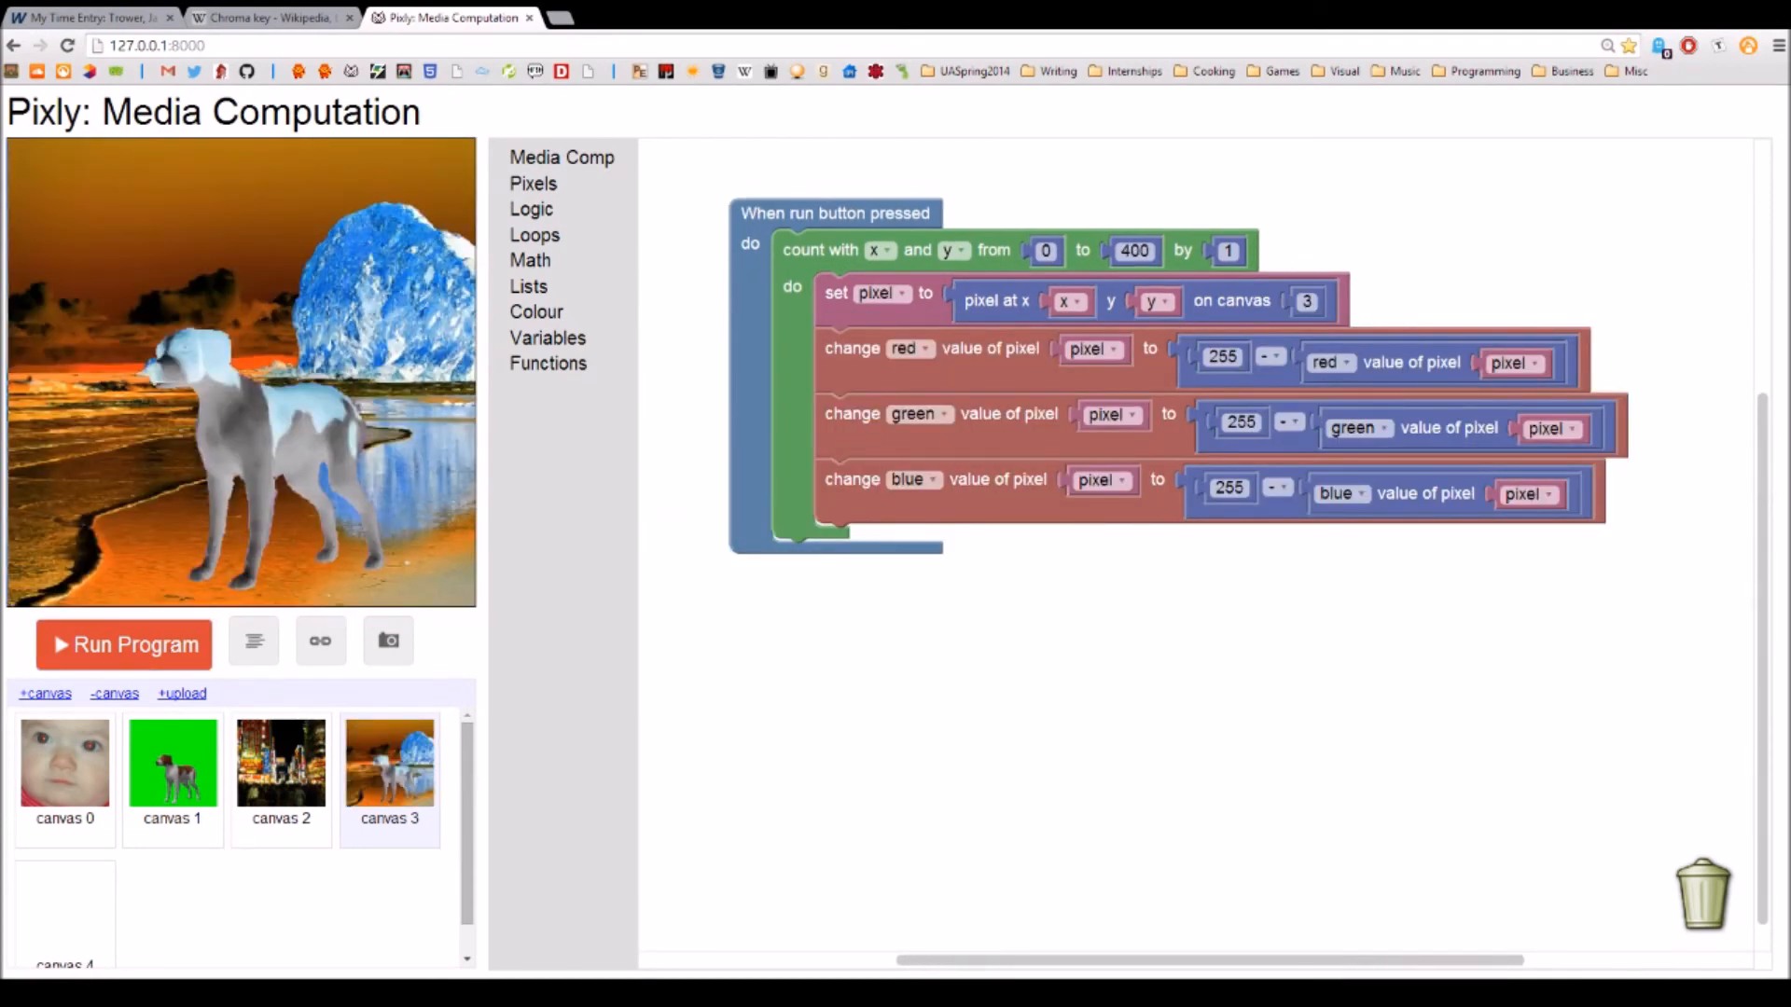
Step: Run the example programs: greyscale the city on canvas 2, then random lines and a Mandelbrot set on canvas 4
left_click(282, 761)
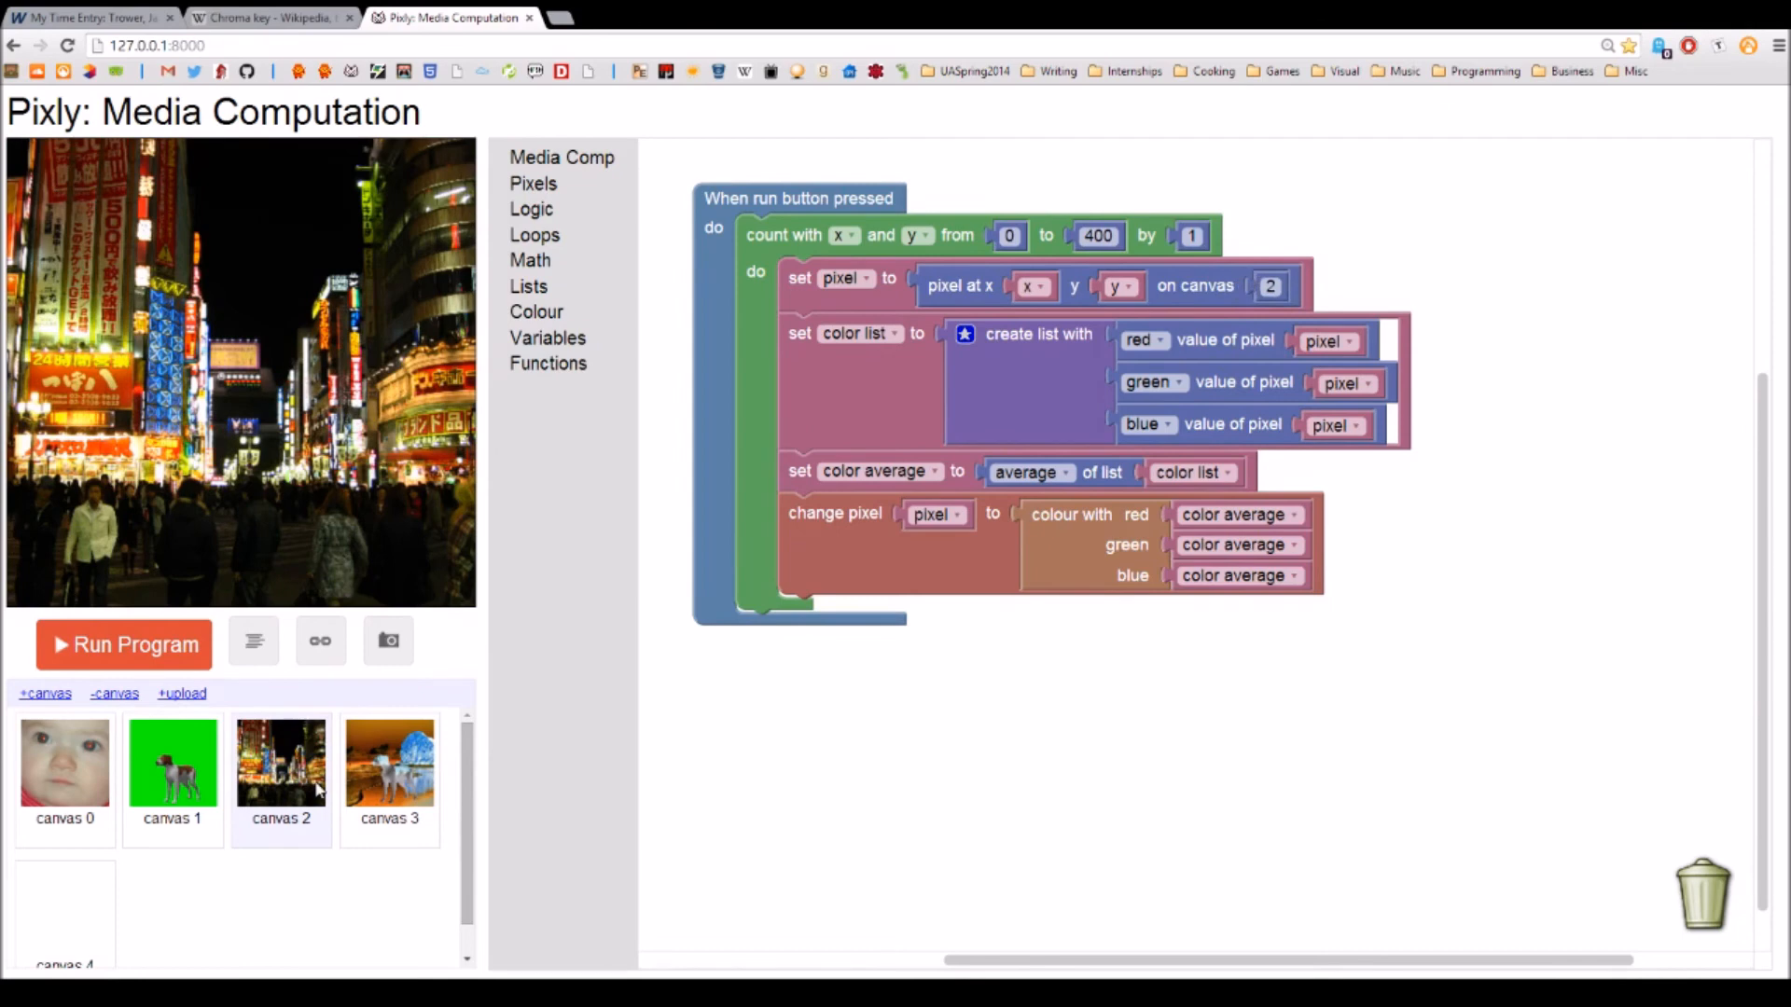
left_click(123, 644)
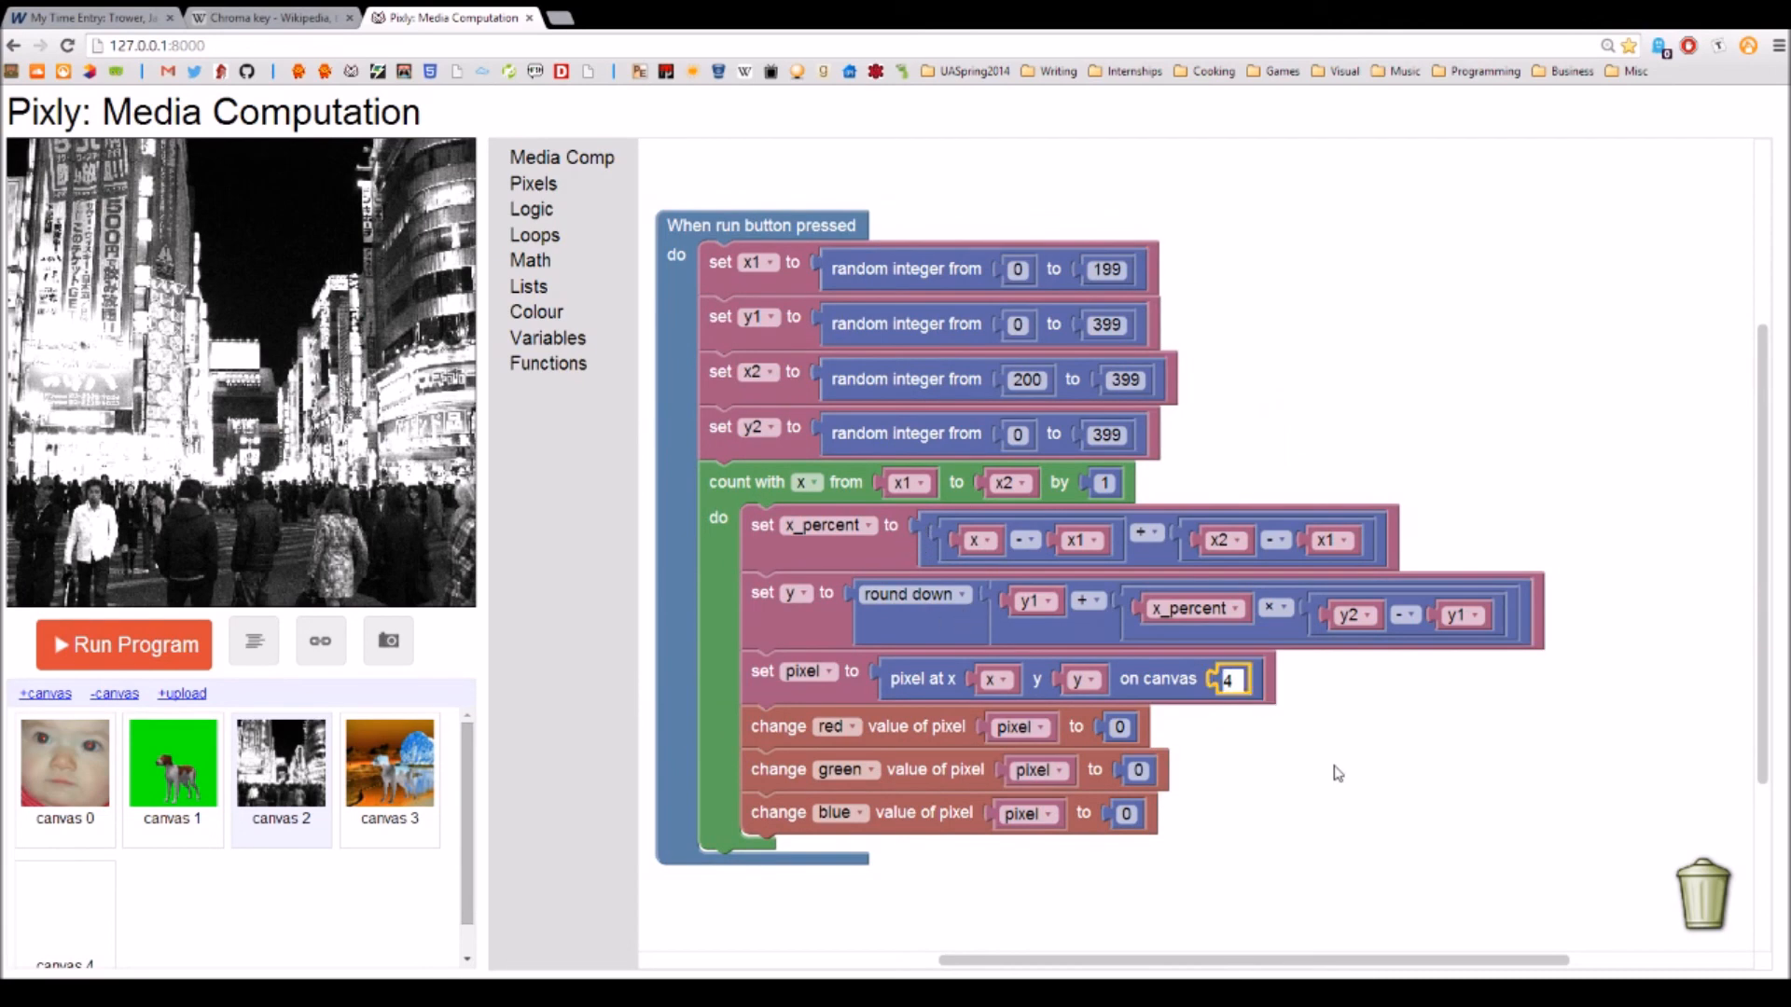
left_click(124, 644)
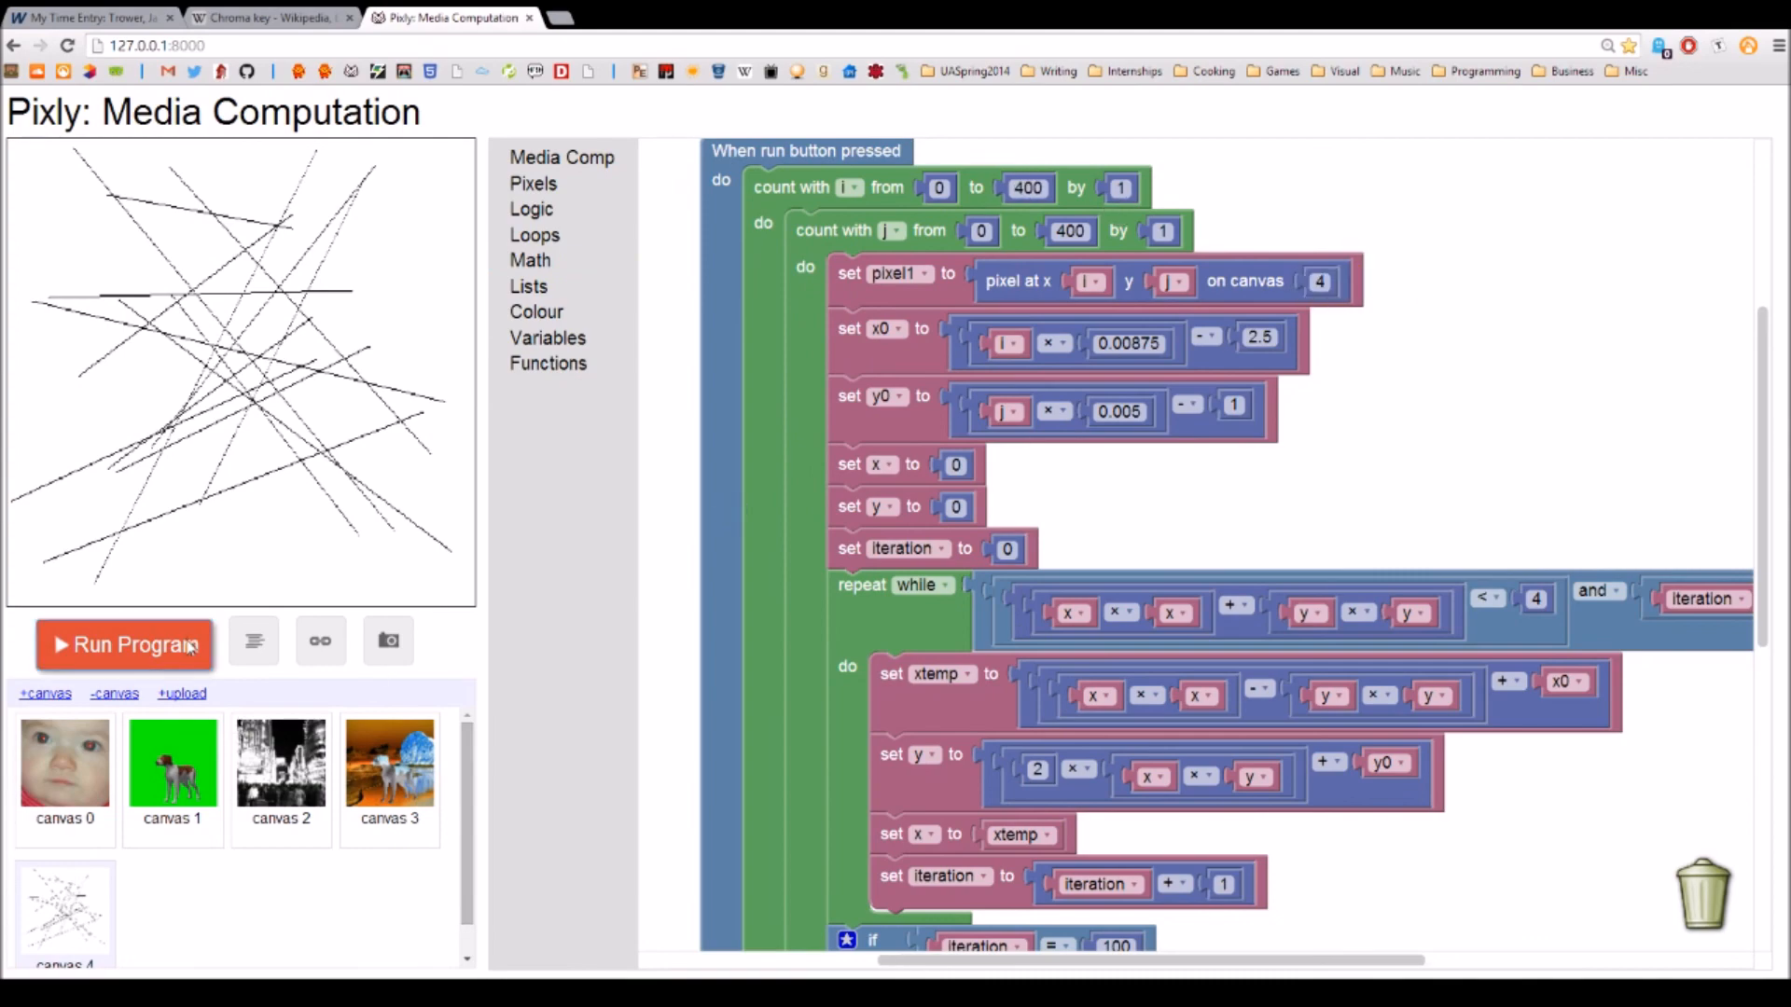
left_click(123, 643)
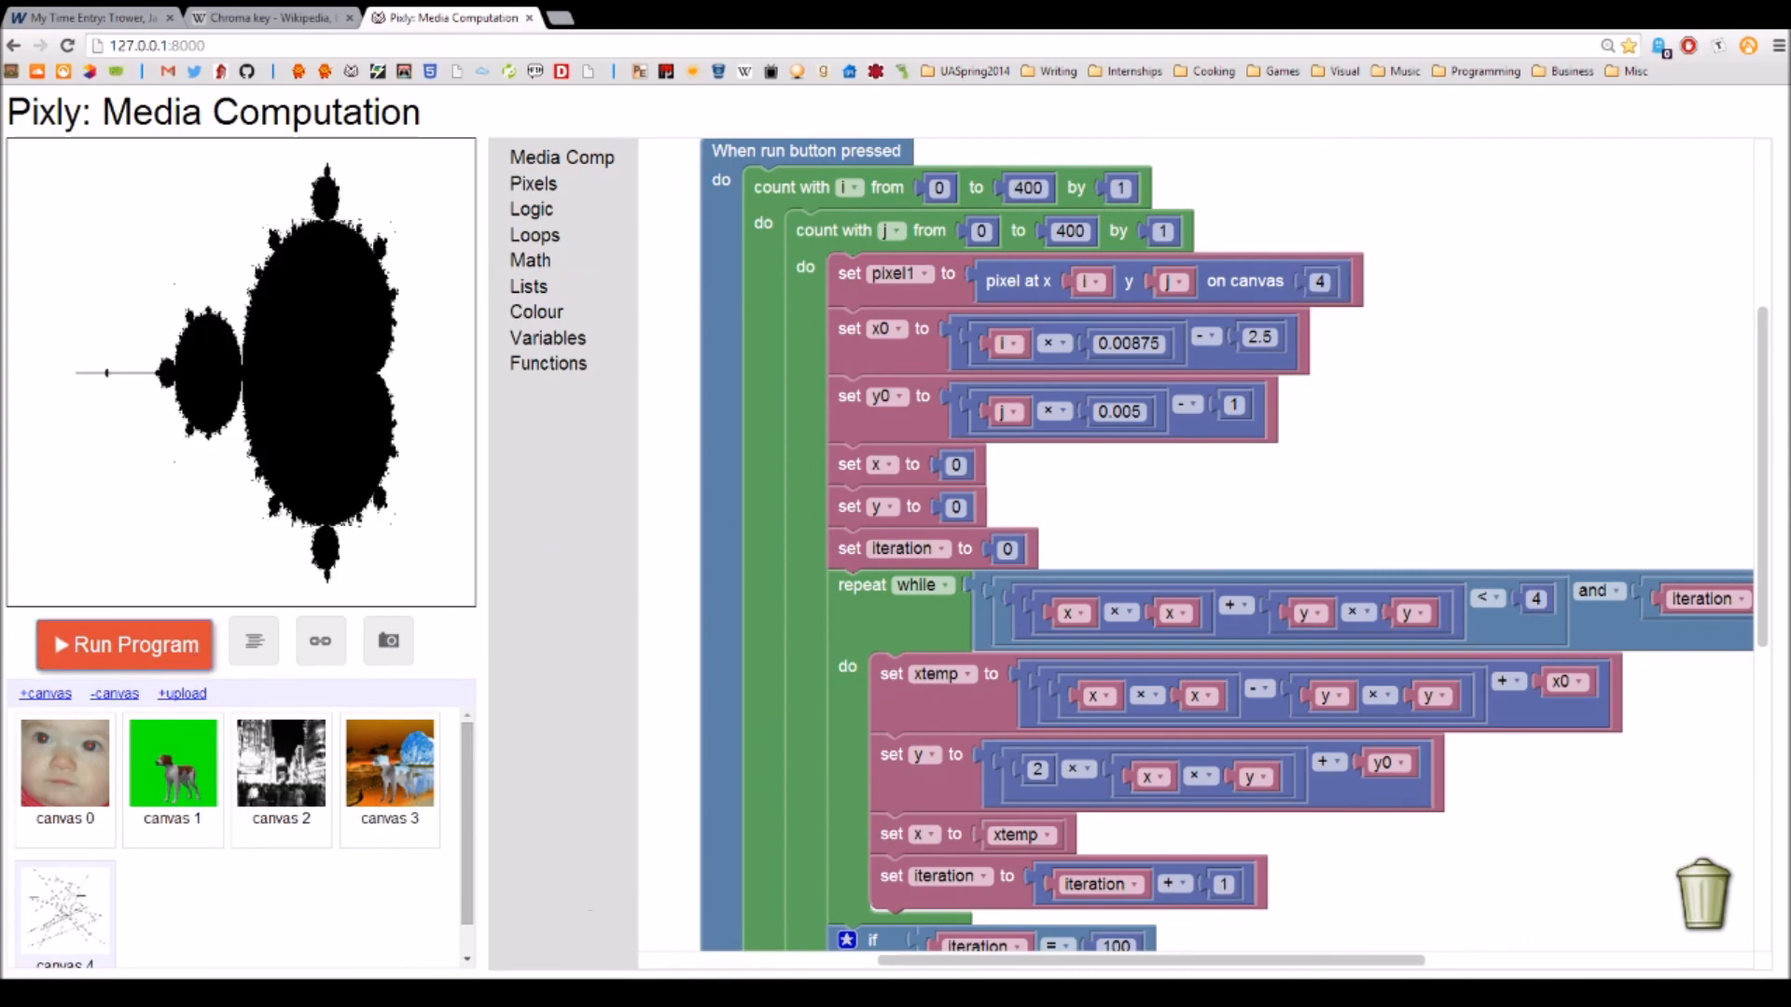